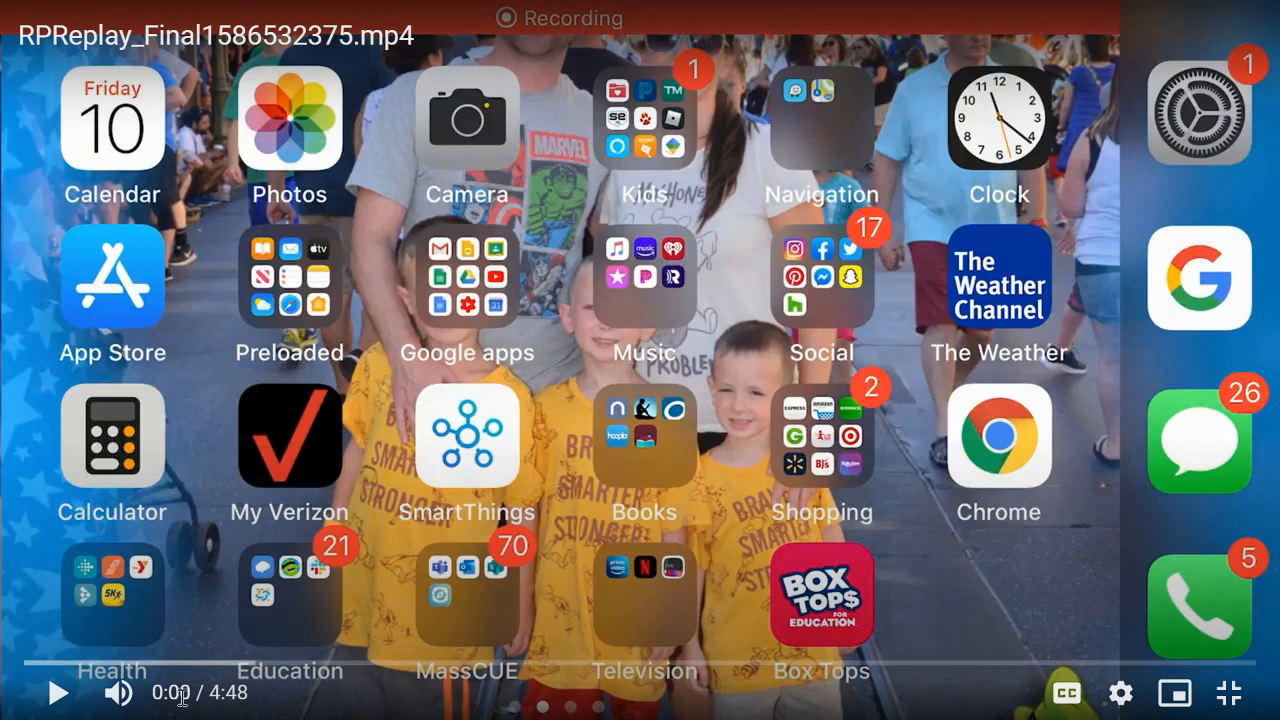
Open the home-screen Google apps folder showing Gmail, Slides, Classroom, Drive and Docs.
{"action": "left_click", "coordinate": [57, 692]}
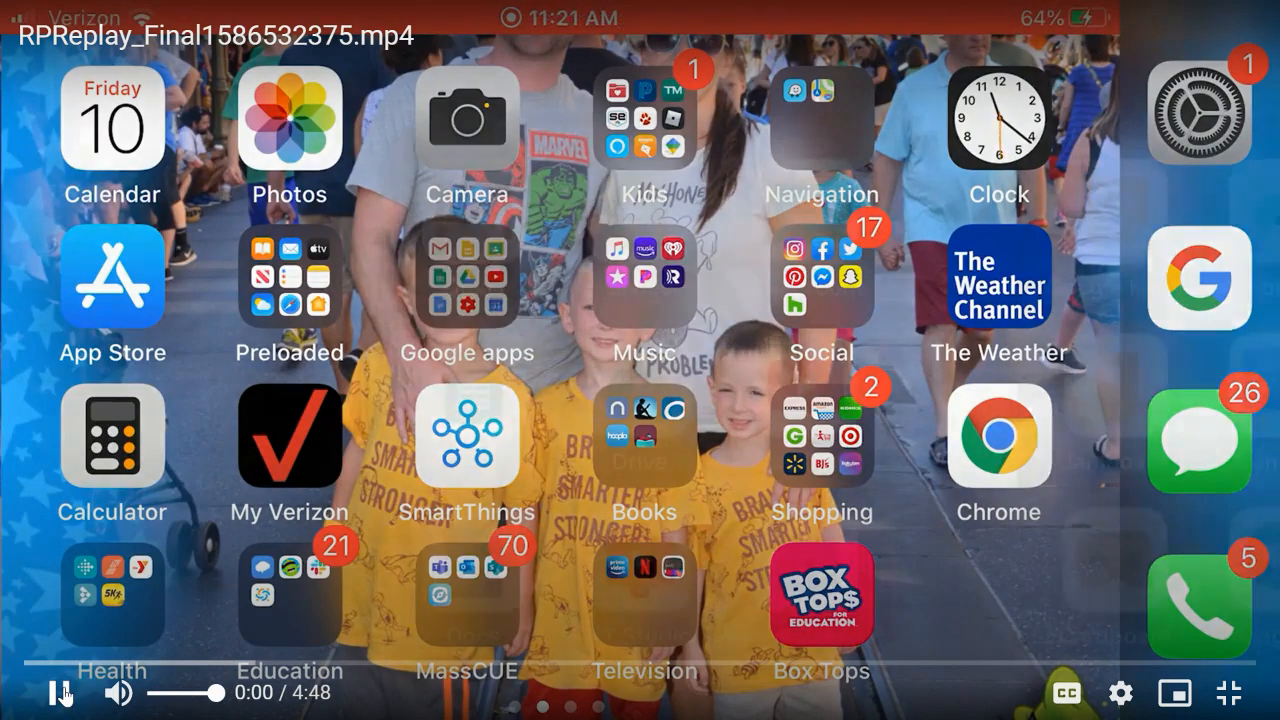
{"action": "left_click", "coordinate": [465, 280]}
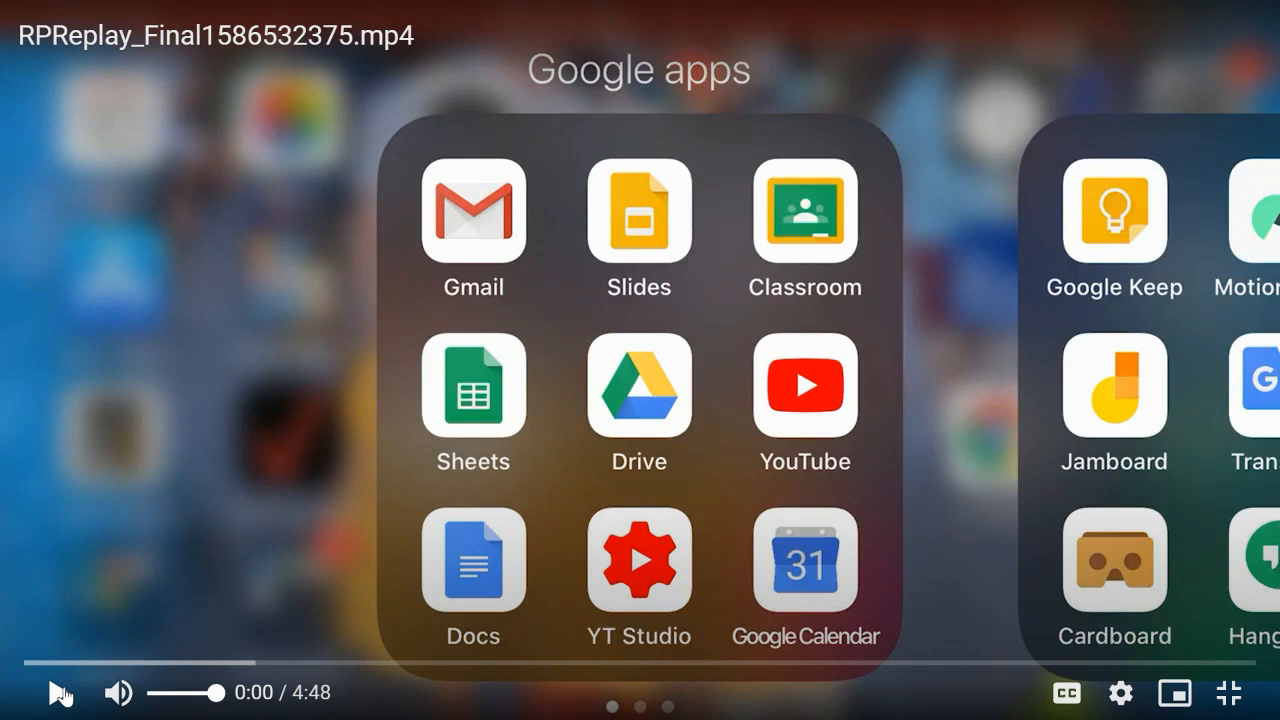
{"action": "left_click", "coordinate": [58, 692]}
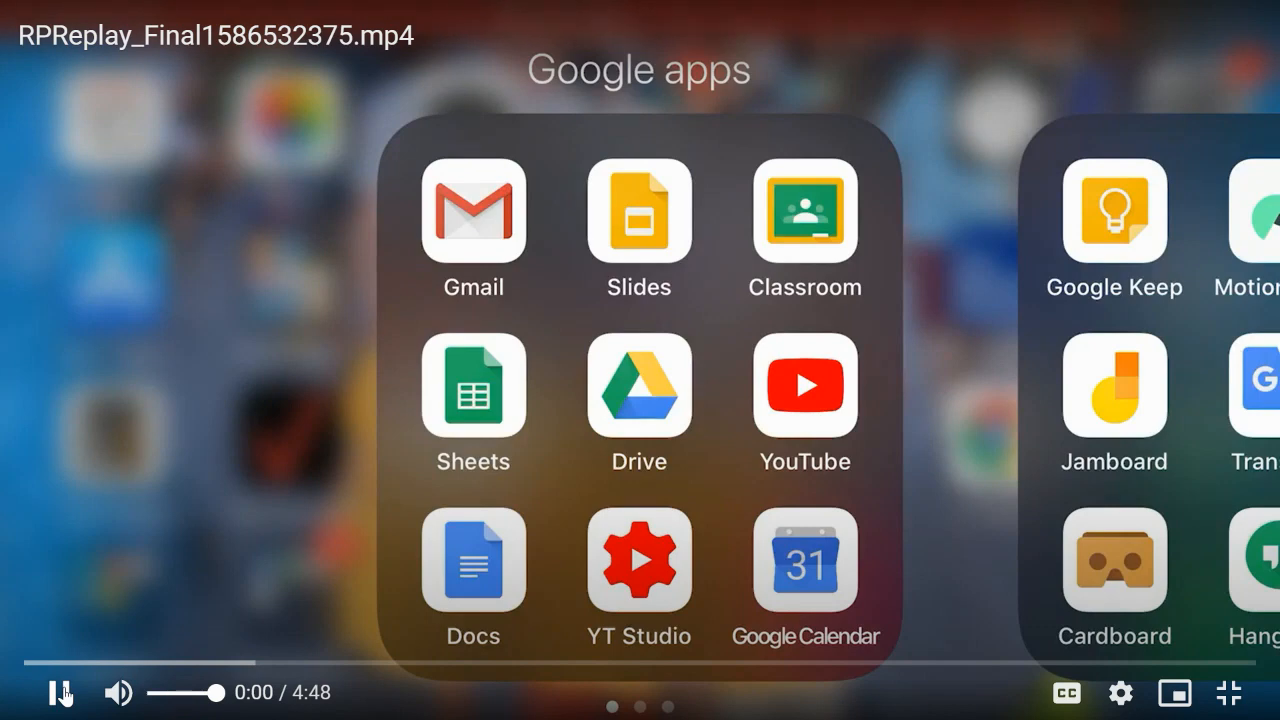
Launch Classroom and close the side menu to show Mrs. Cotter's First Grade Class card.
{"action": "left_click", "coordinate": [805, 210]}
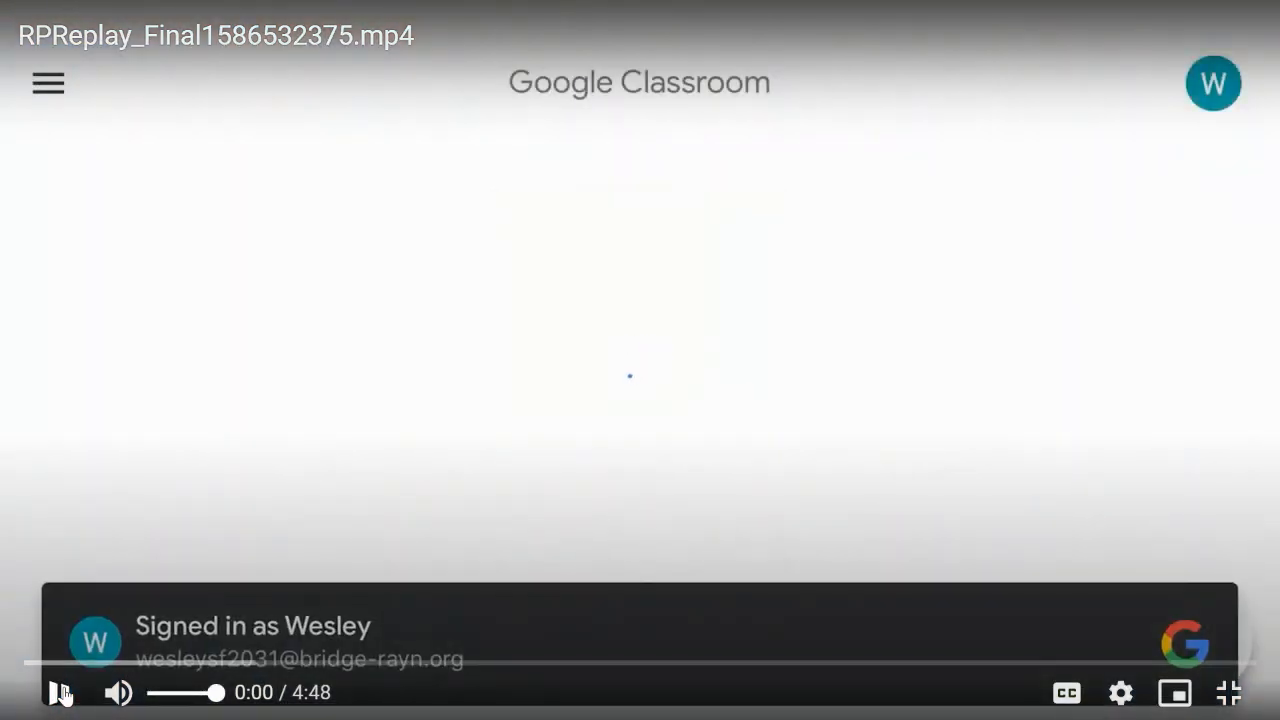
{"action": "left_click", "coordinate": [58, 692]}
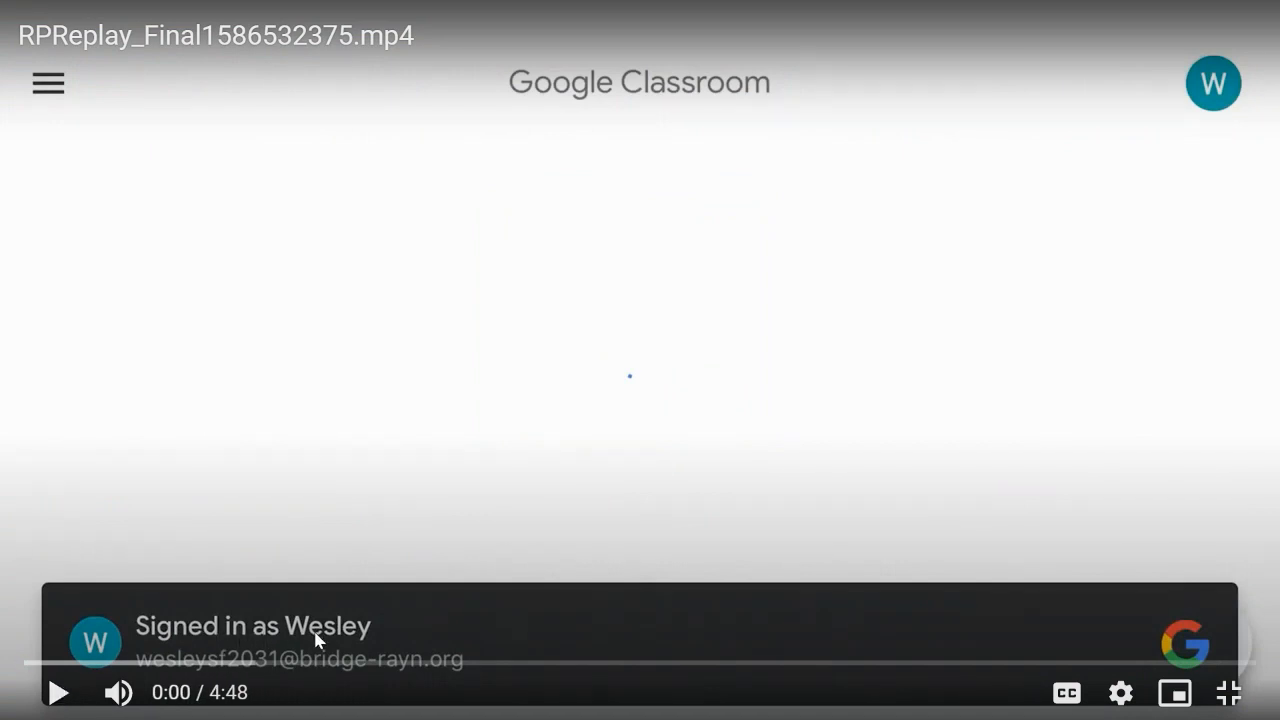
{"action": "mouse_move", "coordinate": [1189, 97]}
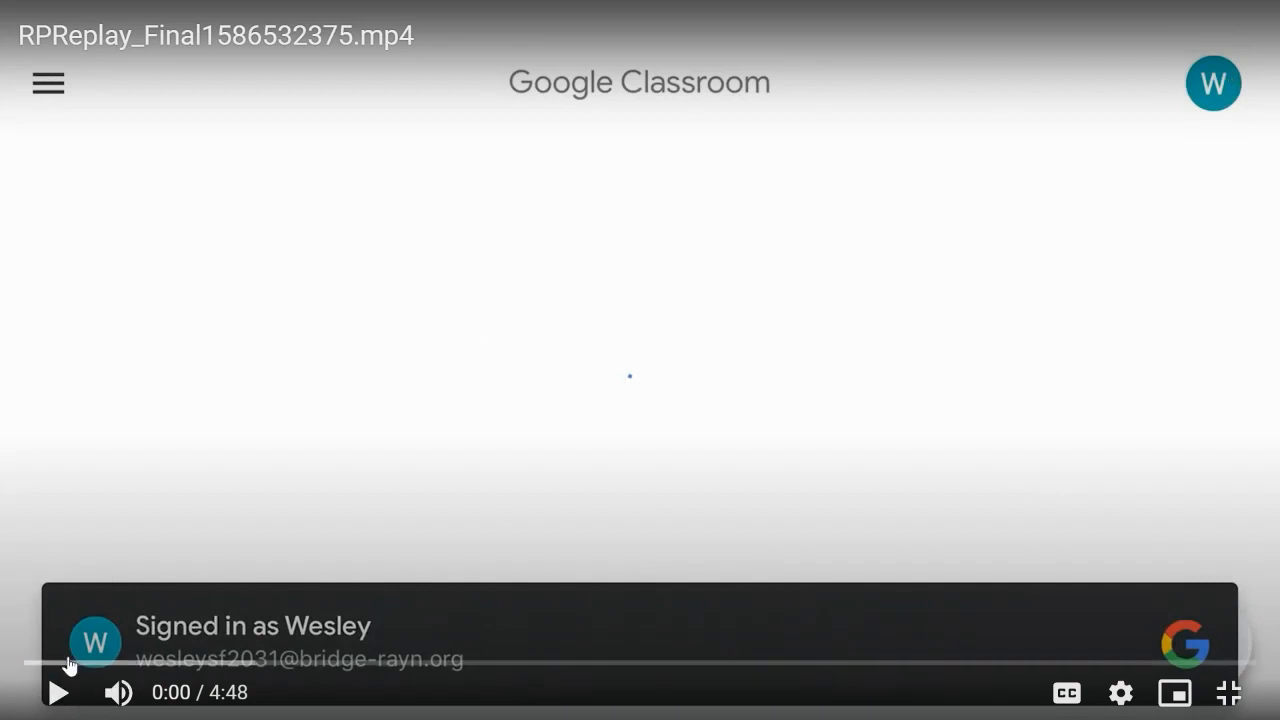
{"action": "left_click", "coordinate": [58, 692]}
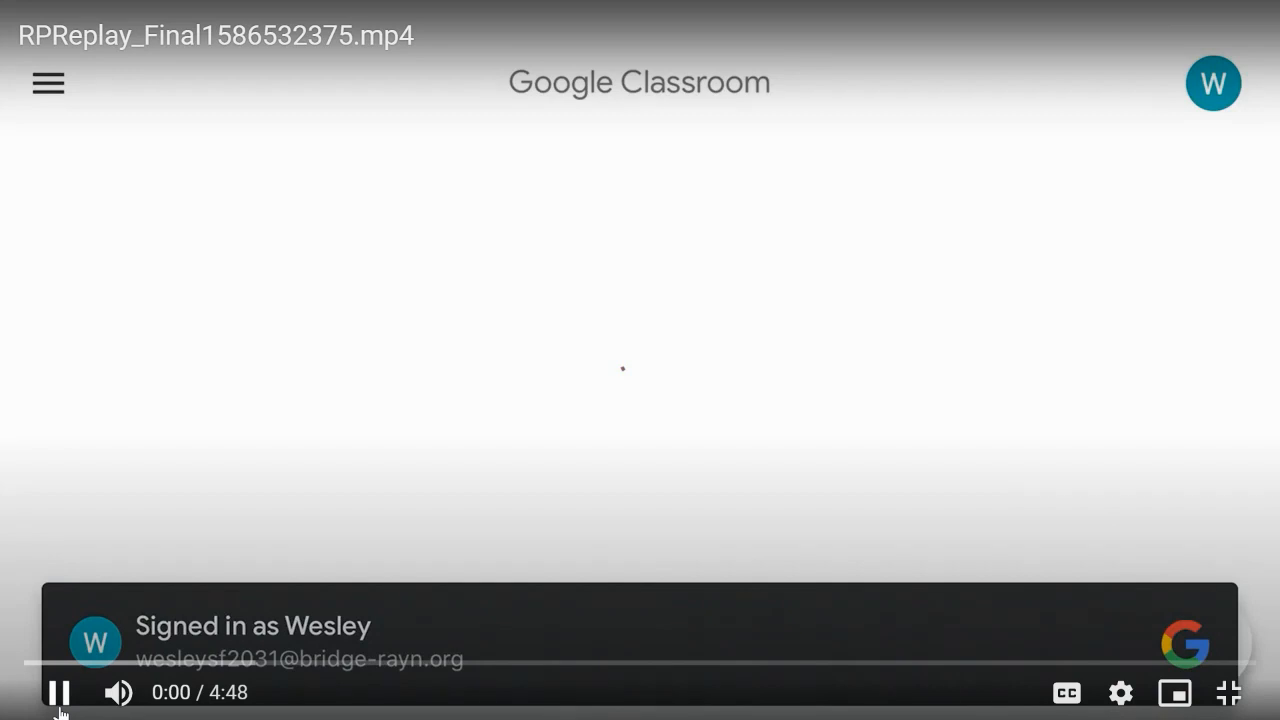
{"action": "left_click", "coordinate": [47, 82]}
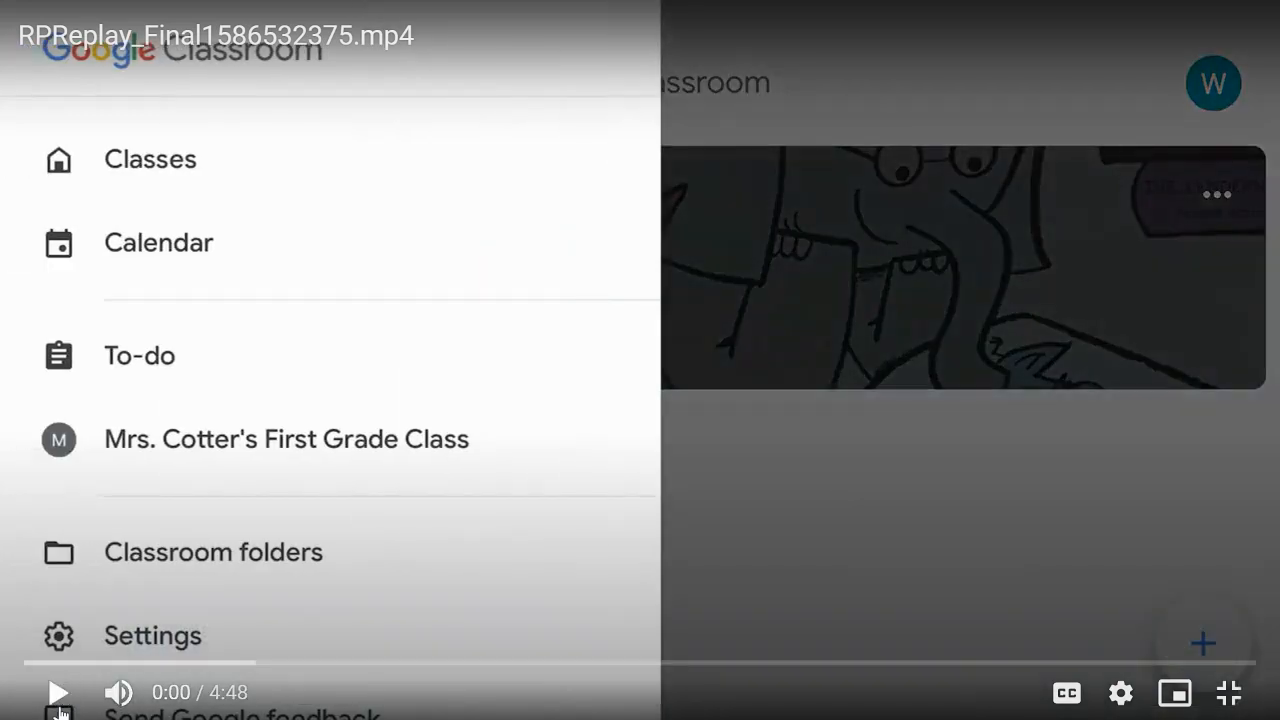
{"action": "left_click", "coordinate": [57, 692]}
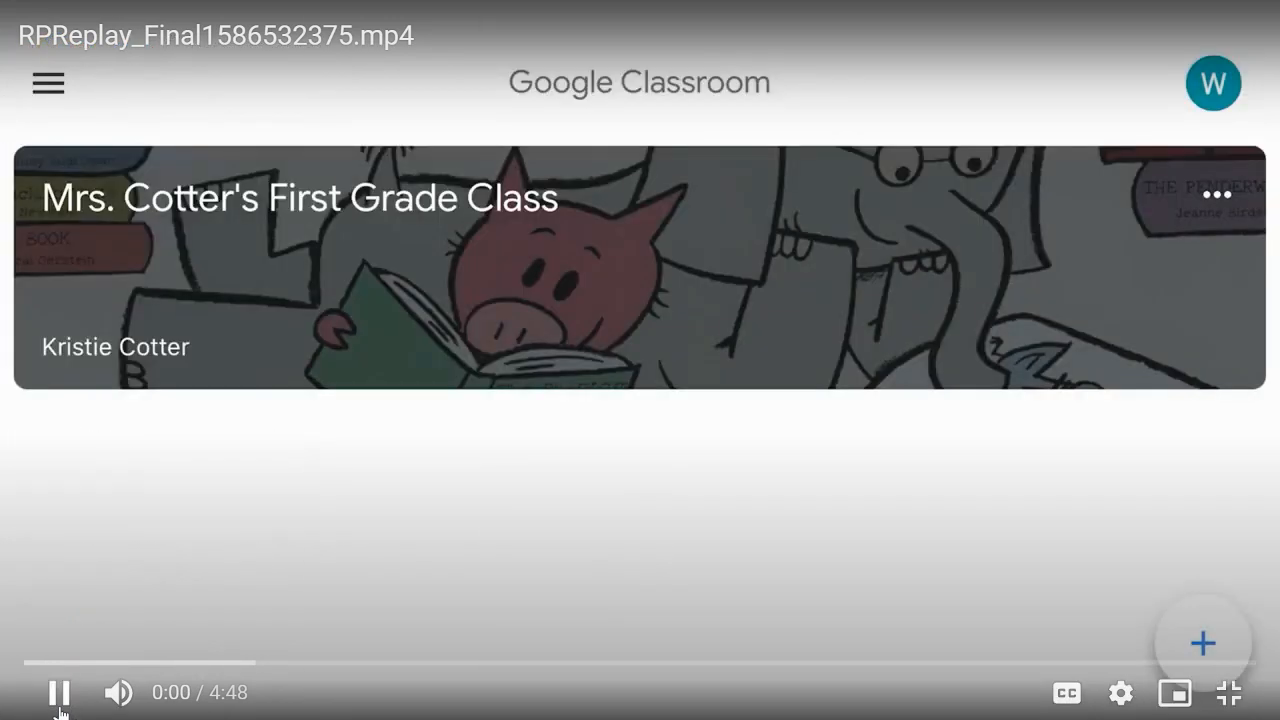
{"action": "left_click", "coordinate": [1213, 83]}
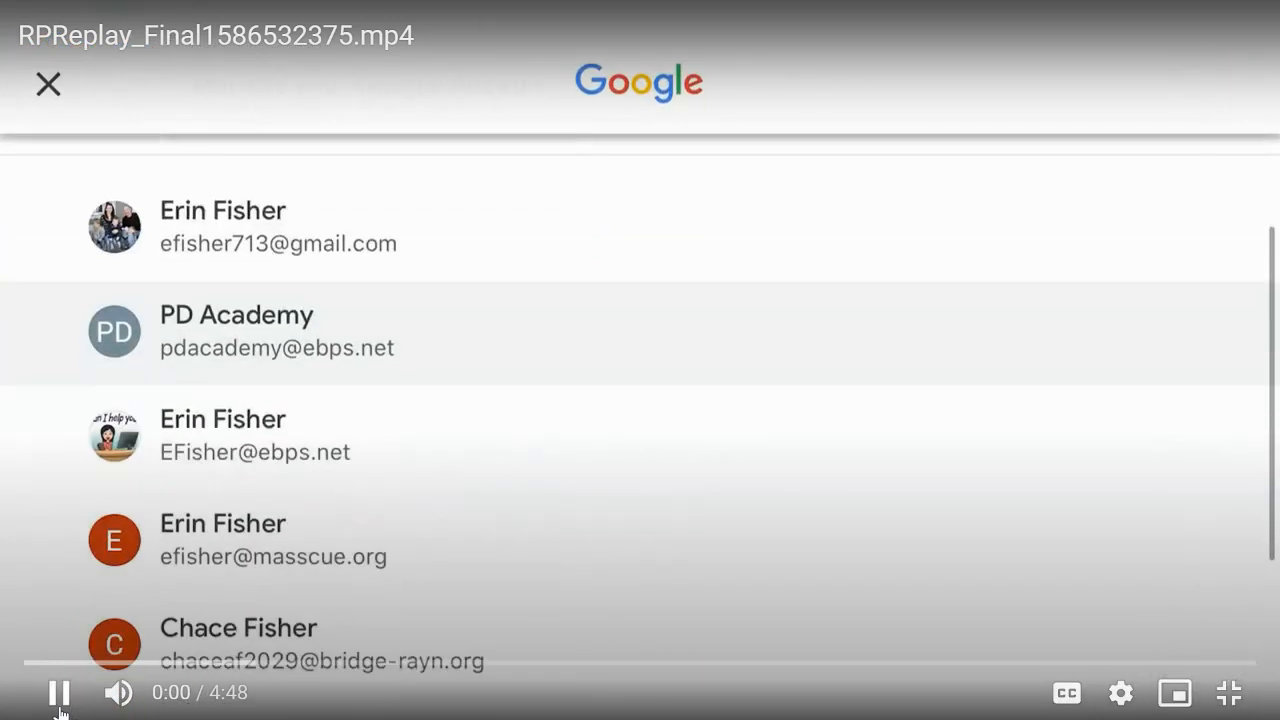
{"action": "scroll", "scroll_direction": "down", "scroll_amount": 3}
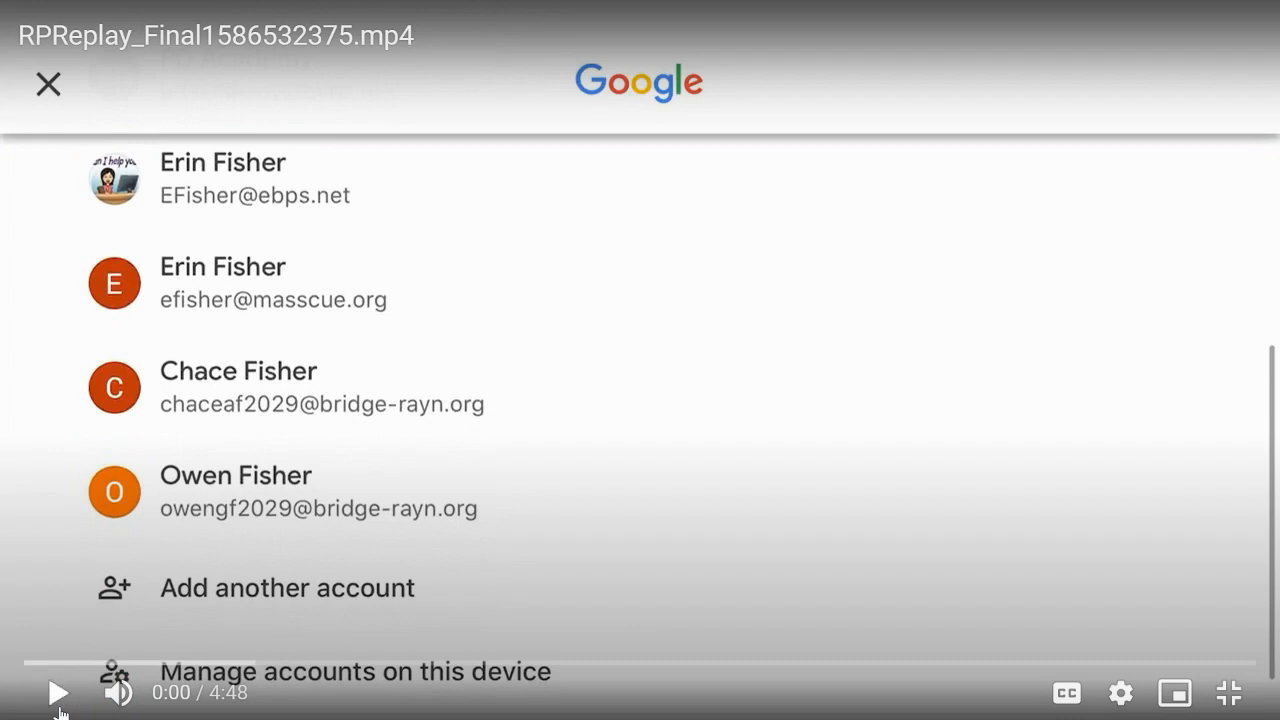
{"action": "mouse_move", "coordinate": [389, 600]}
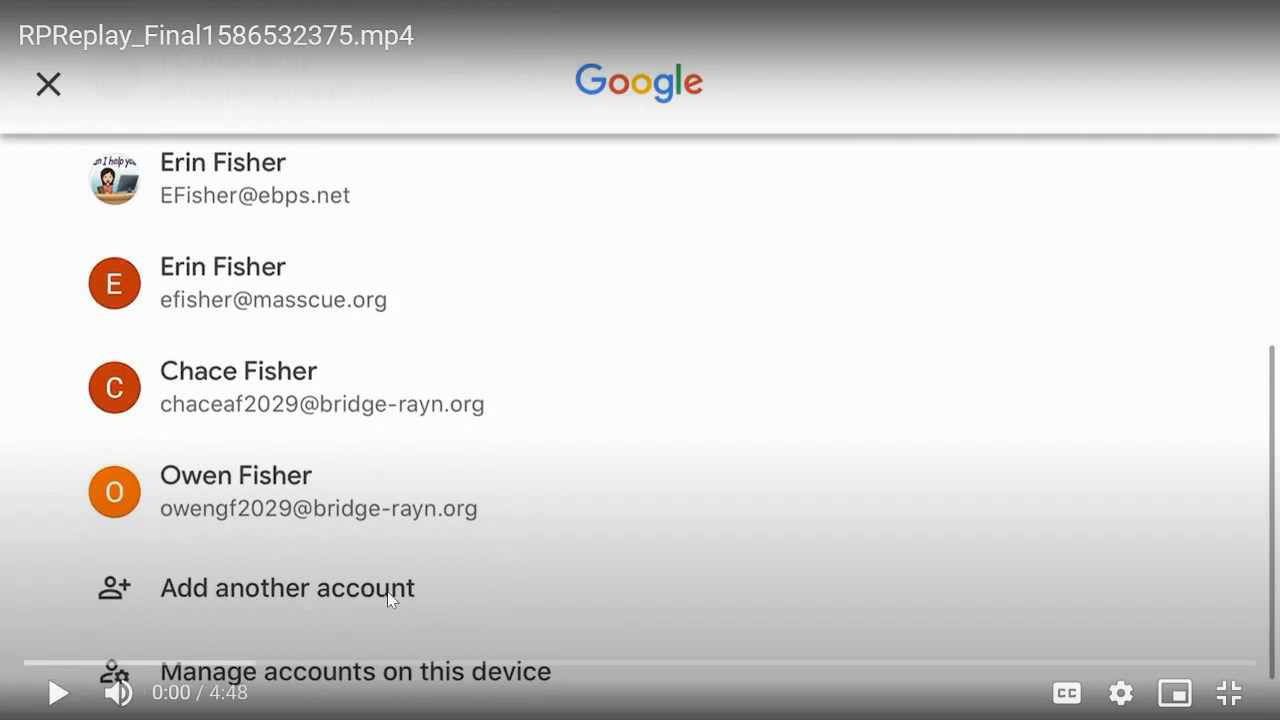
{"action": "mouse_move", "coordinate": [57, 693]}
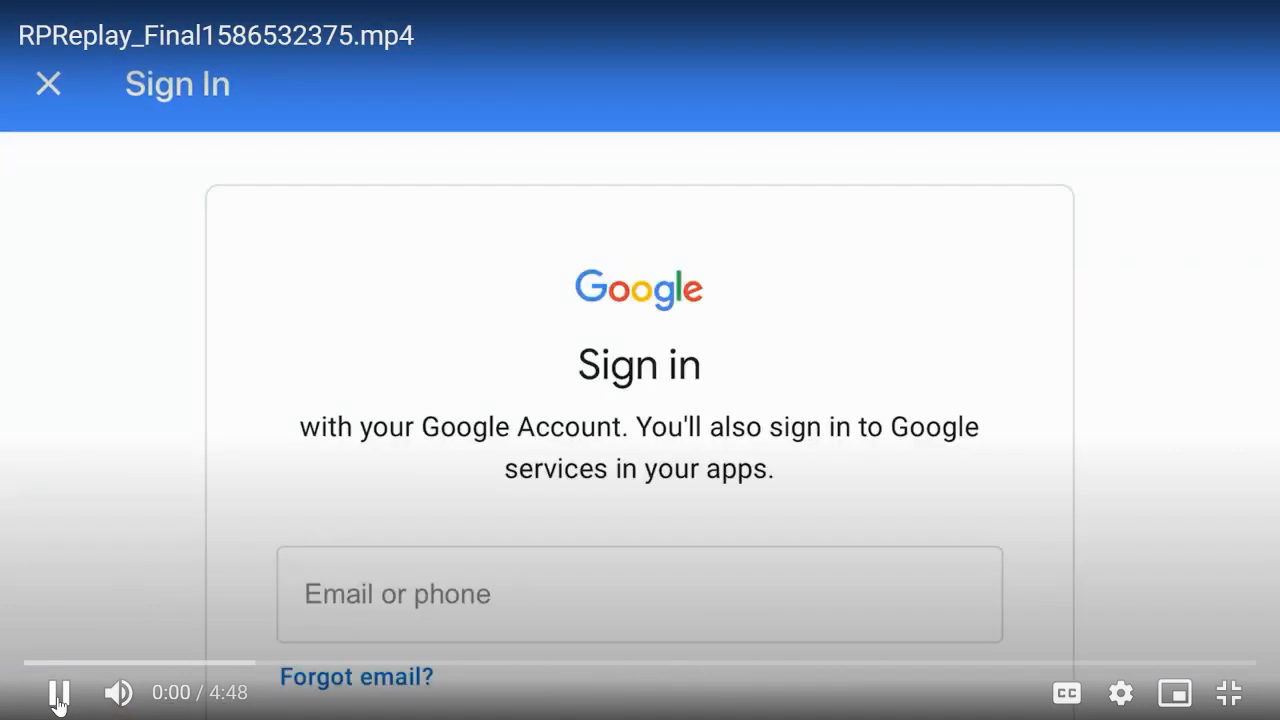
{"action": "scroll", "scroll_direction": "down", "scroll_amount": 3}
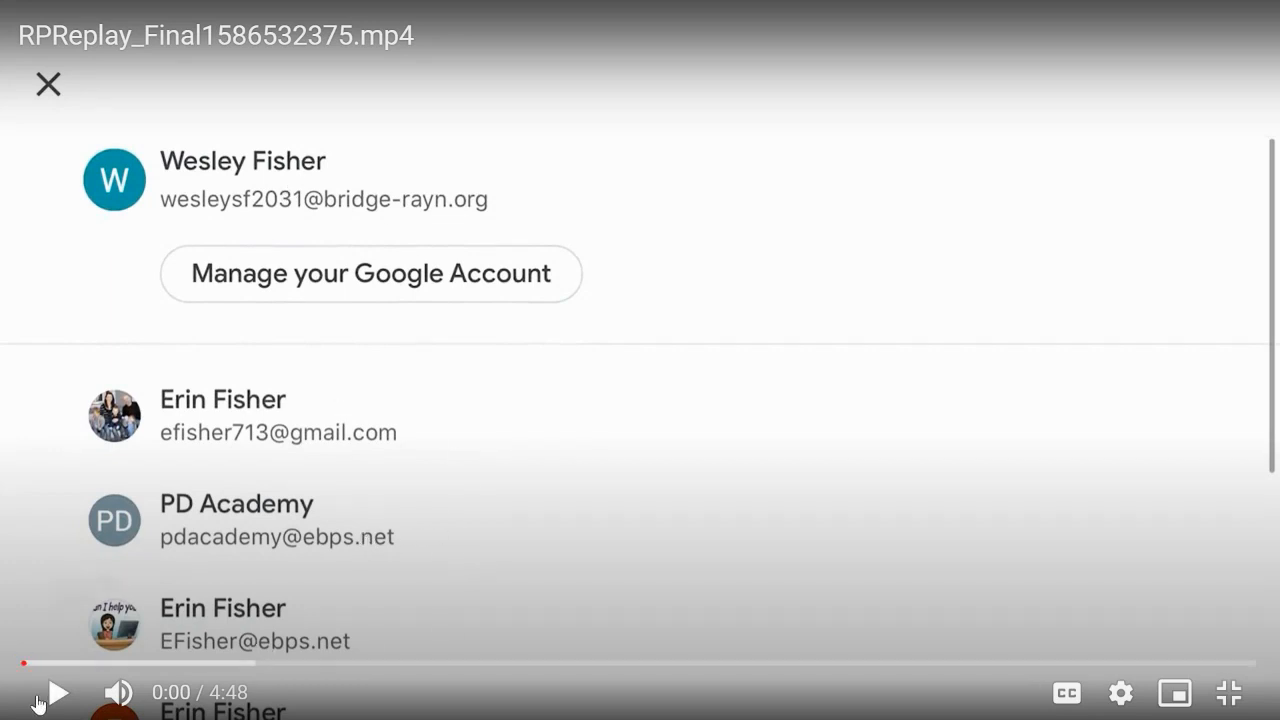
{"action": "left_click", "coordinate": [47, 84]}
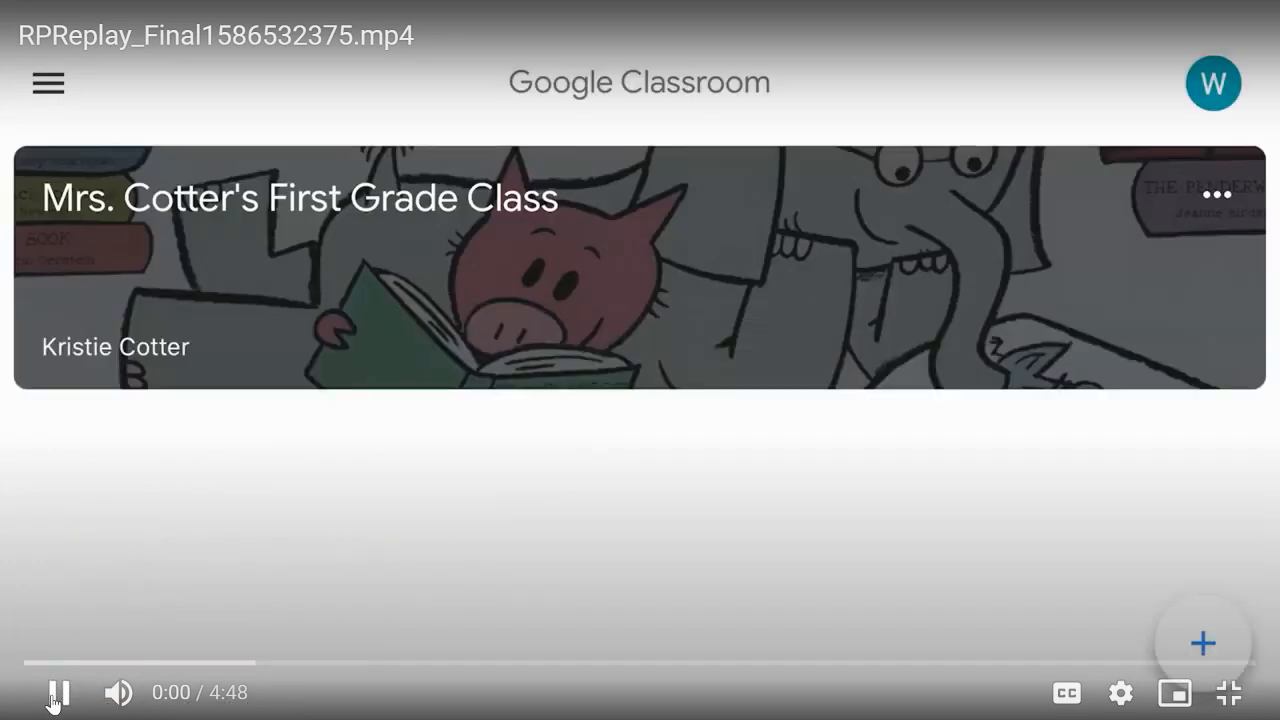
Open Mrs. Cotter's First Grade Class Classwork page listing the Week 1: April 6-10 assignments.
{"action": "left_click", "coordinate": [1213, 82]}
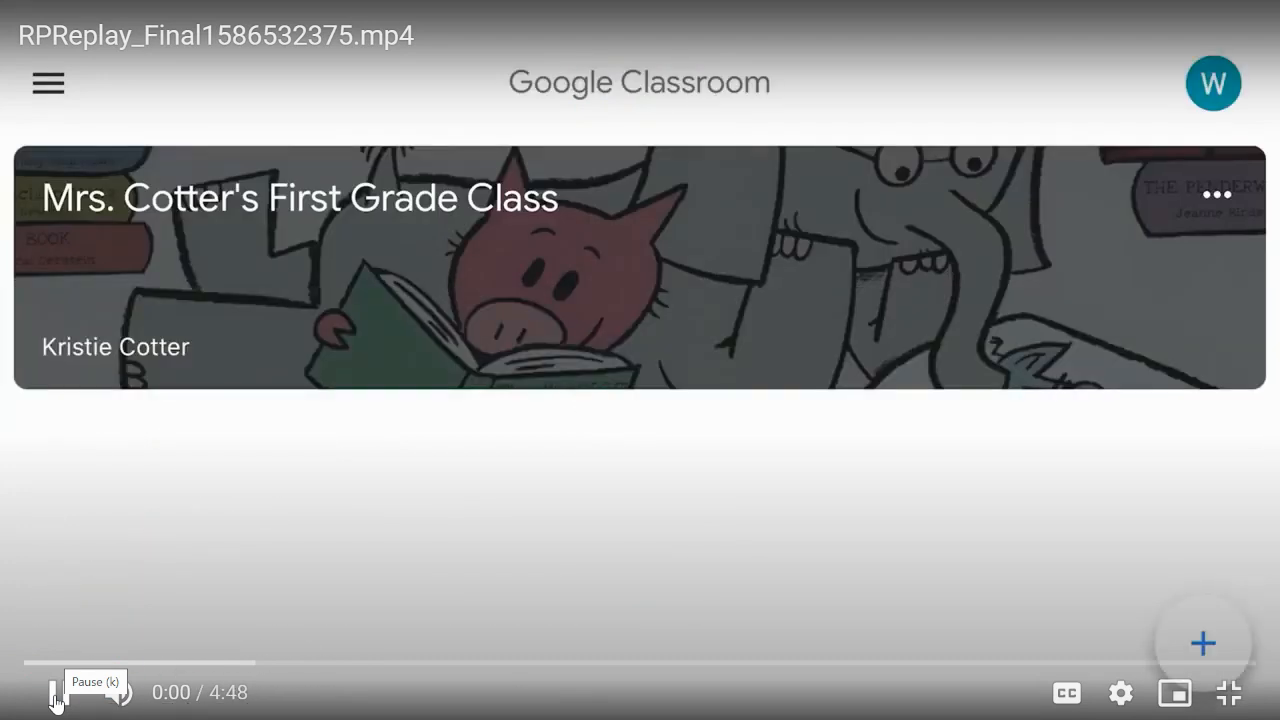
{"action": "scroll", "scroll_direction": "down", "scroll_amount": 3}
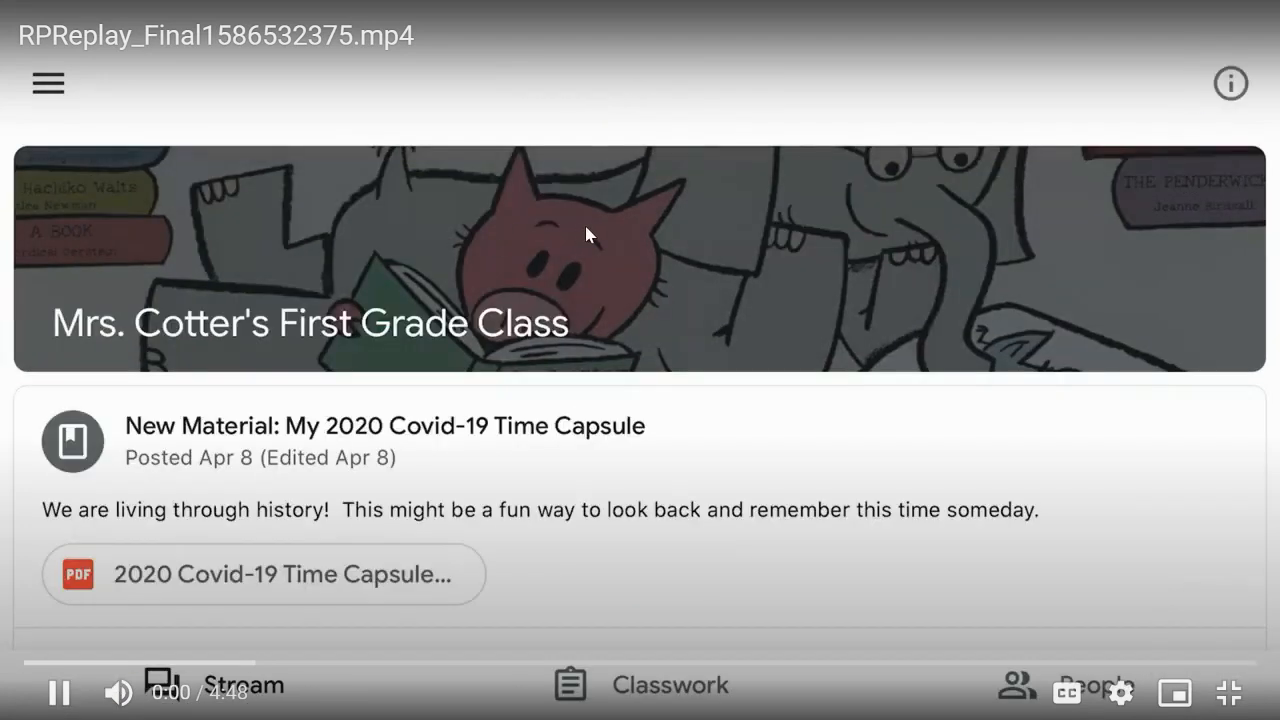
{"action": "left_click", "coordinate": [58, 692]}
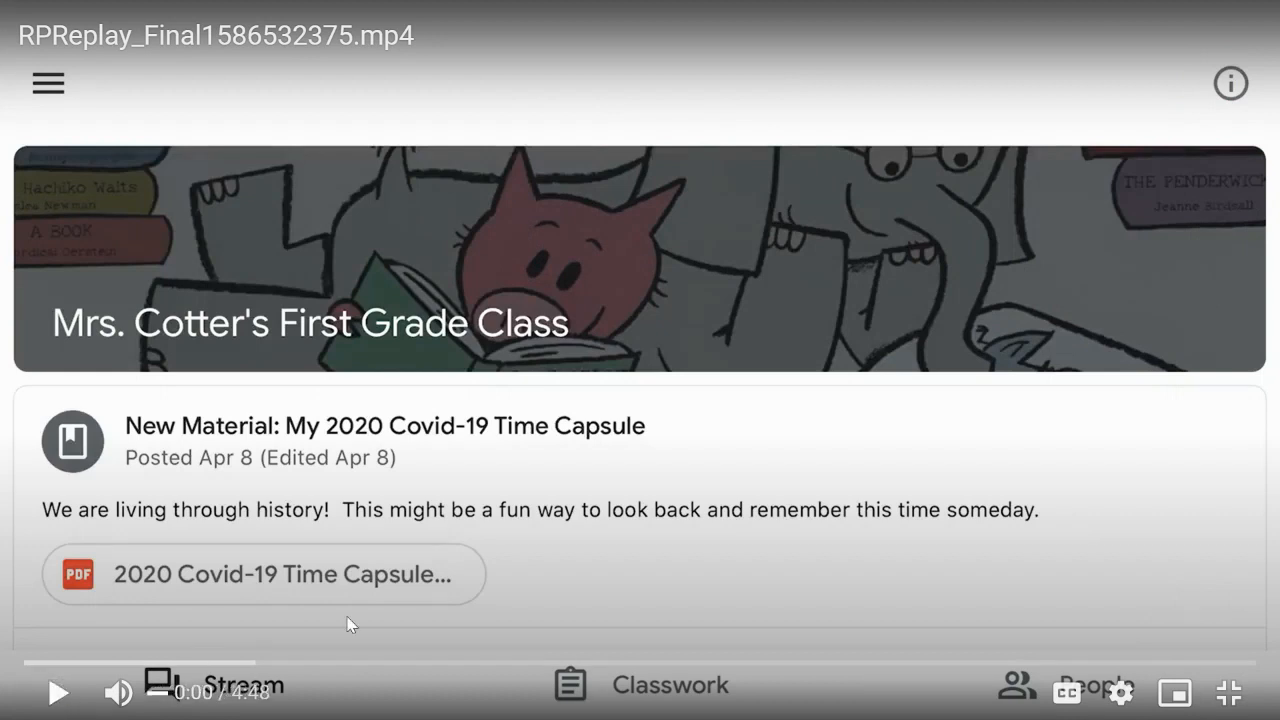
{"action": "mouse_move", "coordinate": [615, 698]}
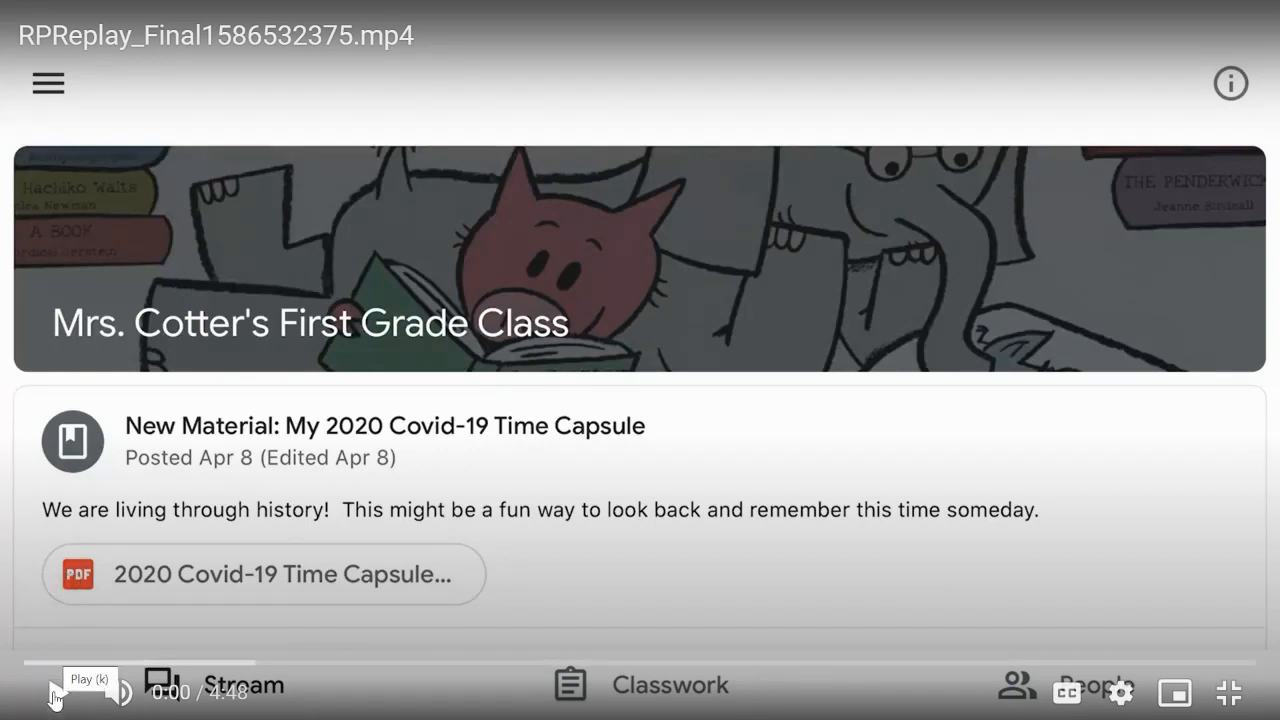
{"action": "left_click", "coordinate": [55, 692]}
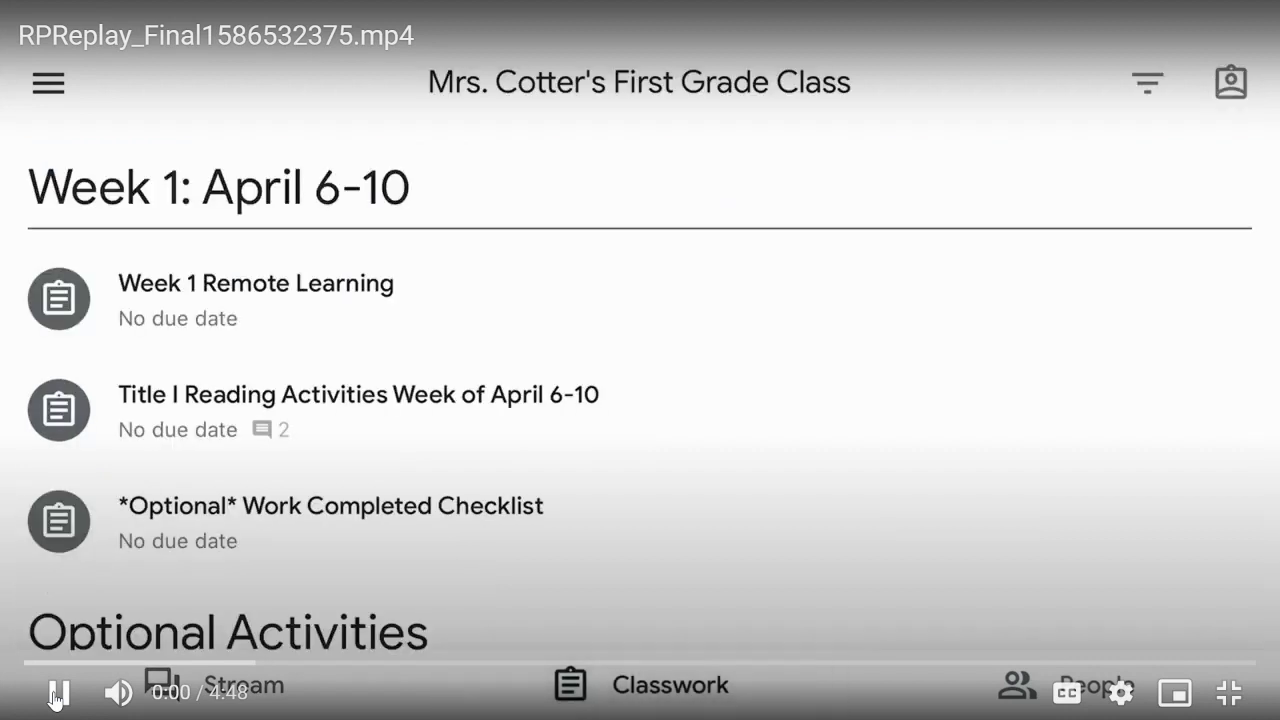
{"action": "scroll", "scroll_direction": "down", "scroll_amount": 3}
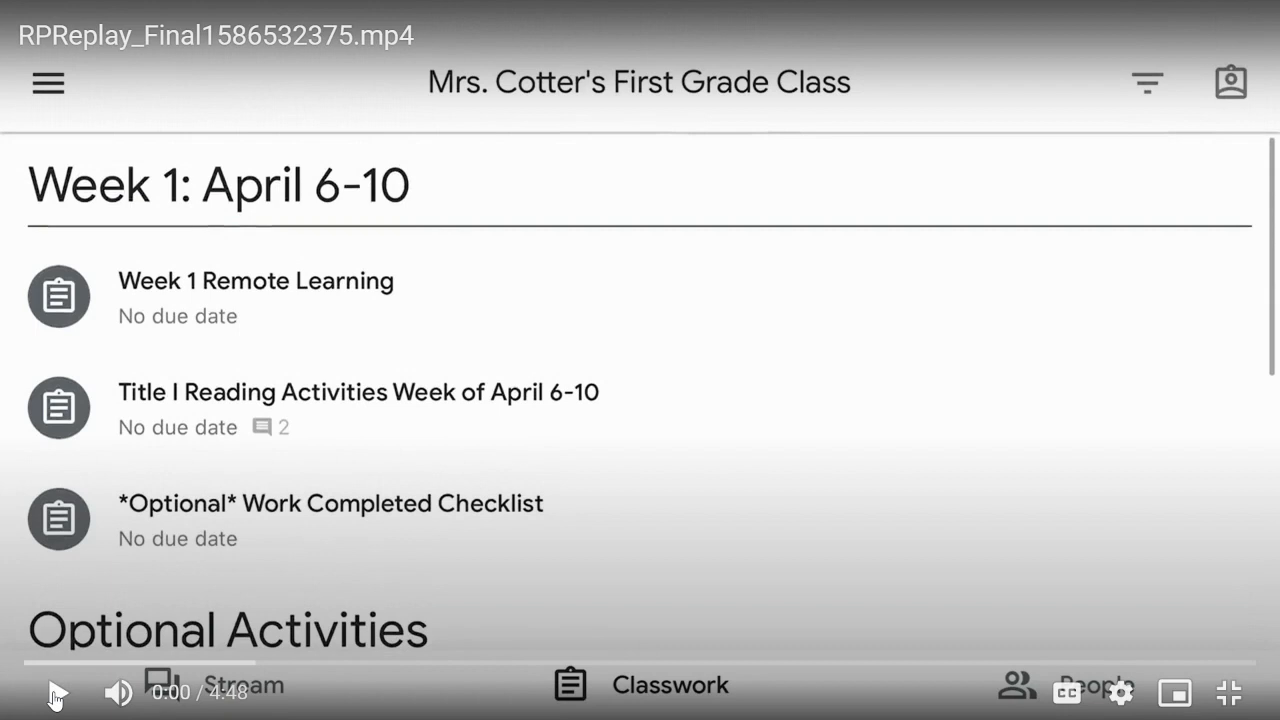
Open Week 1 Remote Learning and expand Your work to reveal the PDF, Add attachment and Turn in.
{"action": "left_click", "coordinate": [55, 692]}
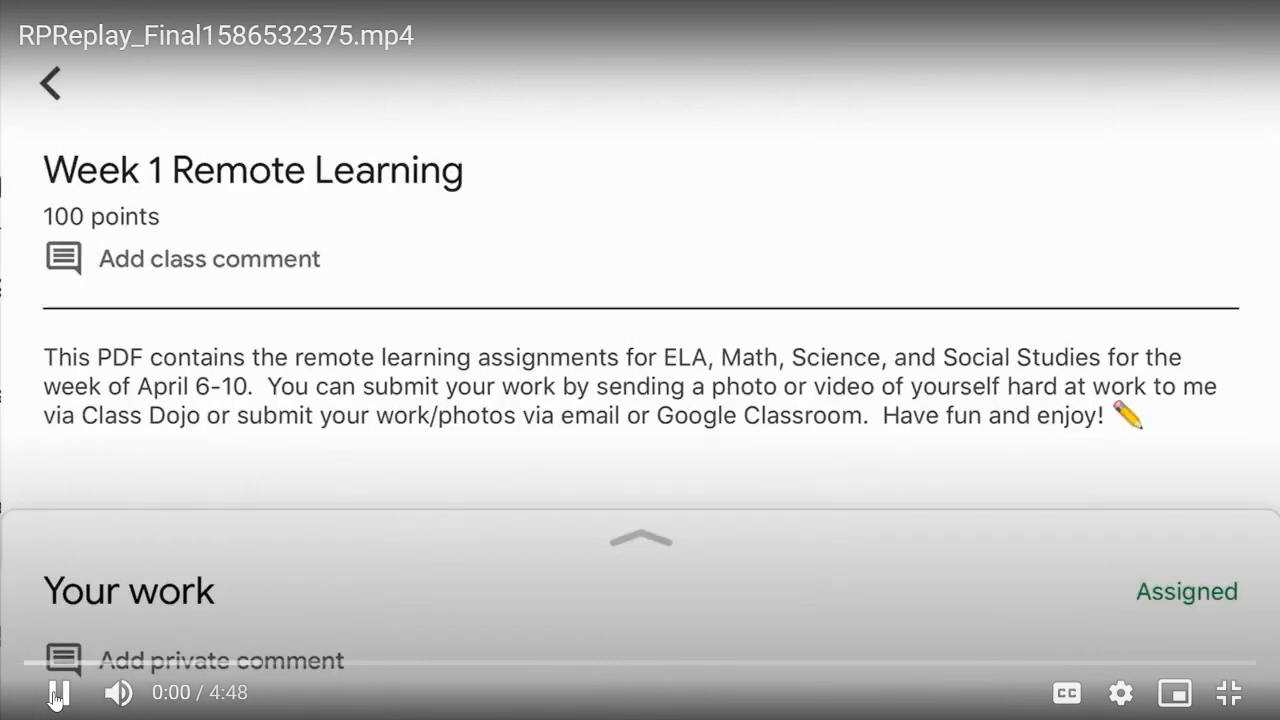
{"action": "left_click", "coordinate": [57, 692]}
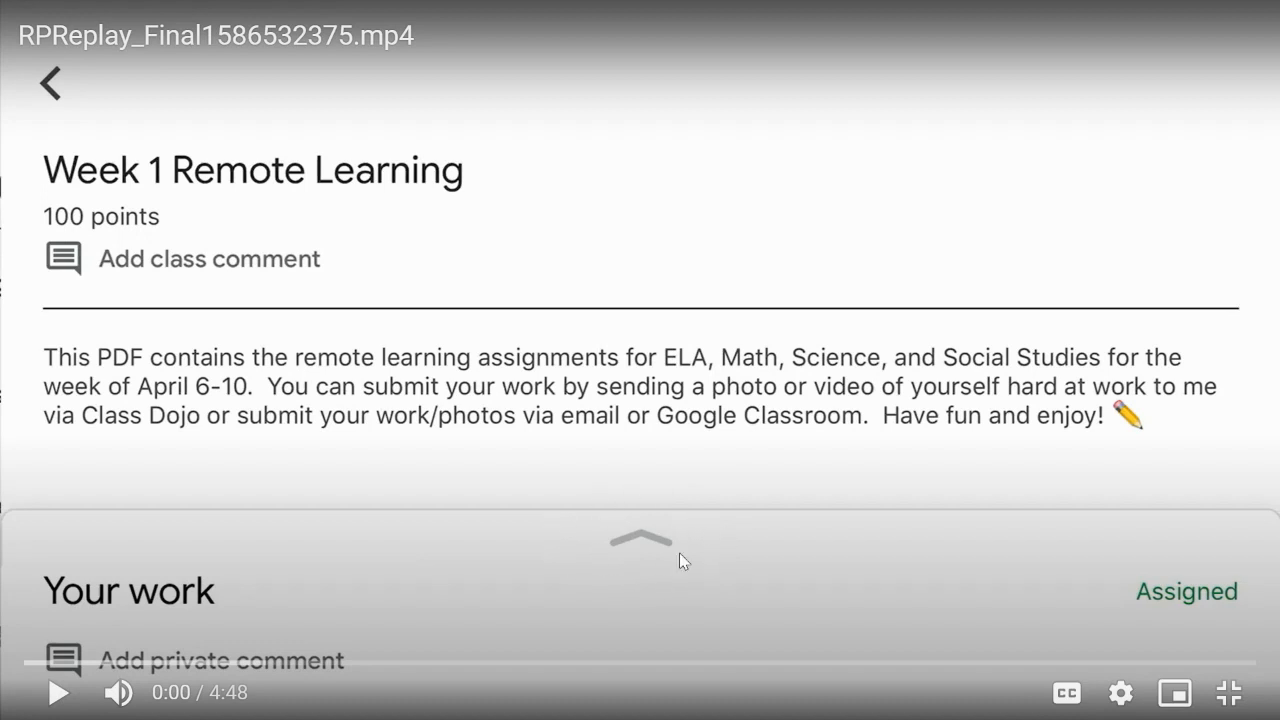
{"action": "mouse_move", "coordinate": [250, 595]}
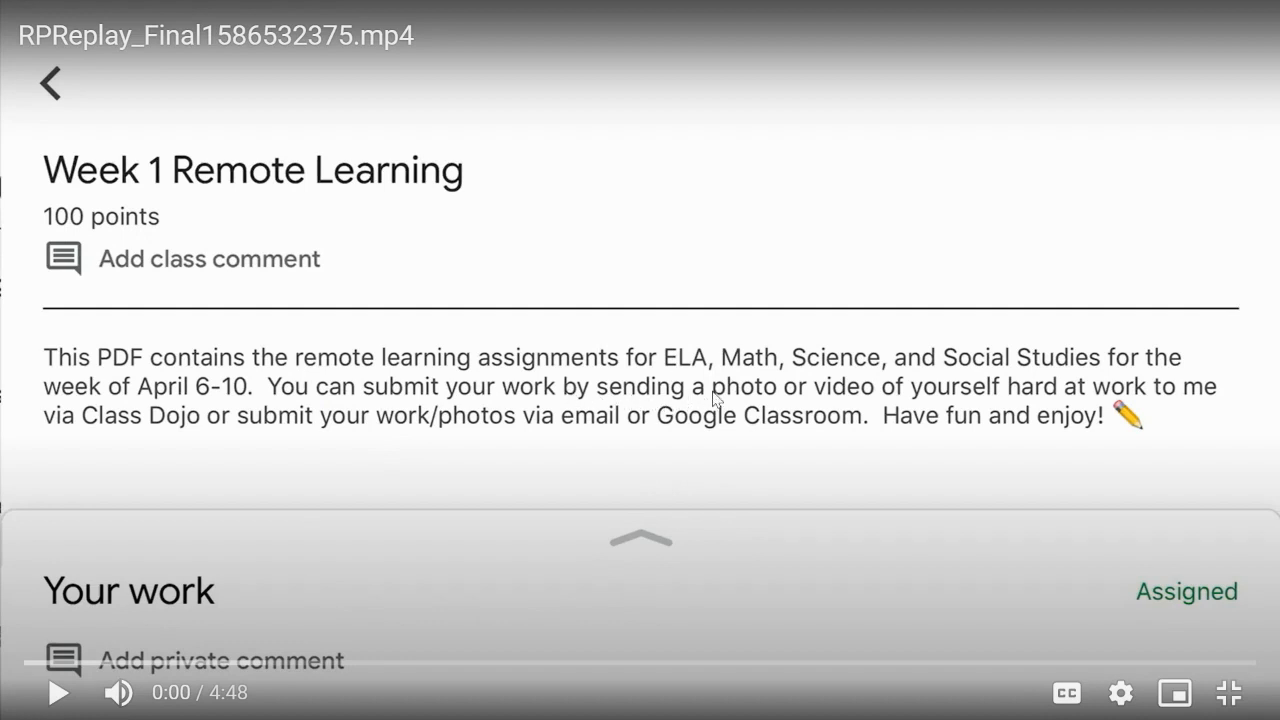
{"action": "mouse_move", "coordinate": [57, 693]}
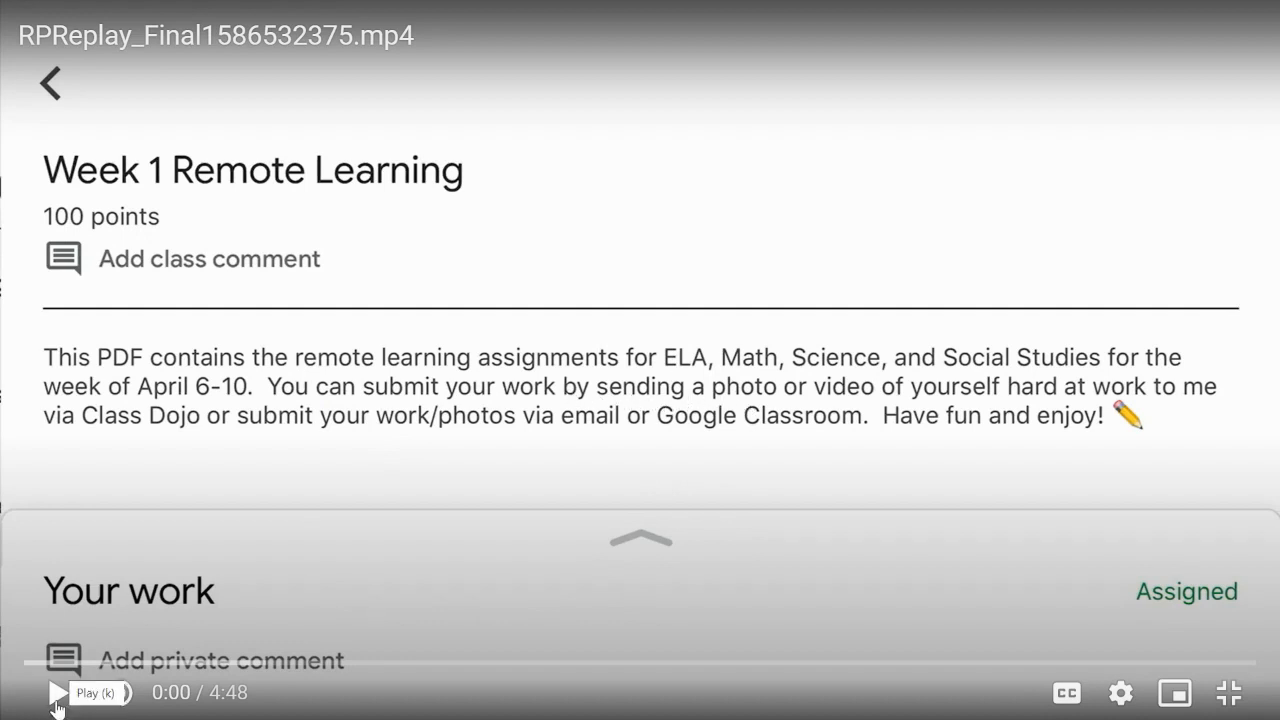
{"action": "left_click", "coordinate": [55, 693]}
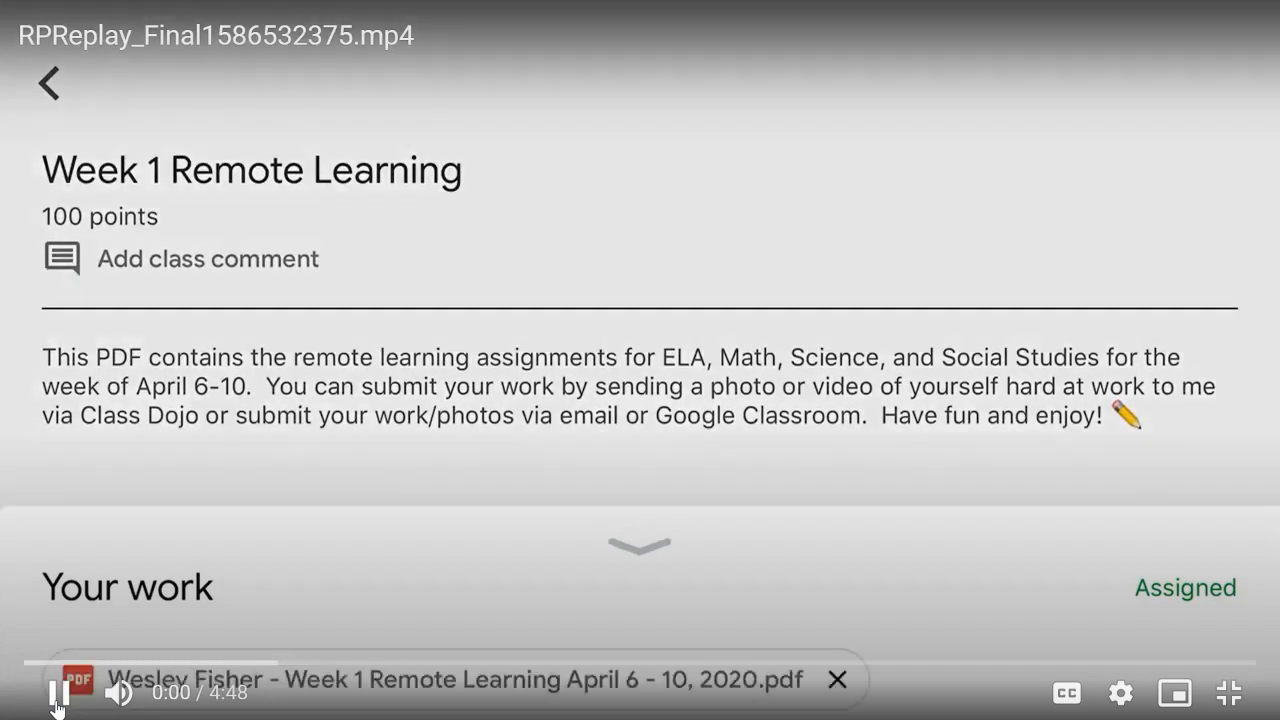
{"action": "scroll", "scroll_direction": "down", "scroll_amount": 3}
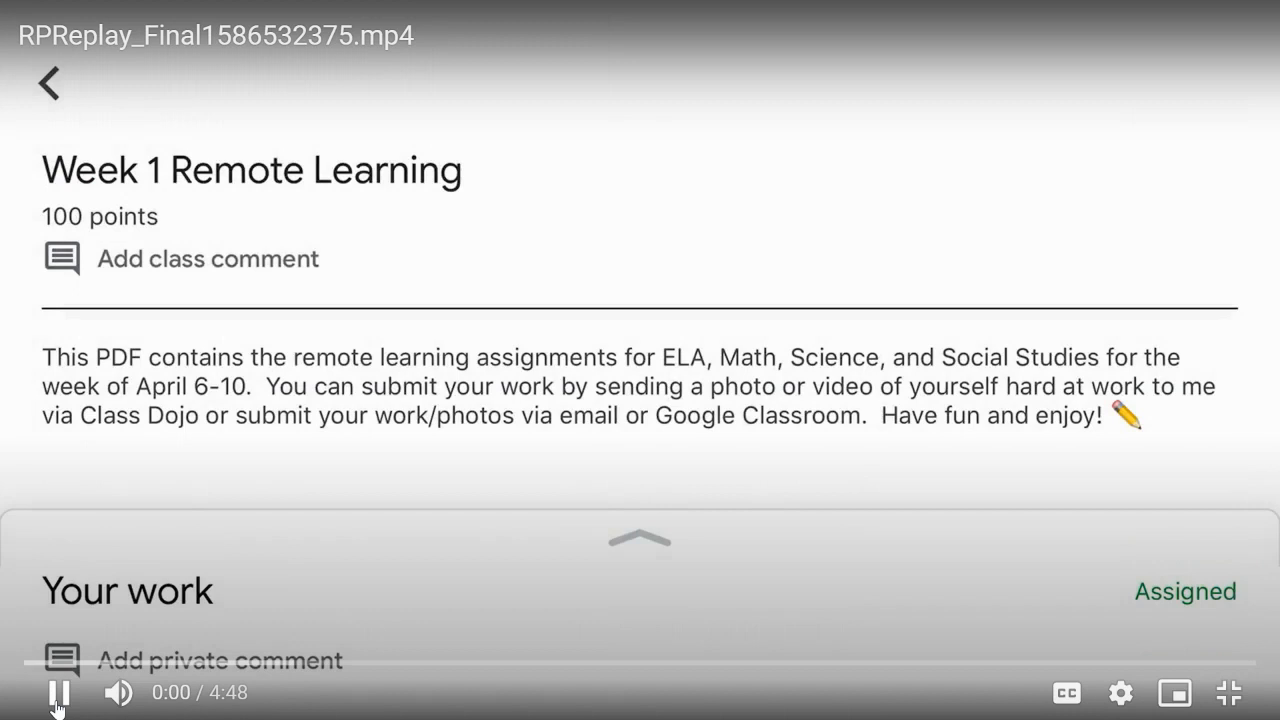
{"action": "left_click", "coordinate": [639, 540]}
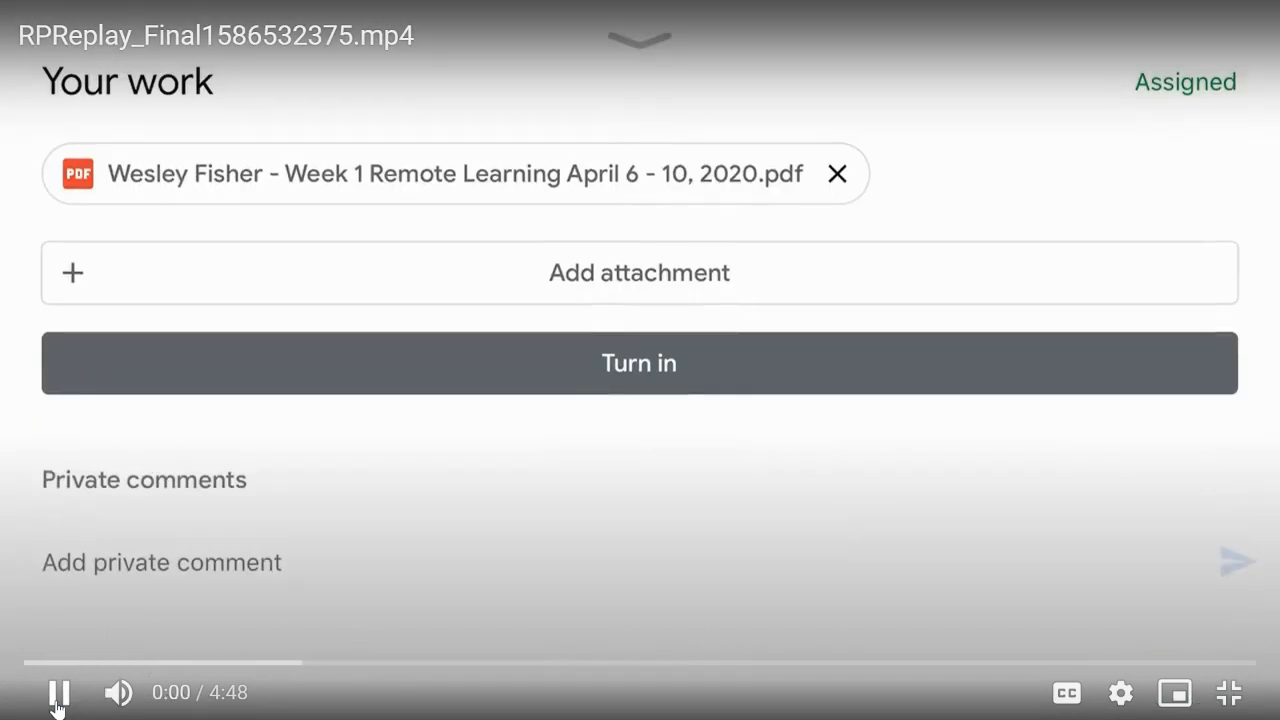
{"action": "left_click", "coordinate": [58, 692]}
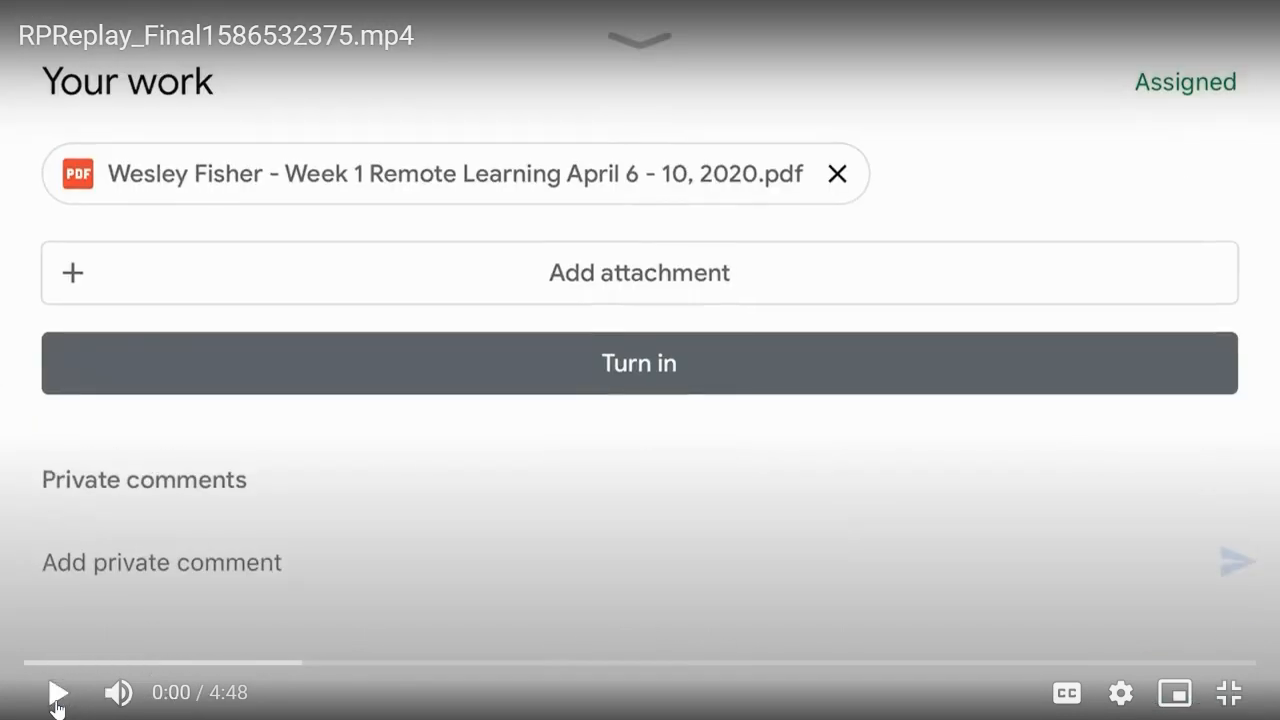
{"action": "mouse_move", "coordinate": [379, 290]}
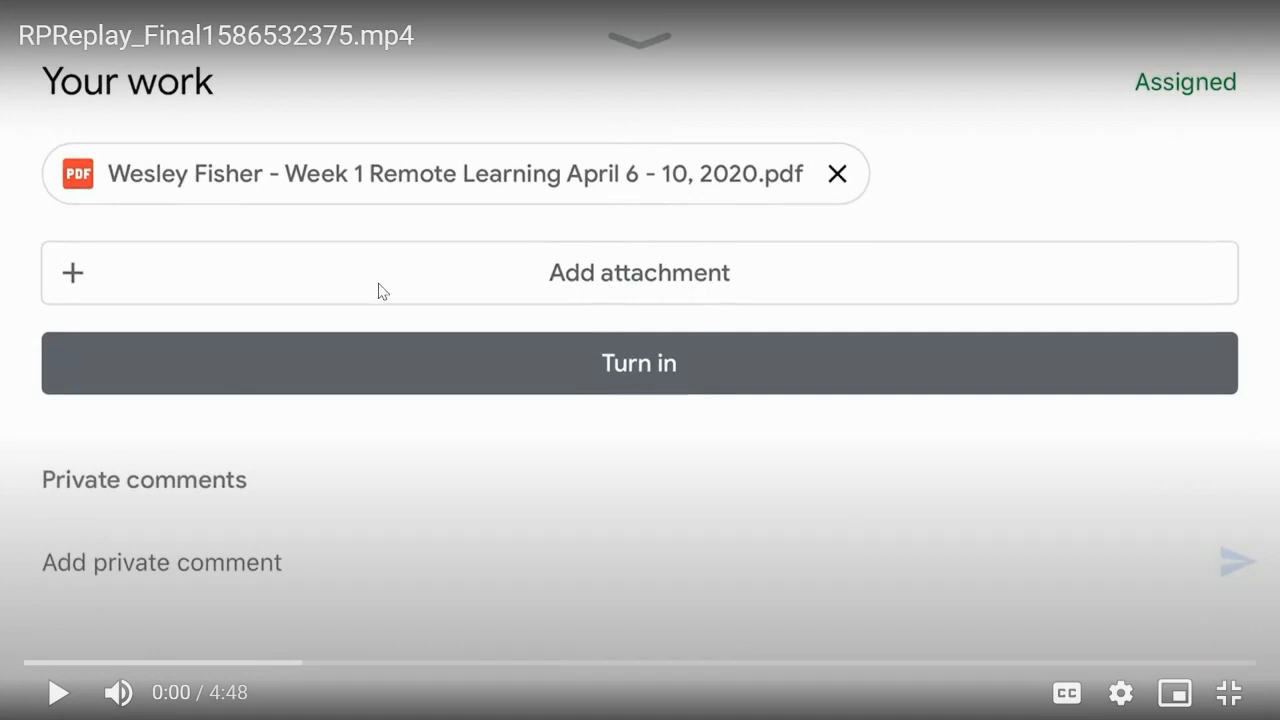
{"action": "mouse_move", "coordinate": [83, 665]}
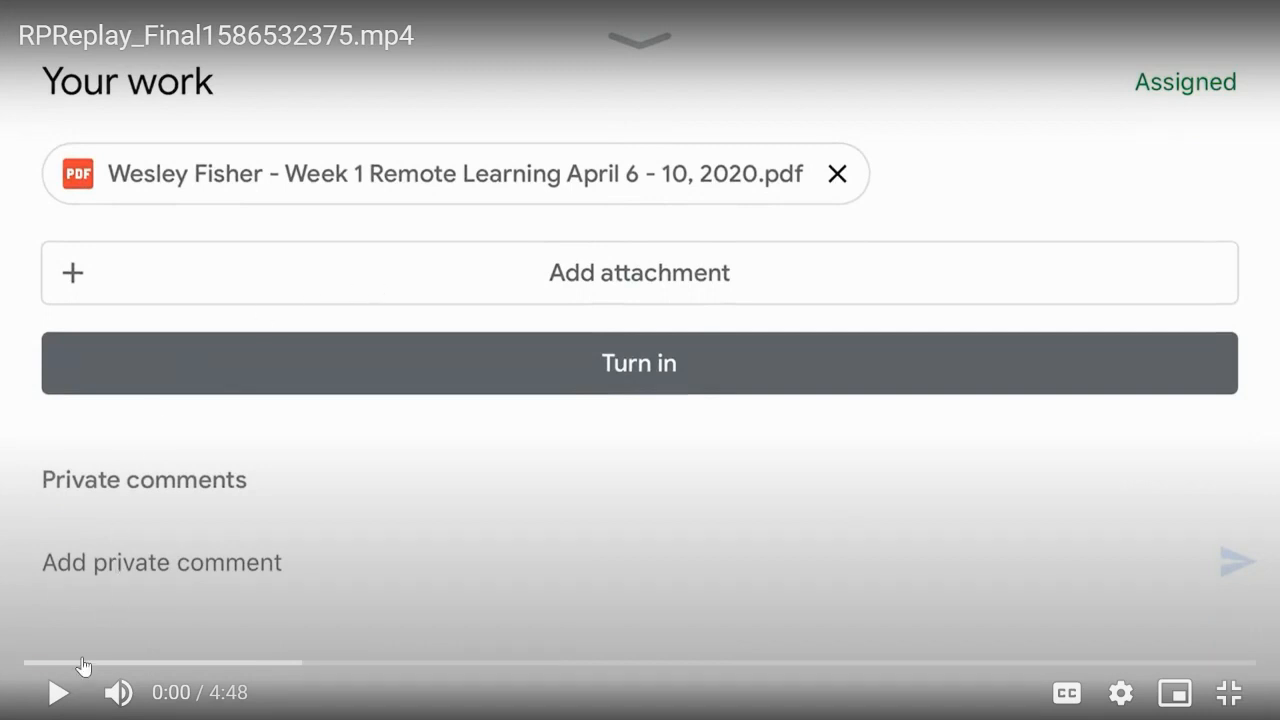
{"action": "mouse_move", "coordinate": [57, 692]}
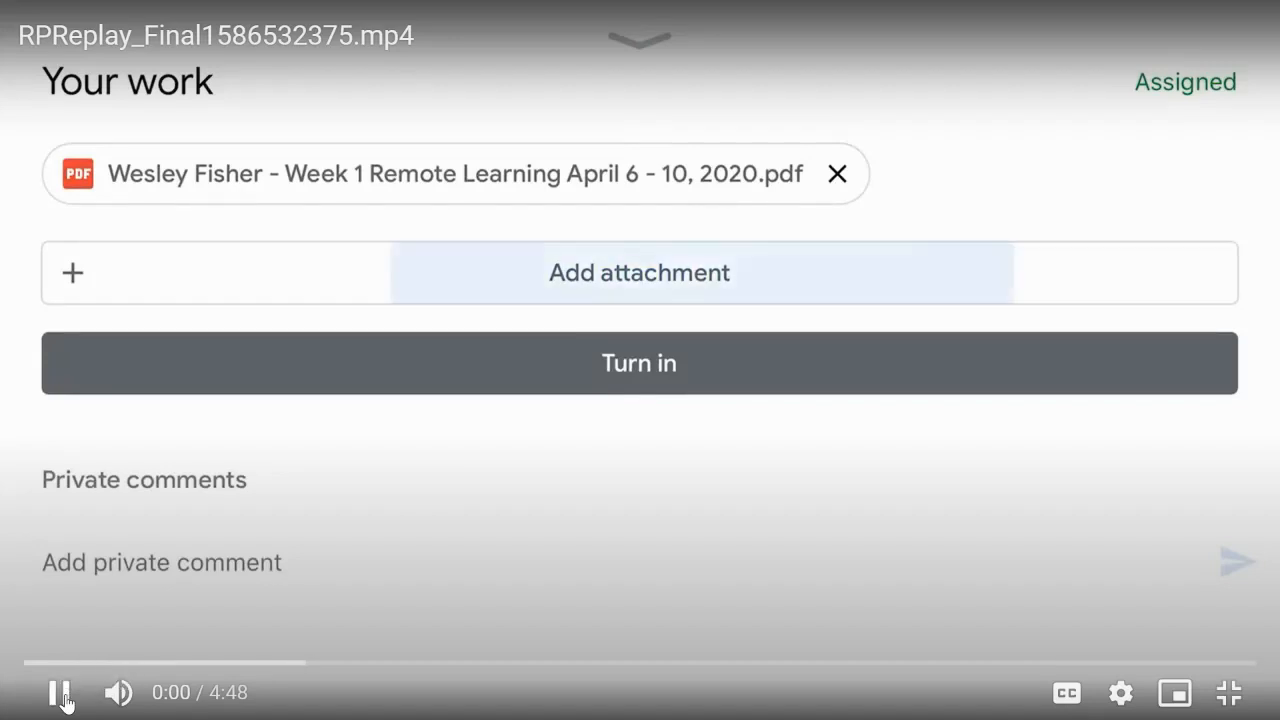
Show the attachment sources: Drive, Link, File, Pick photo, Use camera, New Docs and Slides.
{"action": "left_click", "coordinate": [639, 272]}
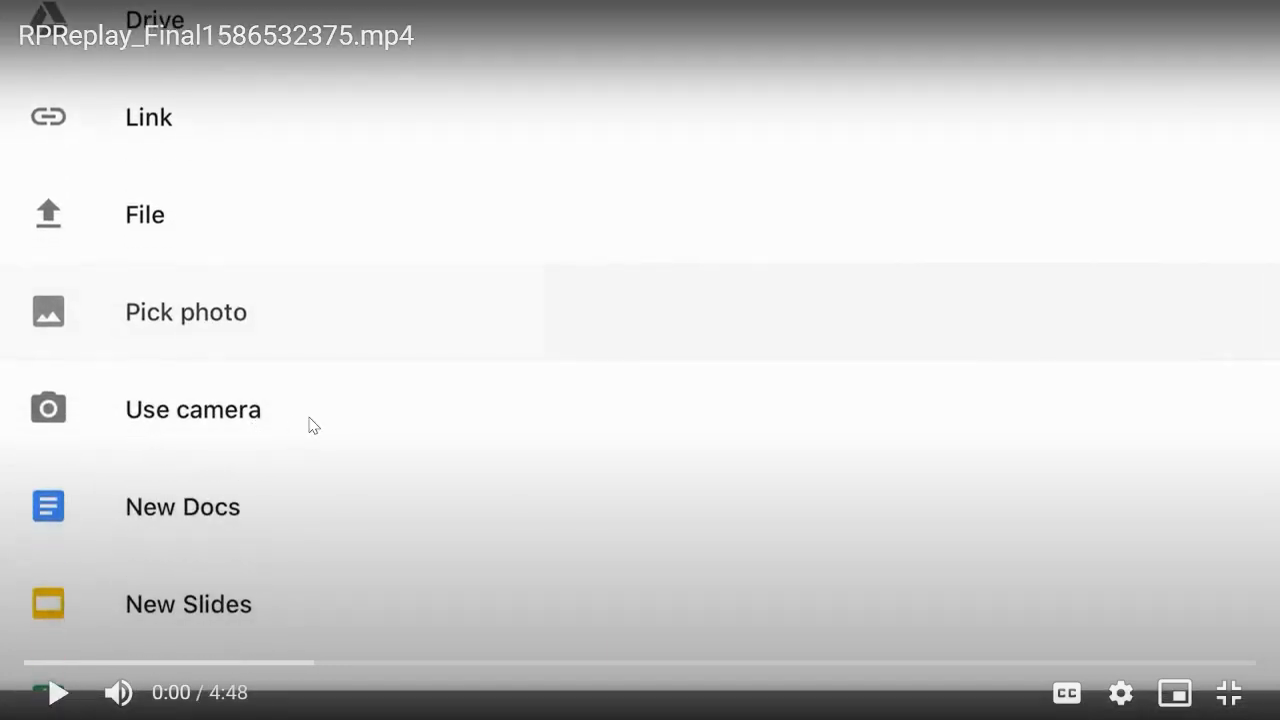
{"action": "mouse_move", "coordinate": [255, 395]}
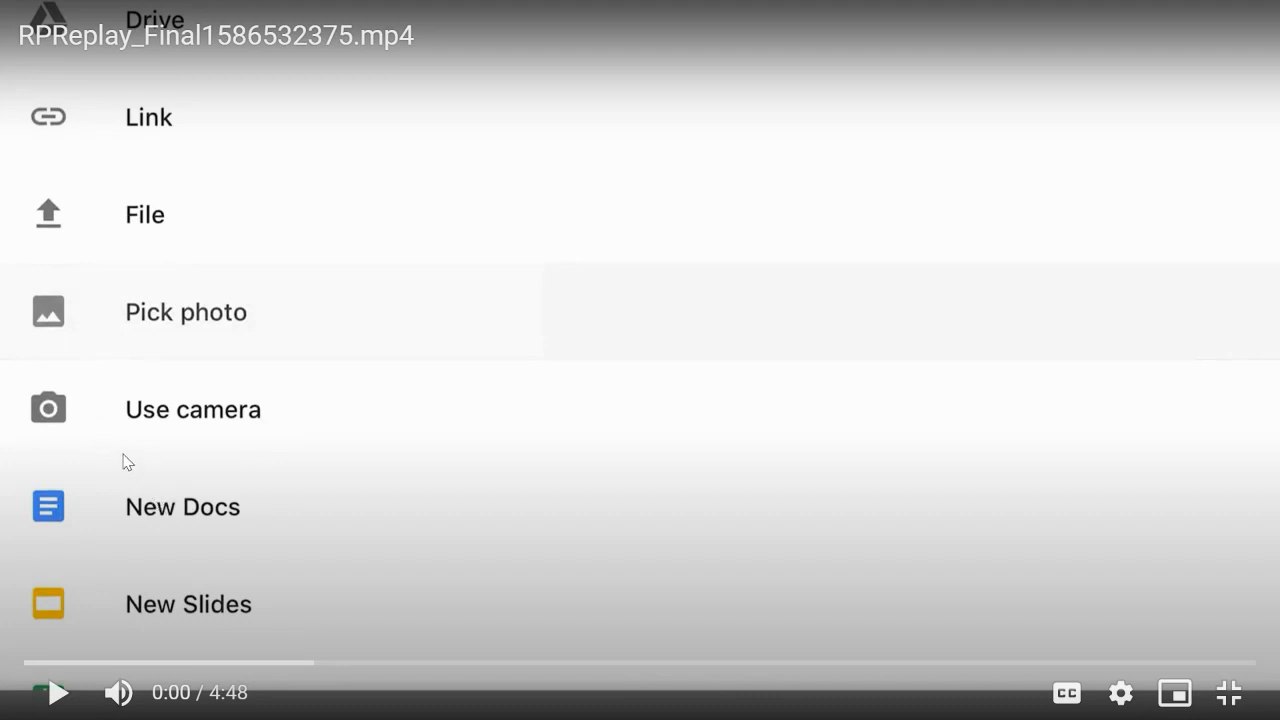
{"action": "mouse_move", "coordinate": [258, 384]}
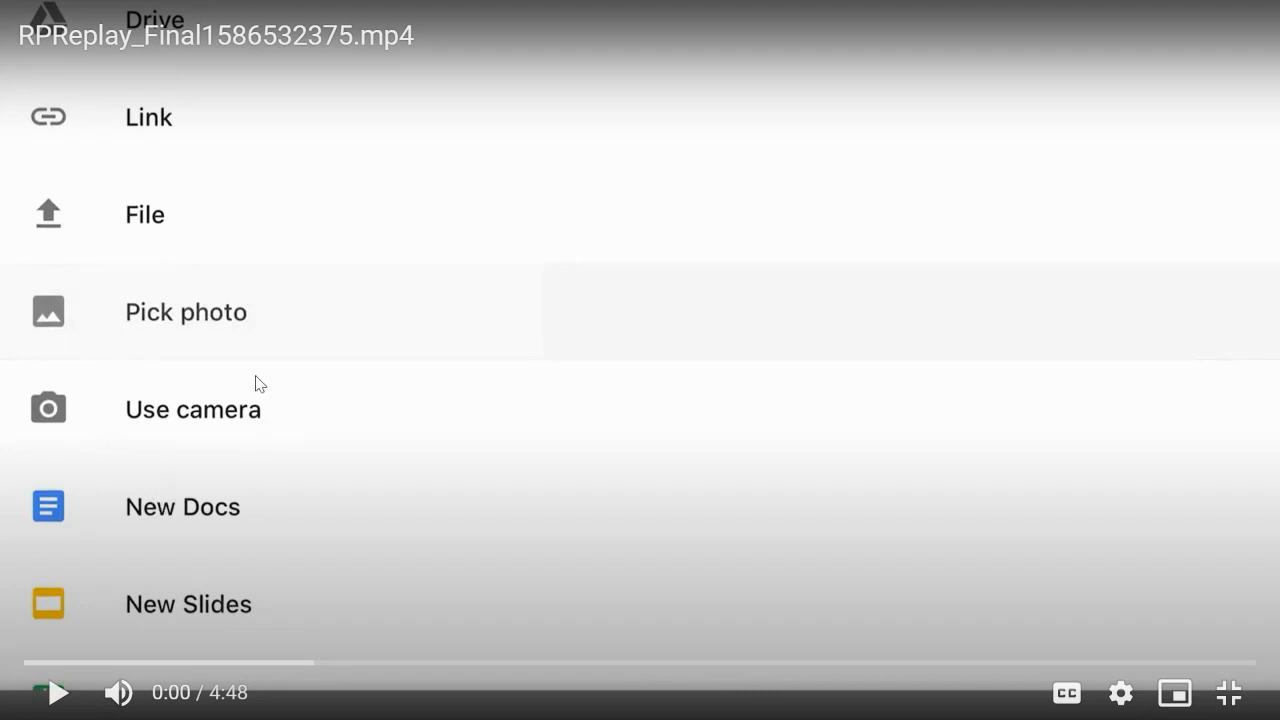
{"action": "mouse_move", "coordinate": [300, 428]}
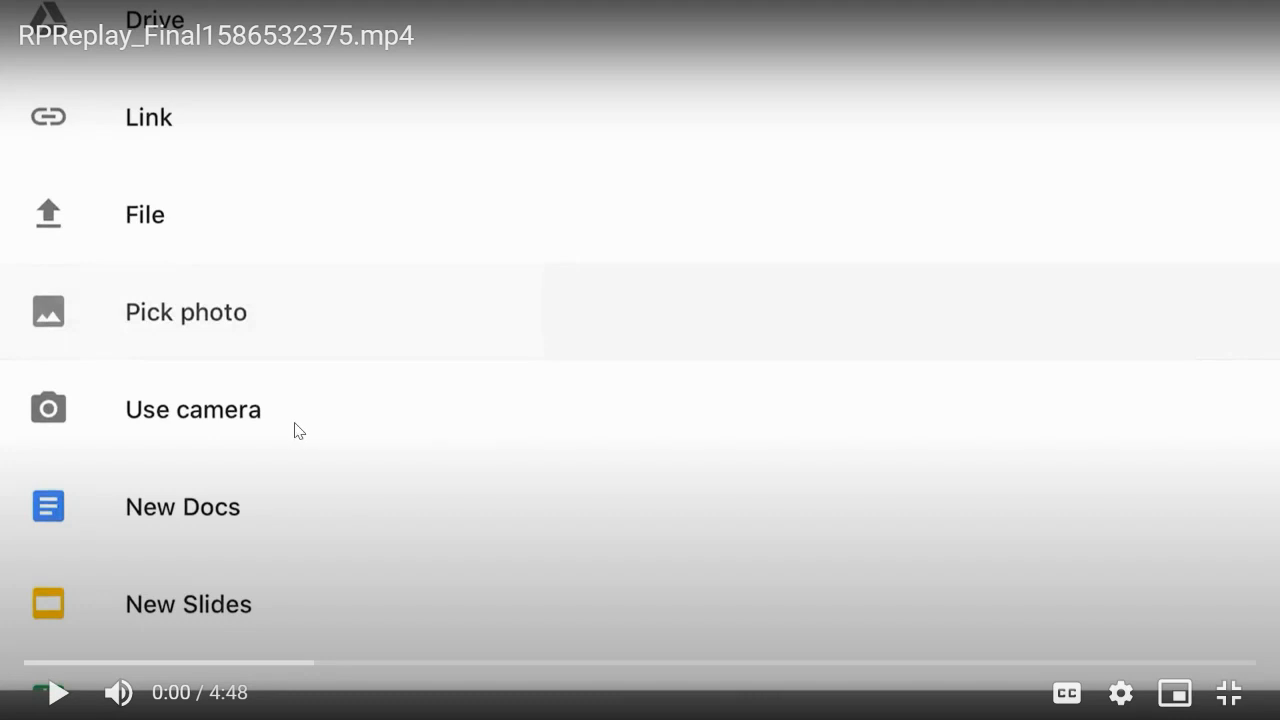
{"action": "mouse_move", "coordinate": [123, 307]}
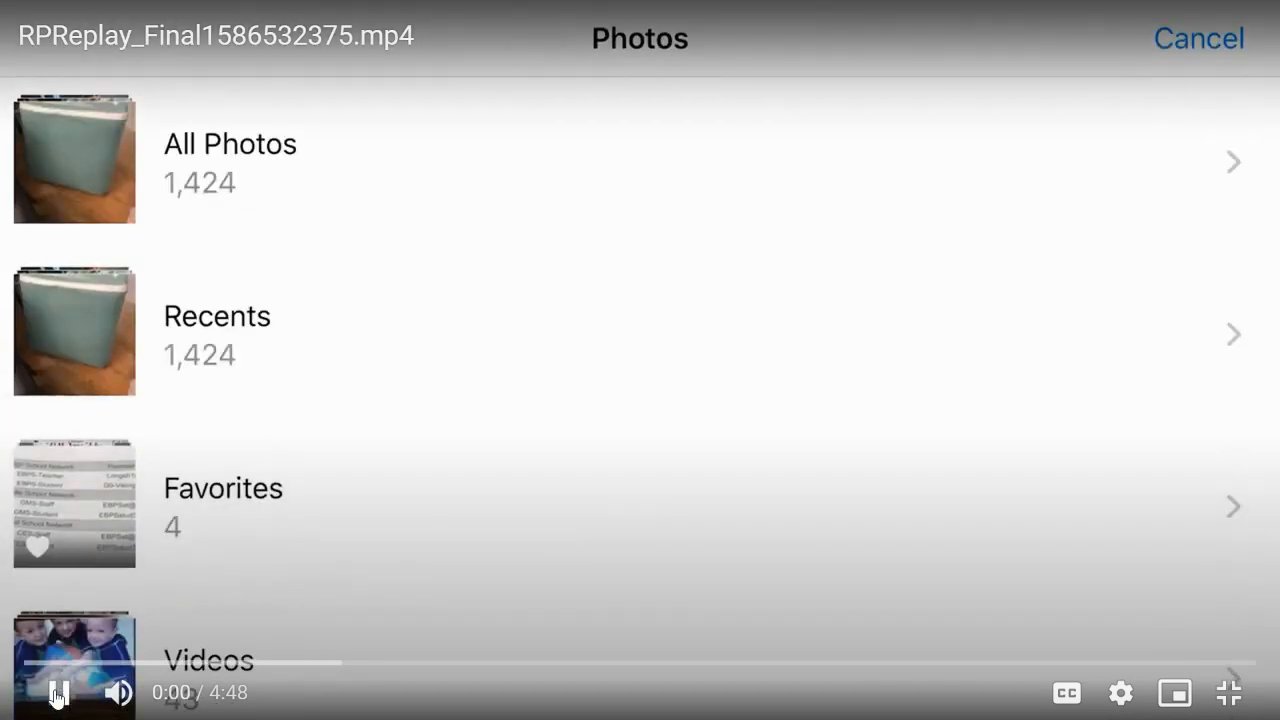
Choose Pick photo and open the All Photos grid of the device library.
{"action": "left_click", "coordinate": [230, 143]}
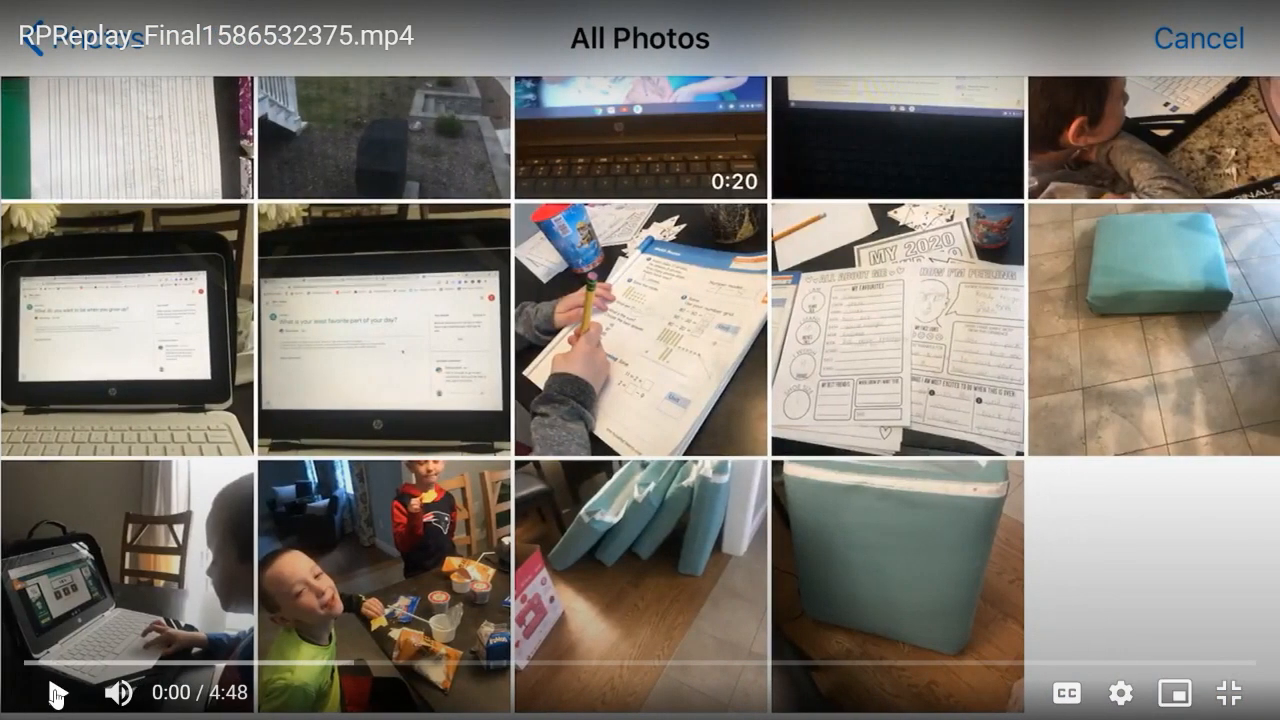
{"action": "mouse_move", "coordinate": [1019, 650]}
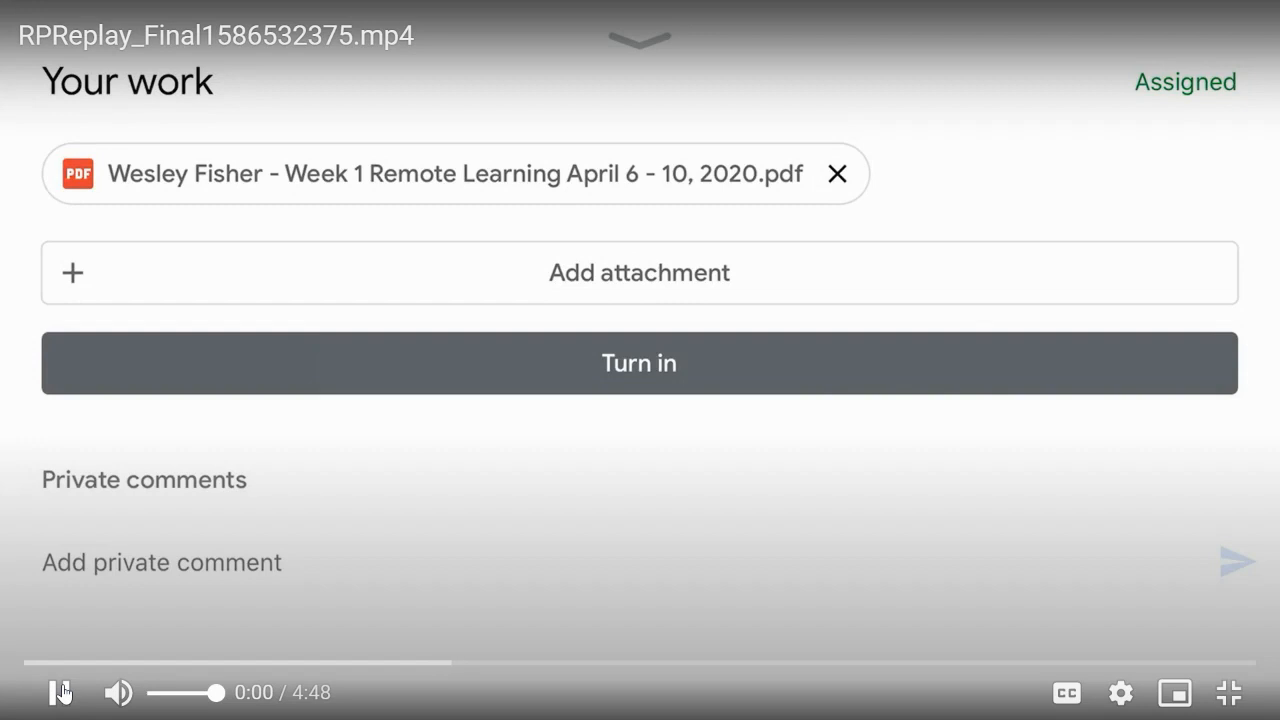
Attach the Week 1 Remote Learning (Apr 10, 2020) photo beside the PDF.
{"action": "left_click", "coordinate": [639, 272]}
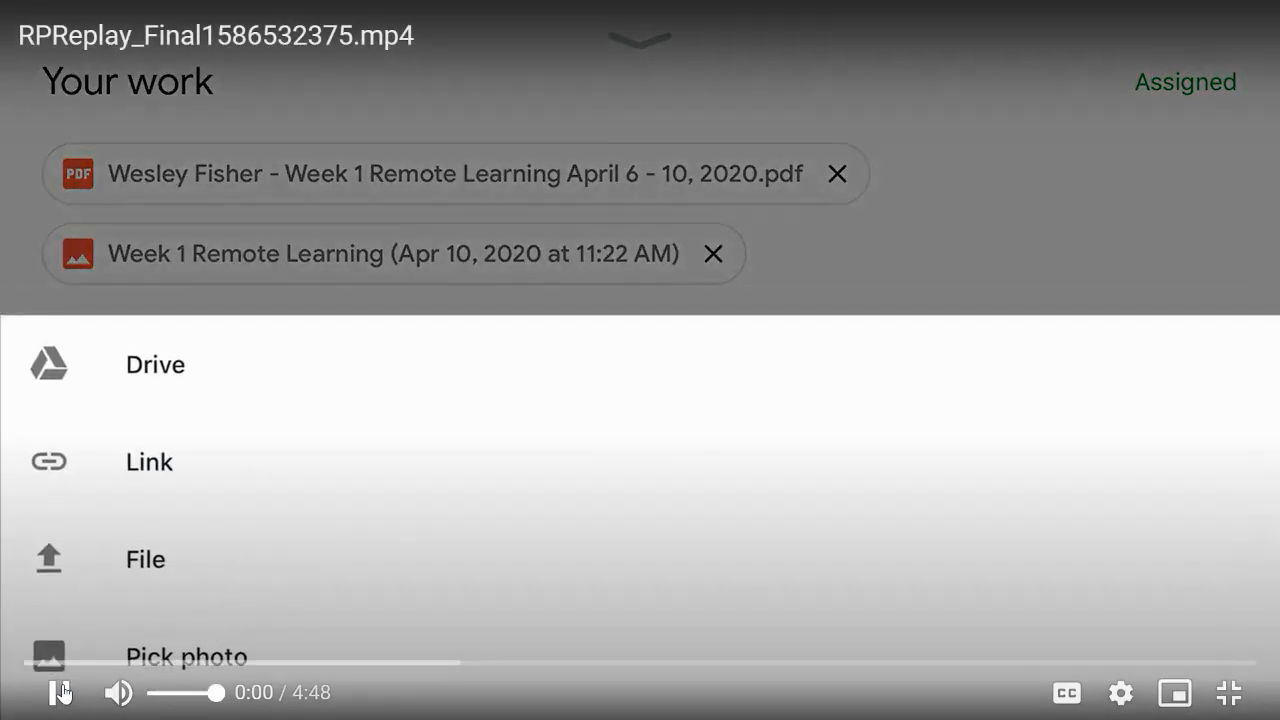
{"action": "left_click", "coordinate": [186, 657]}
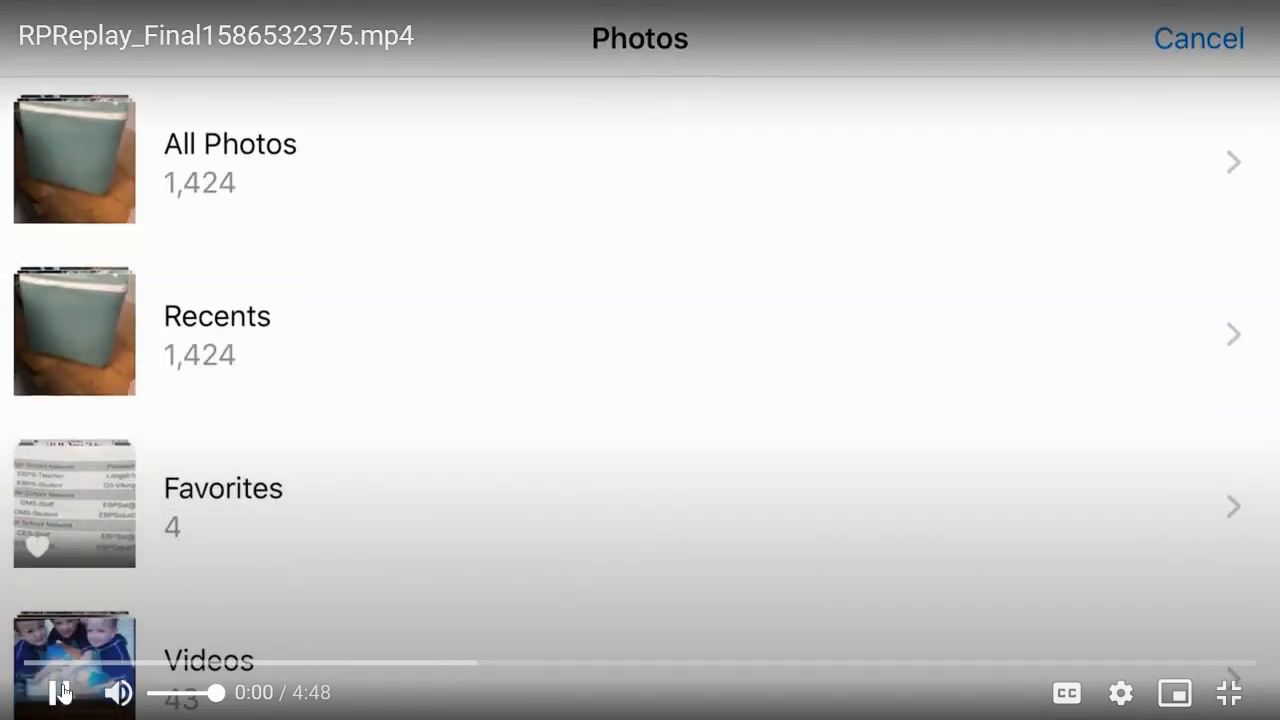
{"action": "left_click", "coordinate": [230, 143]}
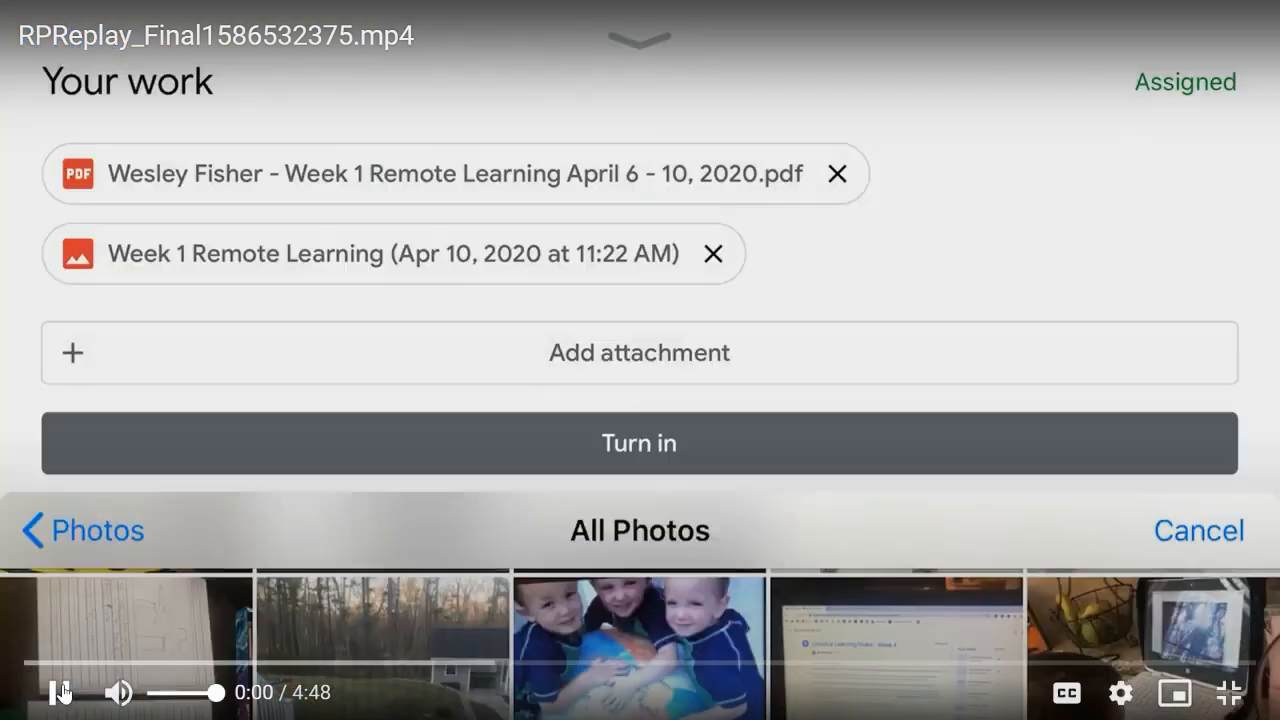
{"action": "left_click", "coordinate": [1198, 530]}
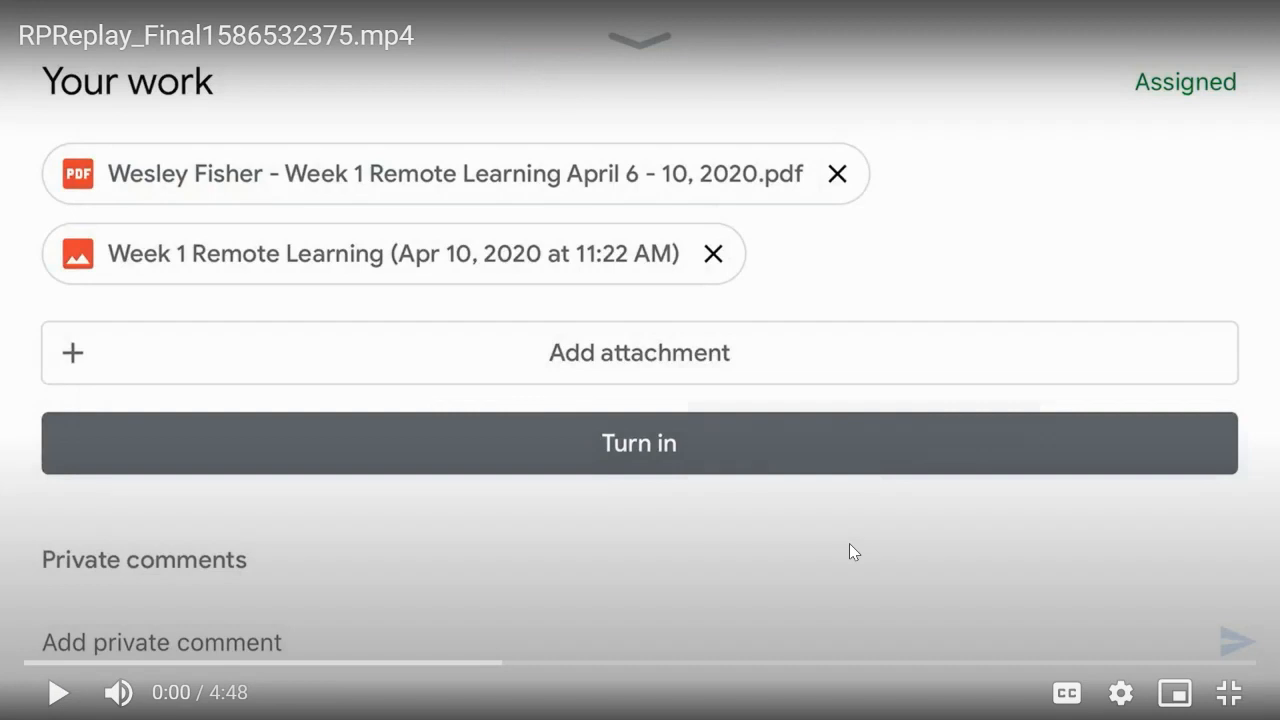
{"action": "mouse_move", "coordinate": [90, 601]}
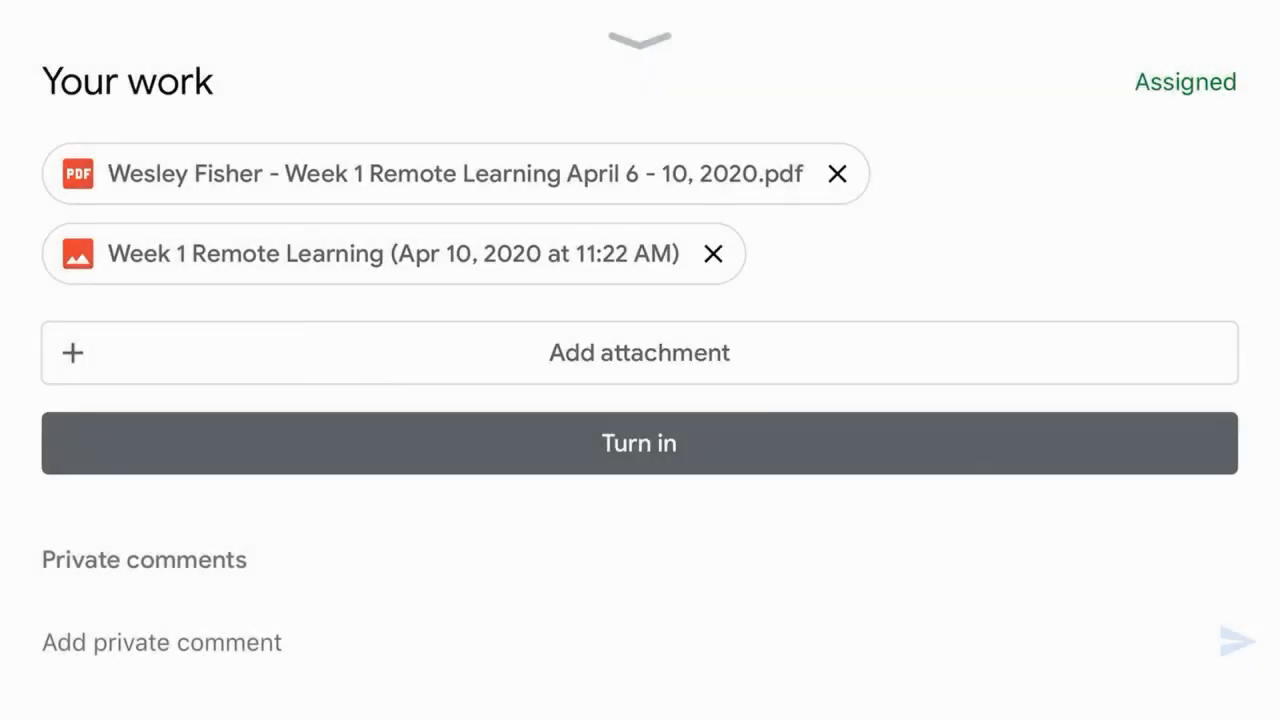
Attach the 11:23 AM photo and confirm Turn in for Week 1 Remote Learning.
{"action": "scroll", "scroll_direction": "down", "scroll_amount": 3}
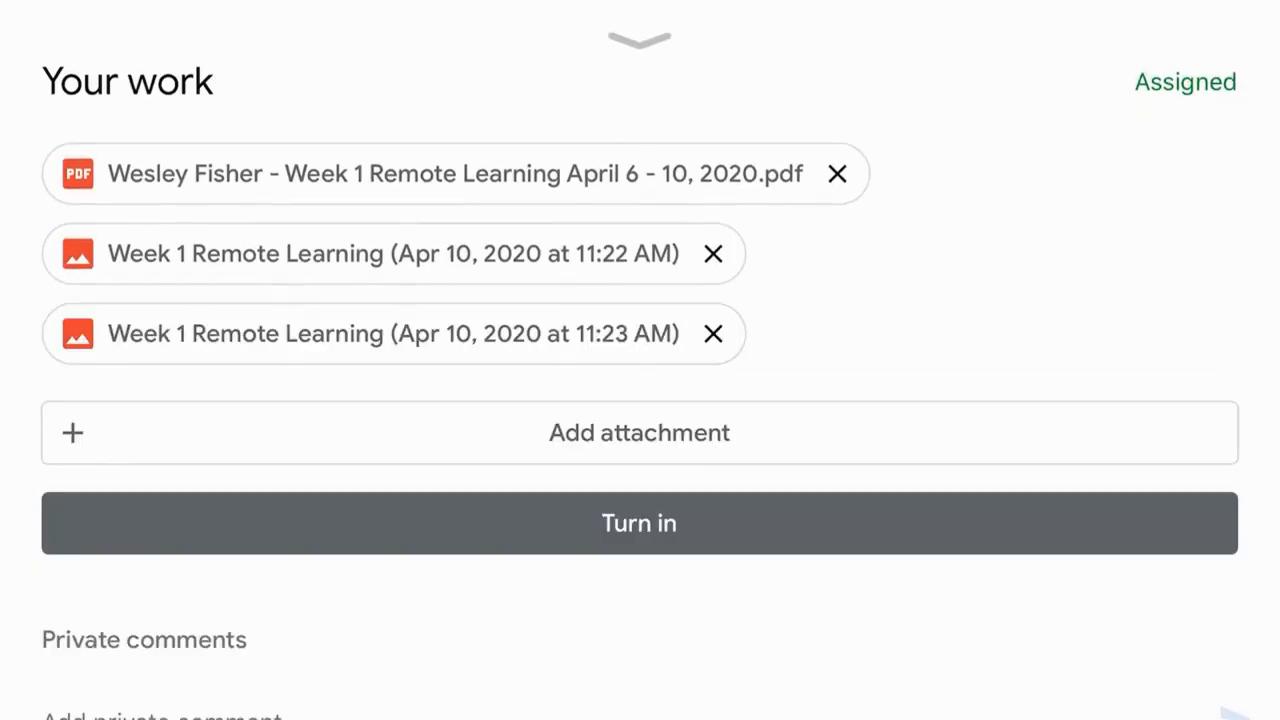
{"action": "left_click", "coordinate": [639, 522]}
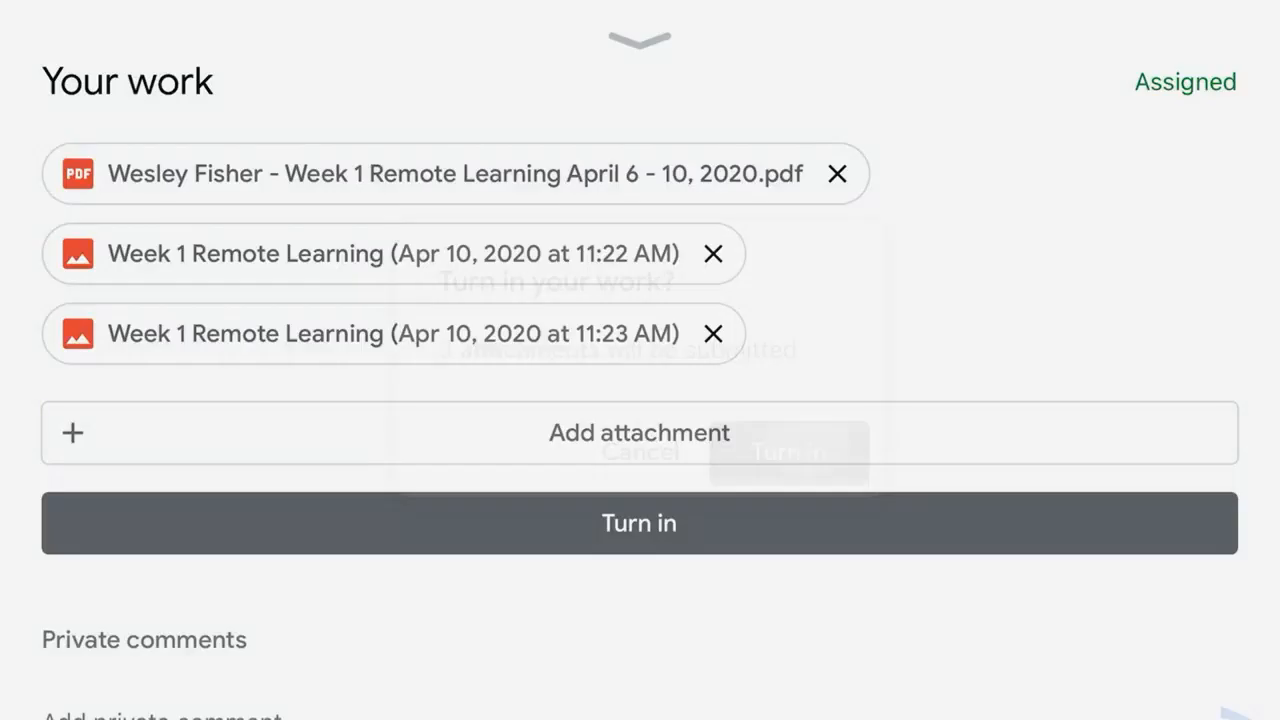
{"action": "left_click", "coordinate": [789, 452]}
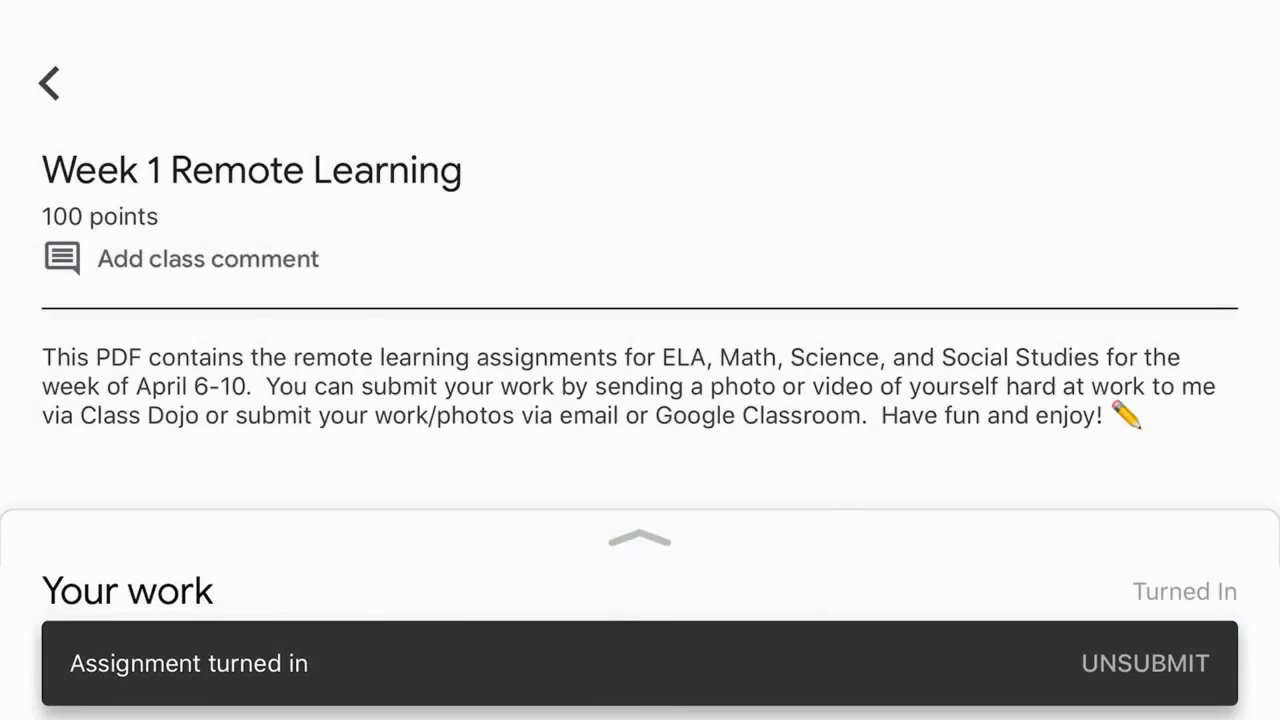
Turn off Live on a laptop photo, then open the worksheet photo in Adjust tools.
{"action": "left_click", "coordinate": [48, 83]}
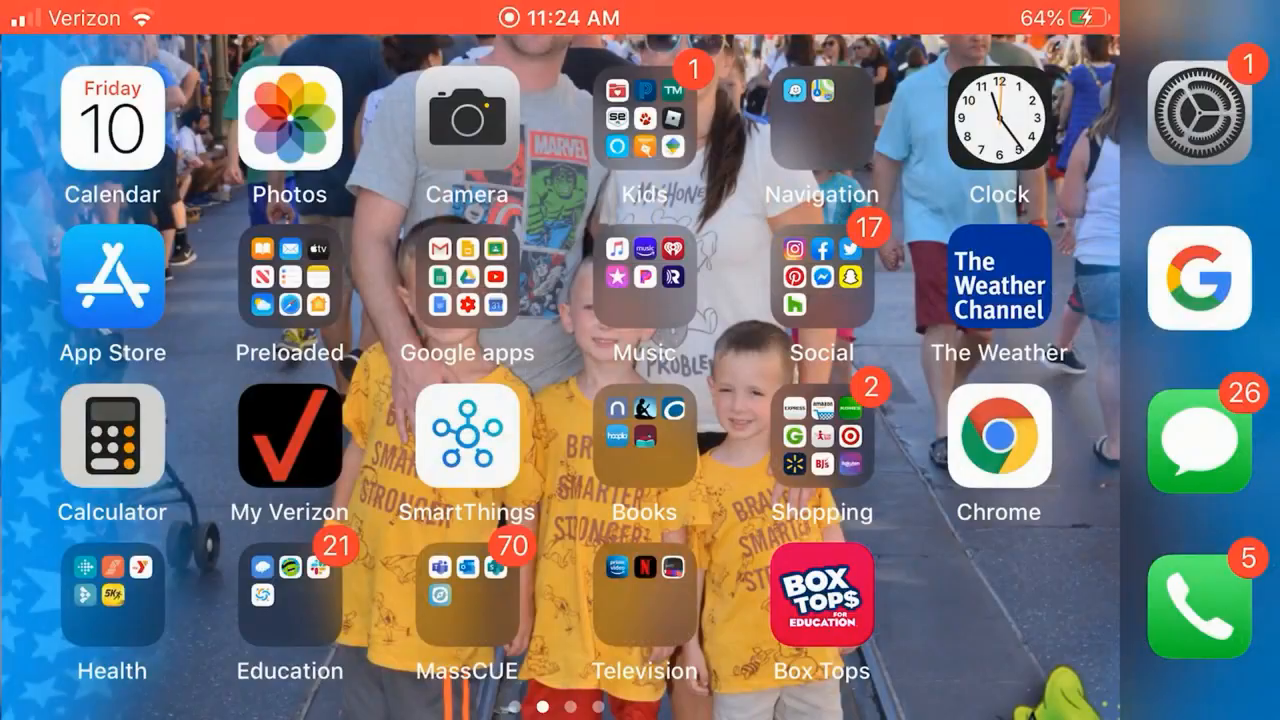
{"action": "left_click", "coordinate": [289, 119]}
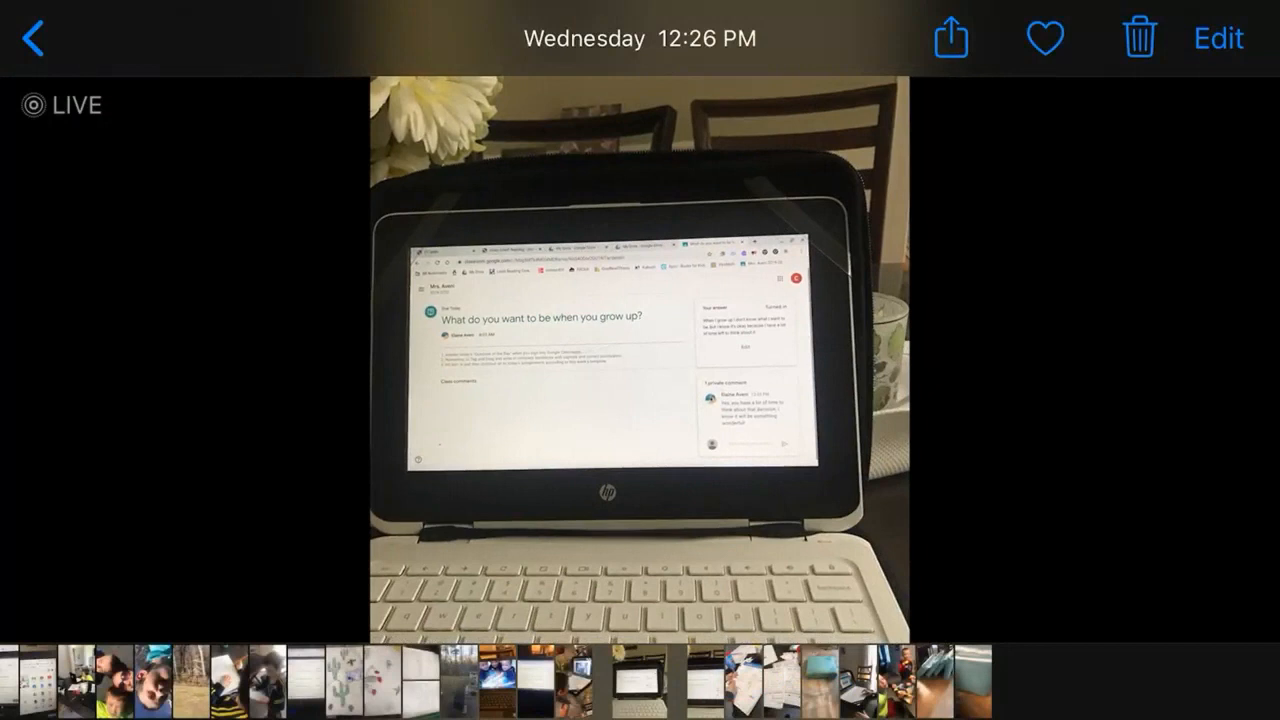
{"action": "left_click", "coordinate": [1218, 38]}
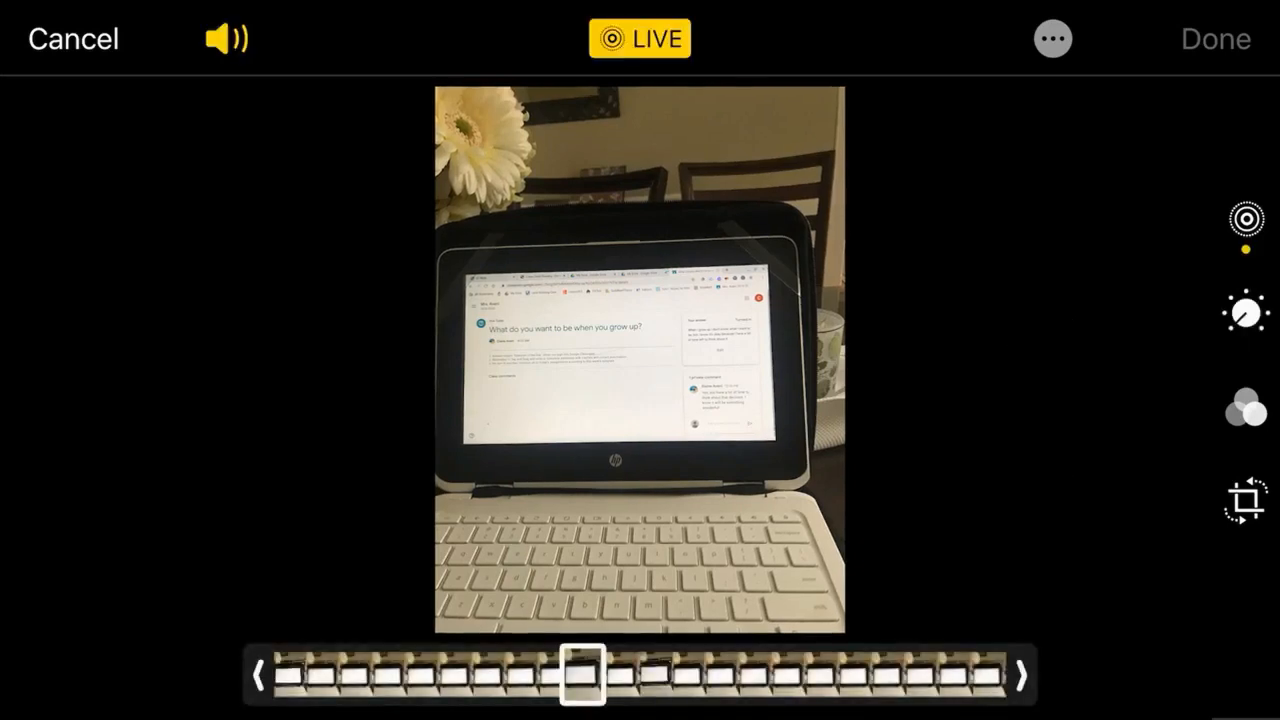
{"action": "left_click", "coordinate": [639, 38]}
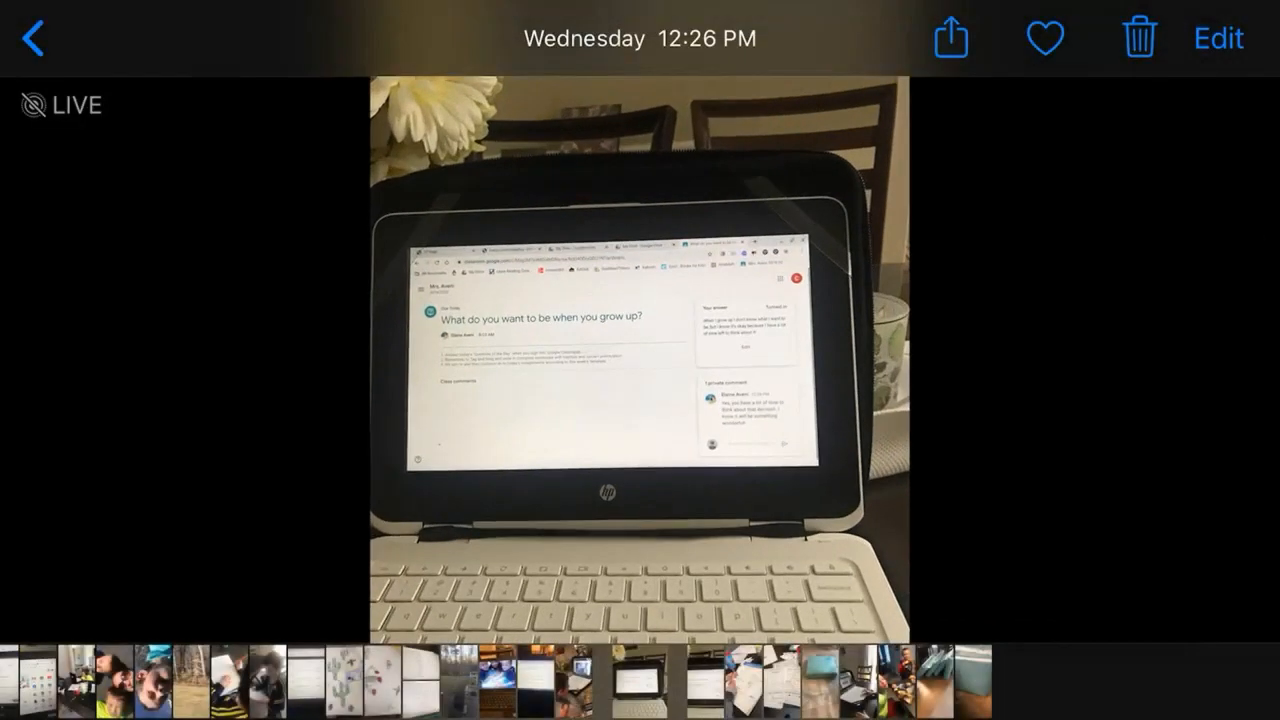
{"action": "left_click", "coordinate": [32, 38]}
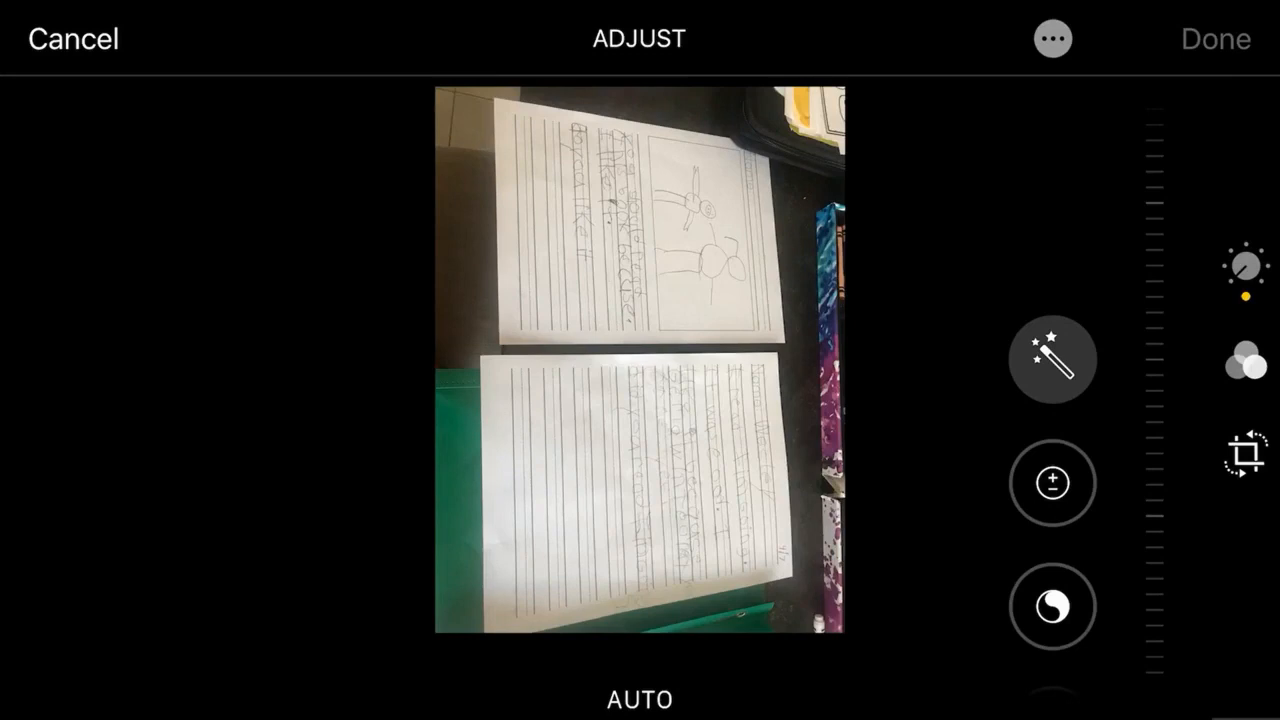
Open and dismiss the ••• Options sheet offering Markup, leaving the photo editor.
{"action": "left_click", "coordinate": [1052, 38]}
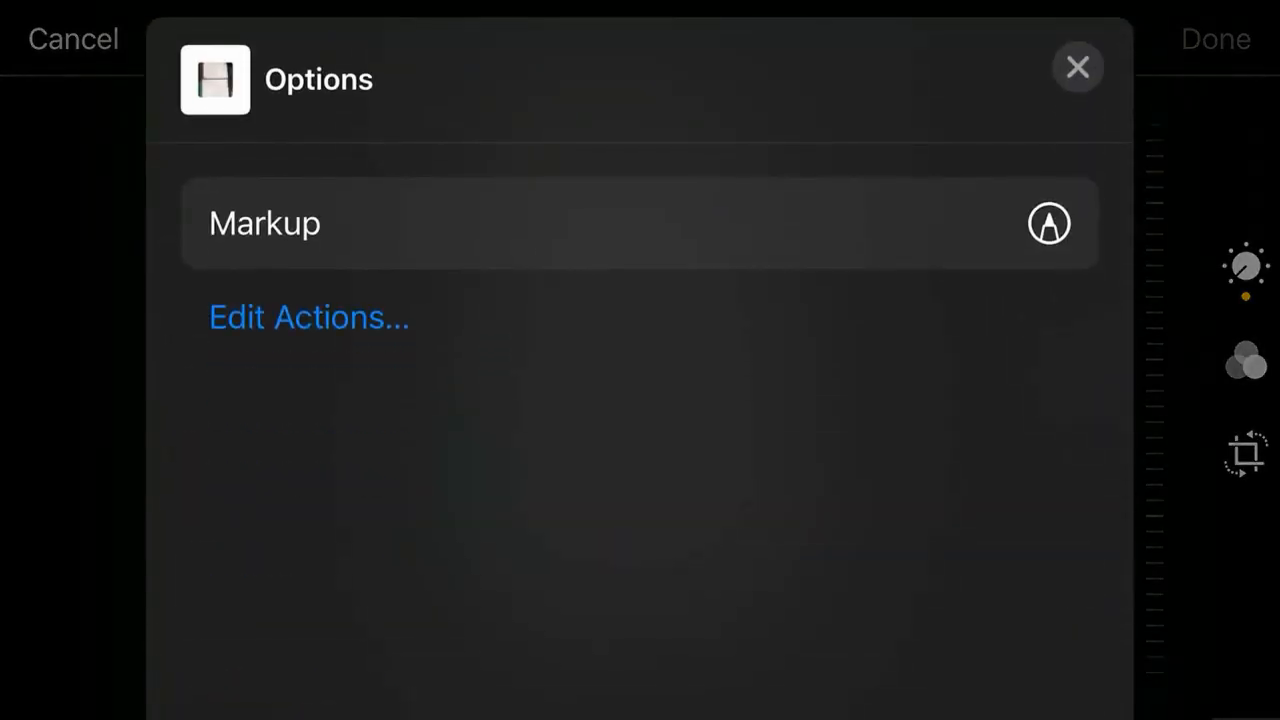
{"action": "left_click", "coordinate": [1077, 67]}
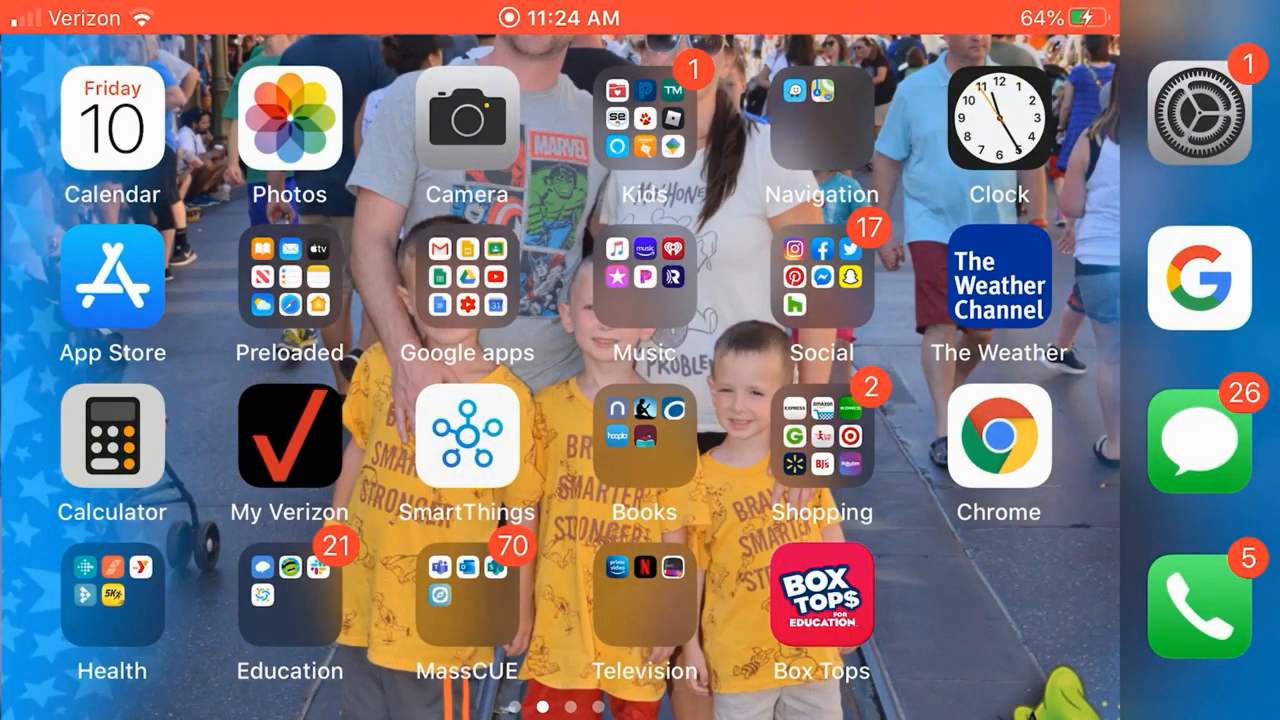
Launch Google Drive from the Google apps folder and view My Drive's files.
{"action": "left_click", "coordinate": [466, 277]}
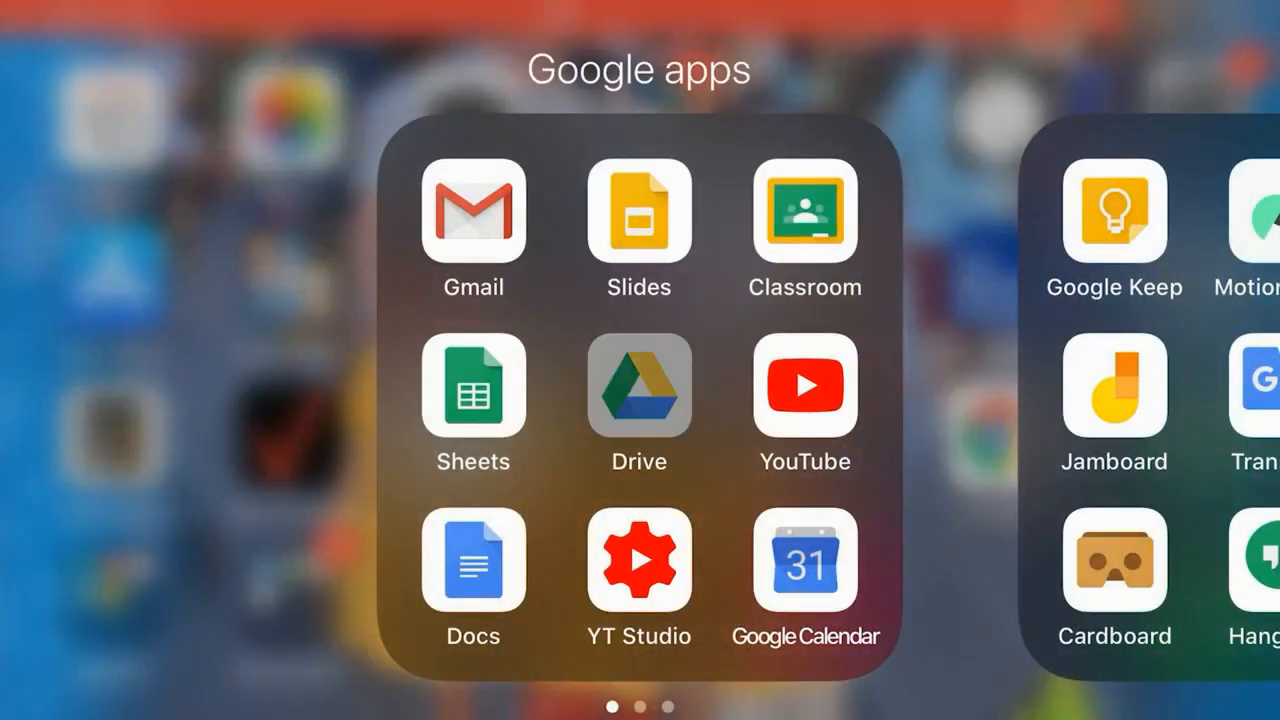
{"action": "left_click", "coordinate": [639, 387]}
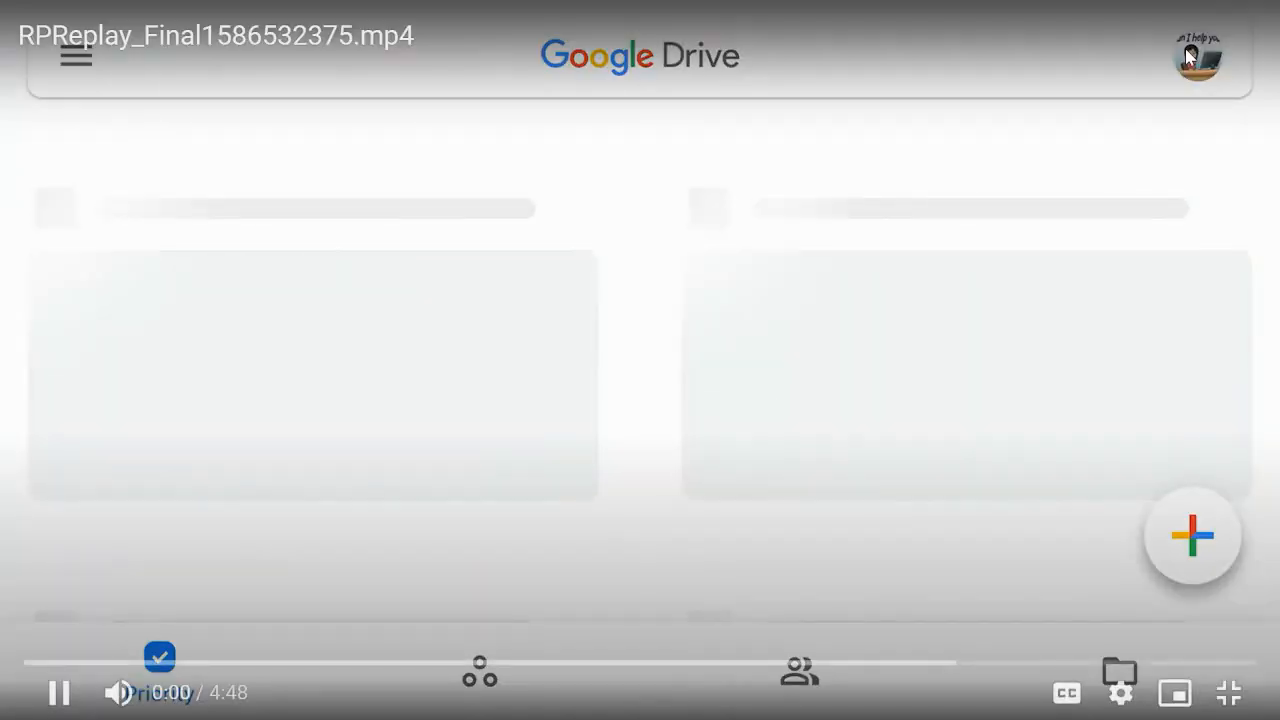
{"action": "left_click", "coordinate": [1196, 57]}
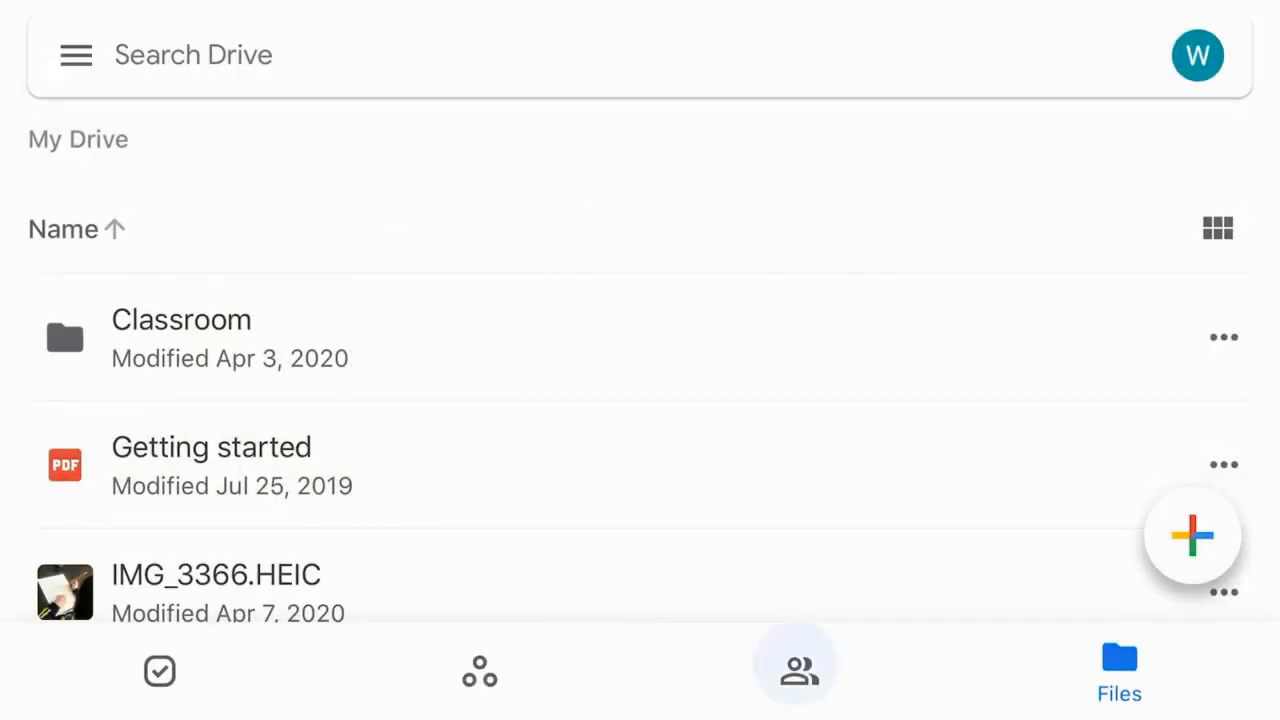
{"action": "left_click", "coordinate": [797, 670]}
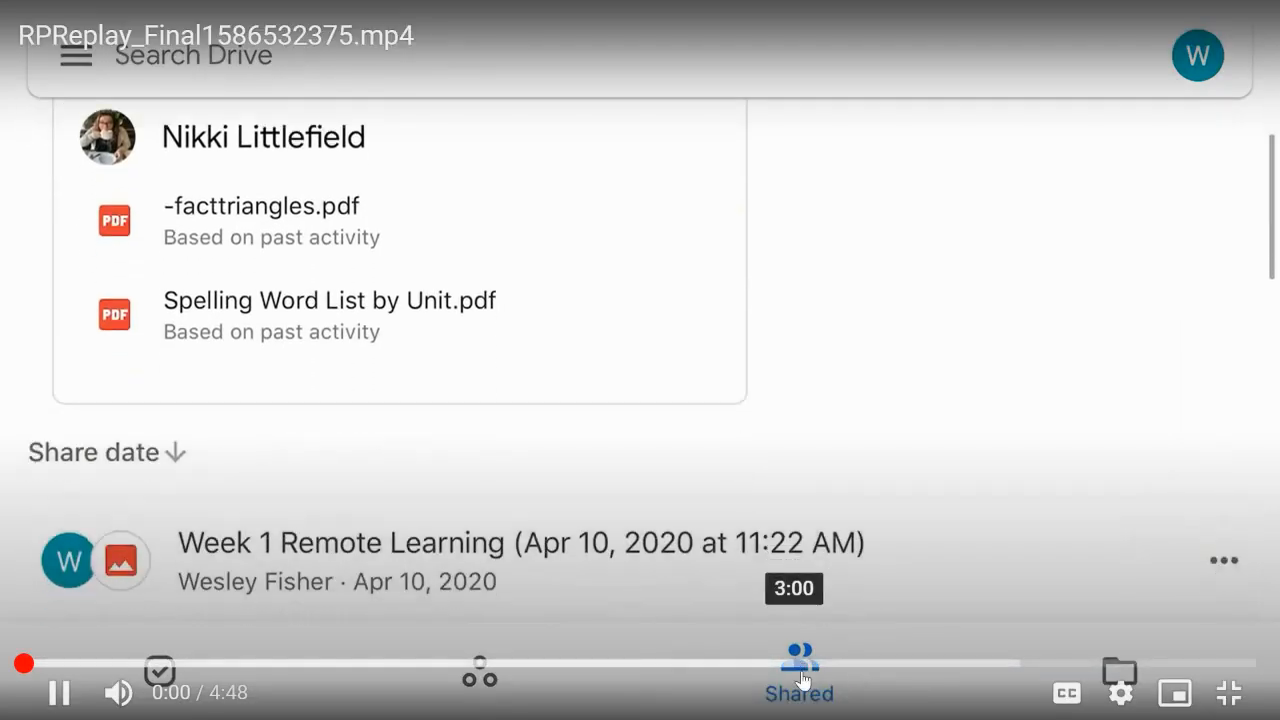
{"action": "scroll", "scroll_direction": "down", "scroll_amount": 3}
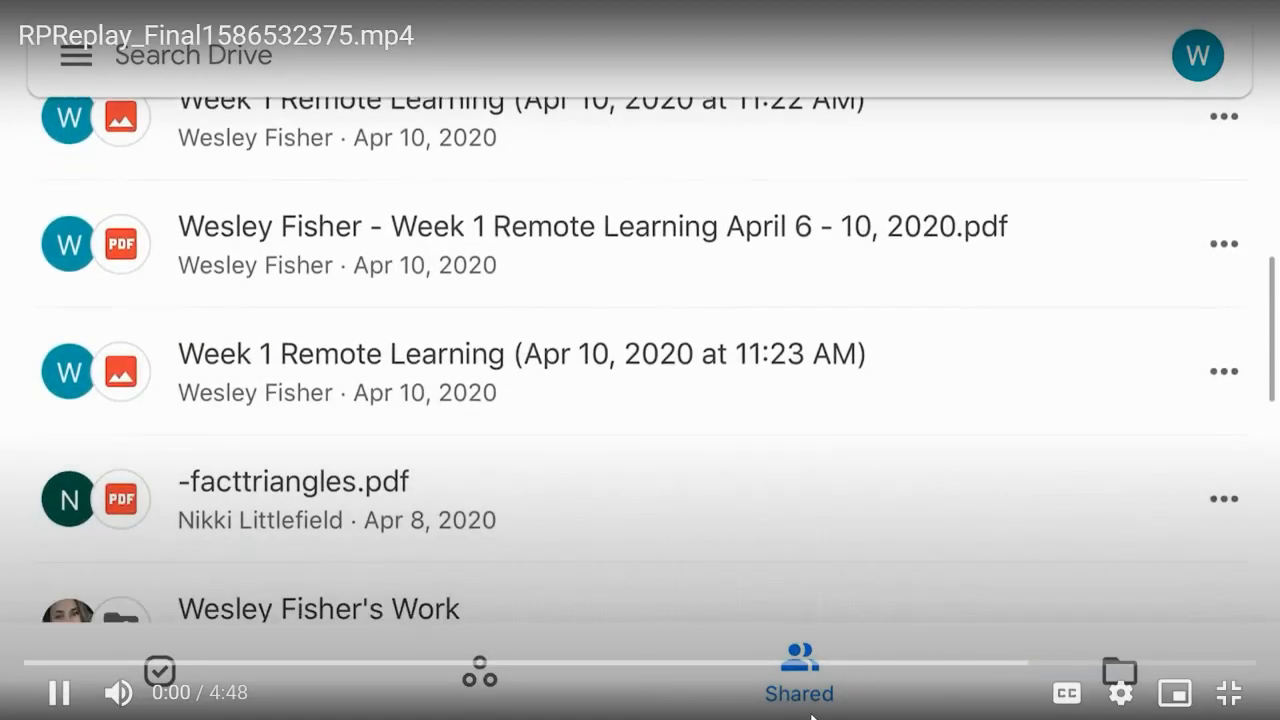
{"action": "scroll", "scroll_direction": "down", "scroll_amount": 3}
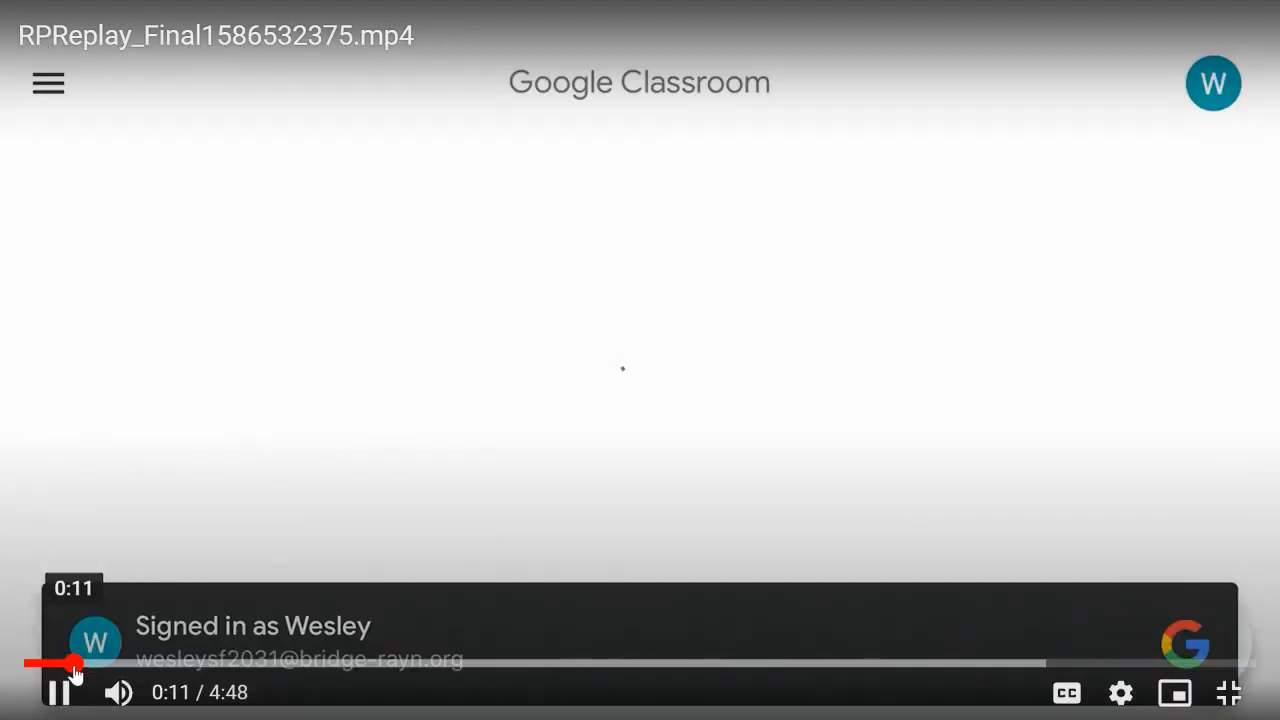
{"action": "left_click", "coordinate": [47, 82]}
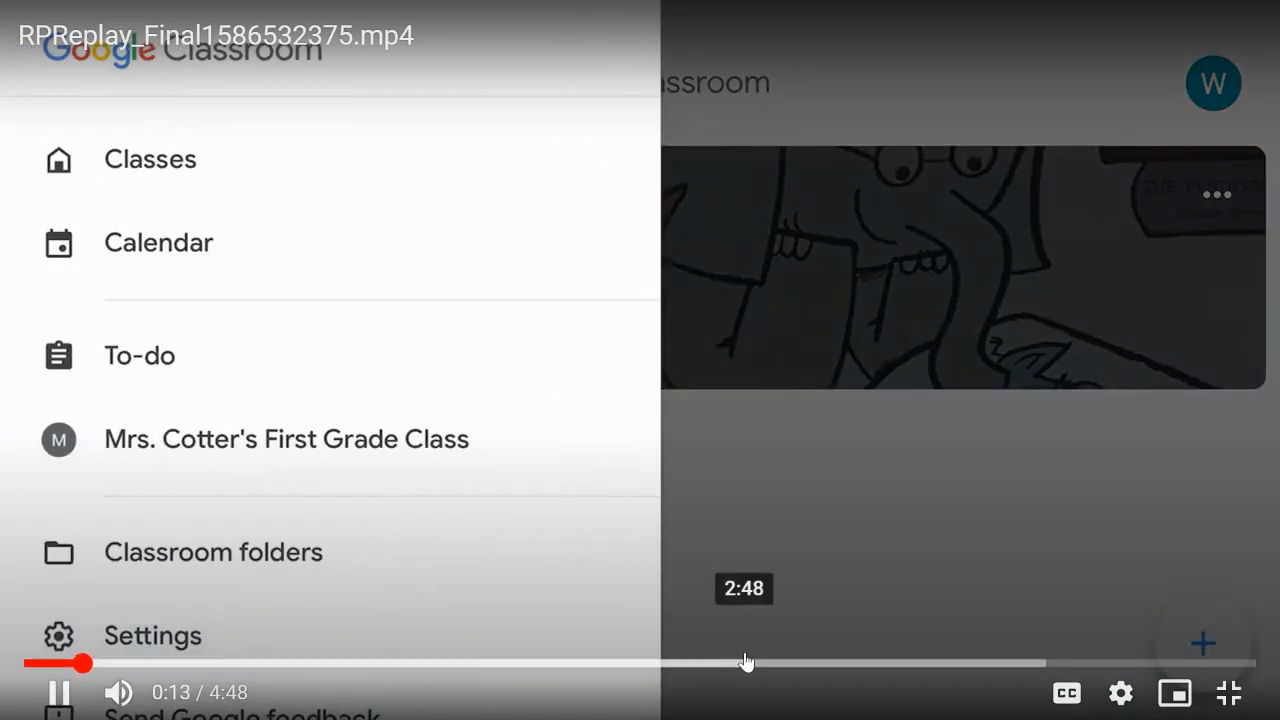
{"action": "left_click_drag", "start_coordinate": [745, 662], "coordinate": [1016, 665]}
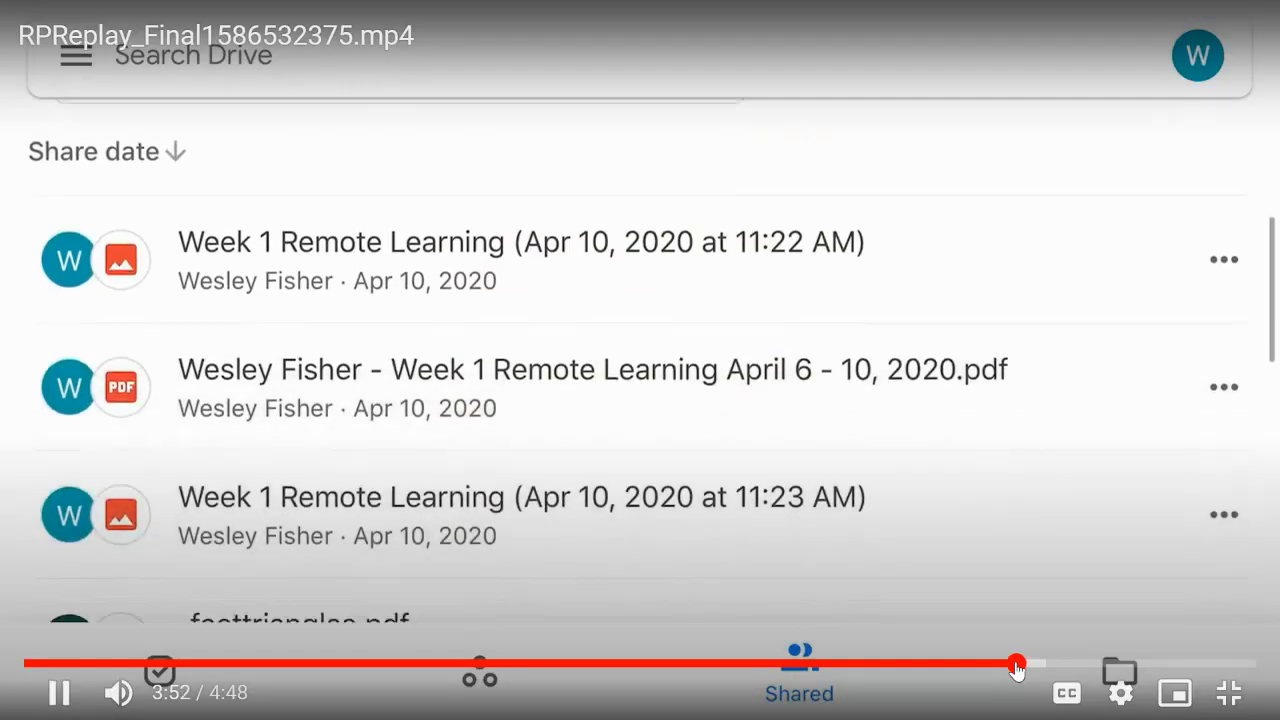
{"action": "scroll", "scroll_direction": "down", "scroll_amount": 3}
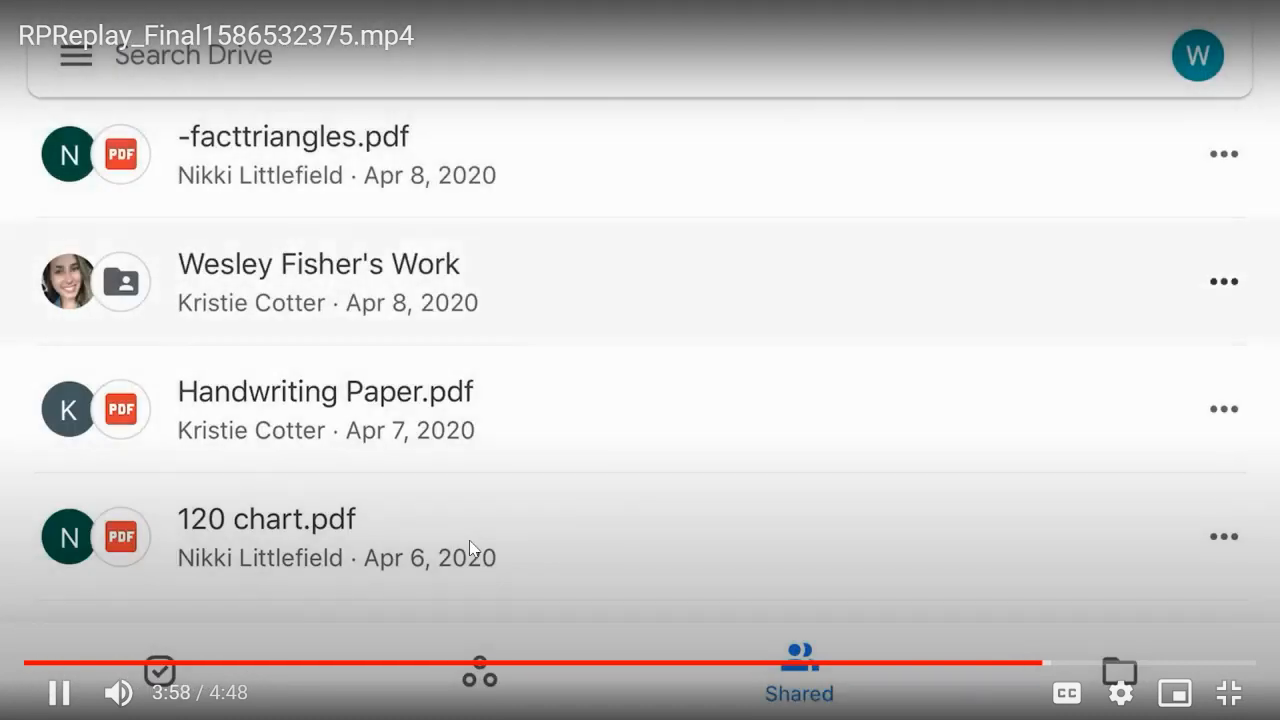
{"action": "left_click", "coordinate": [1222, 280]}
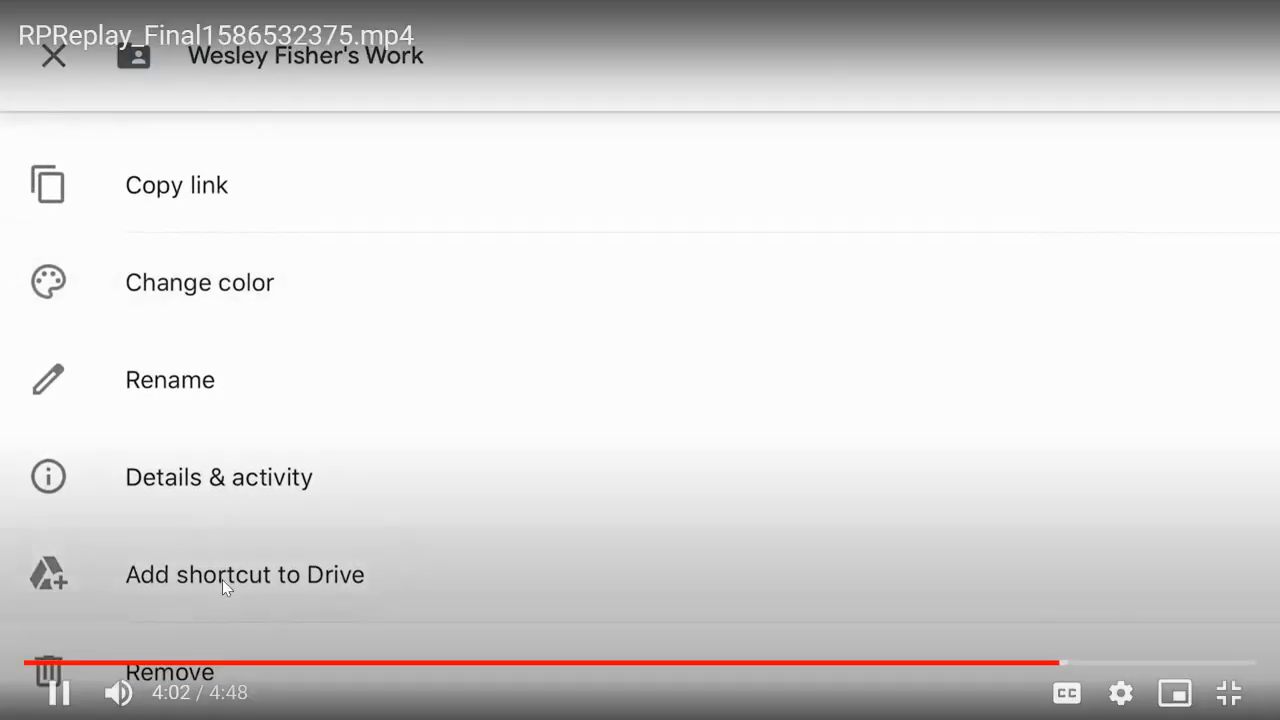
{"action": "left_click", "coordinate": [244, 574]}
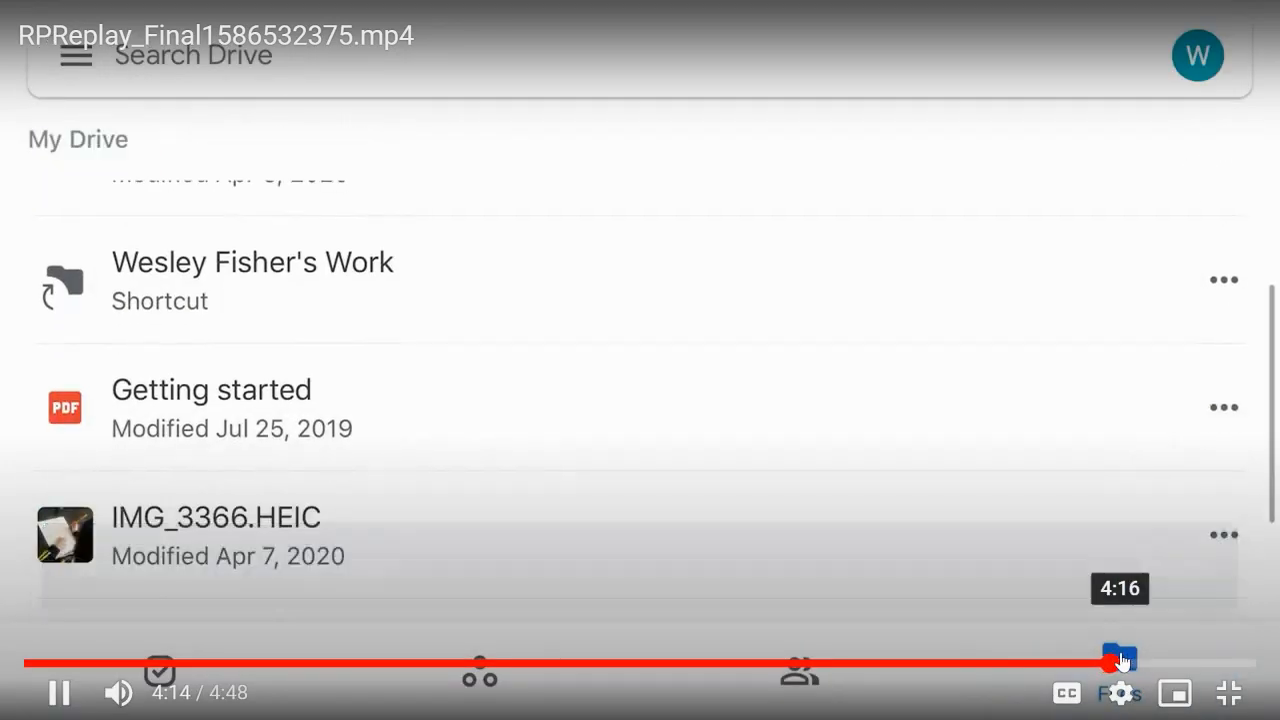
{"action": "left_click", "coordinate": [252, 280]}
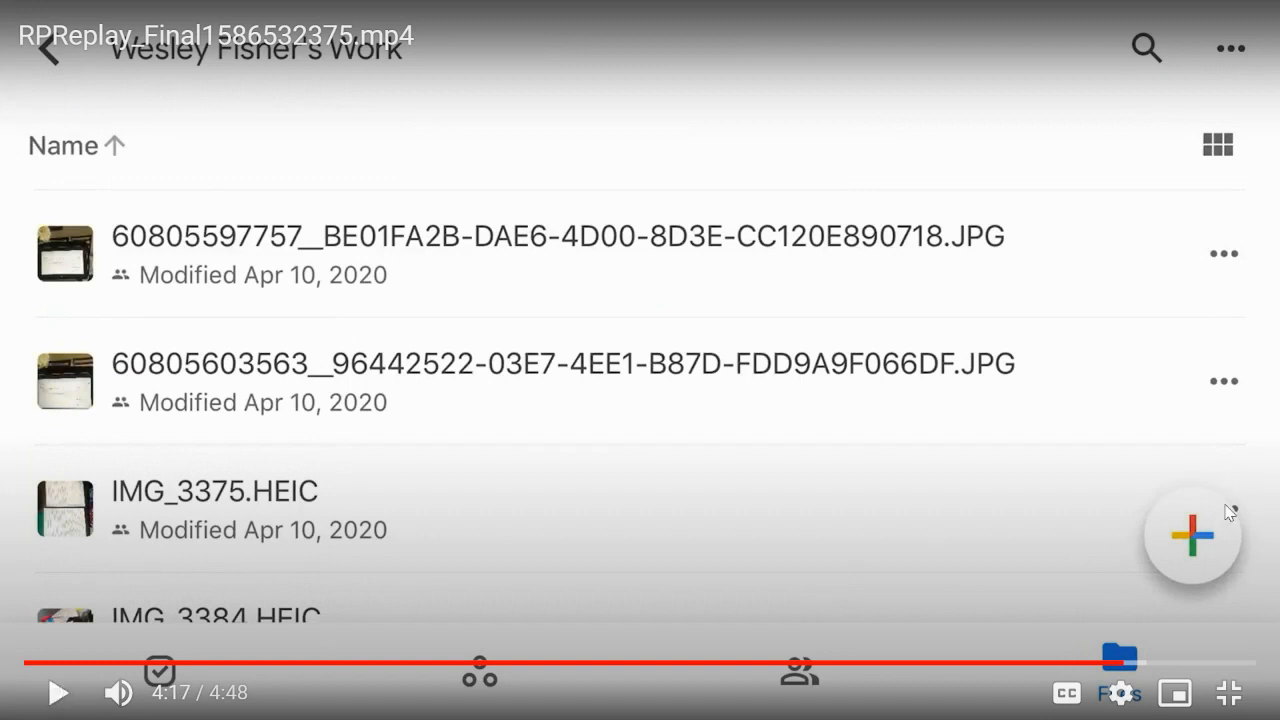
{"action": "mouse_move", "coordinate": [1229, 565]}
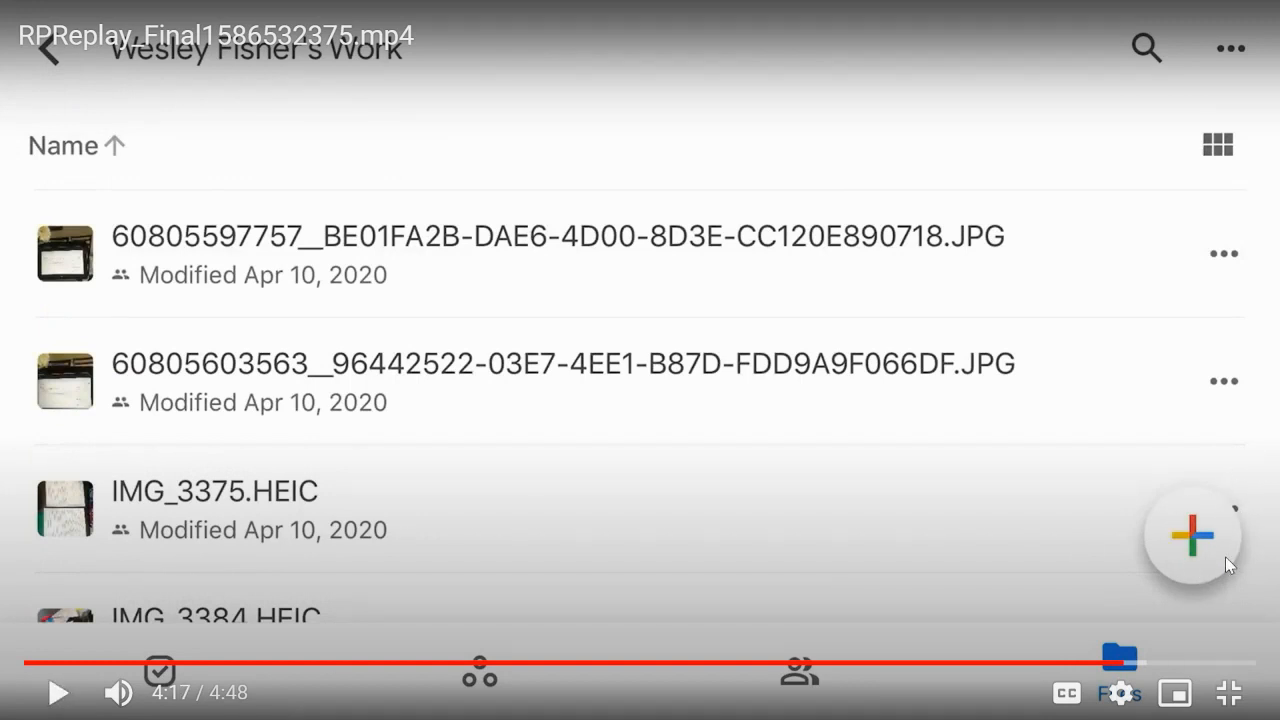
{"action": "mouse_move", "coordinate": [1197, 562]}
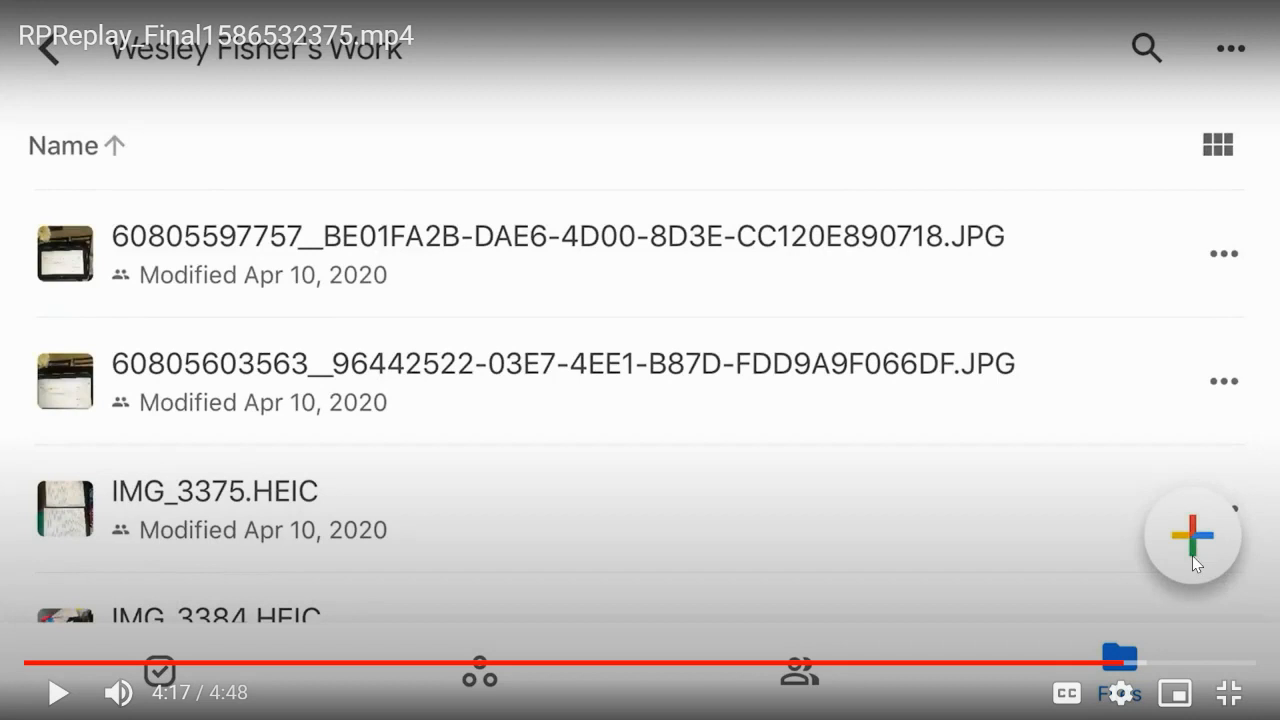
{"action": "mouse_move", "coordinate": [57, 692]}
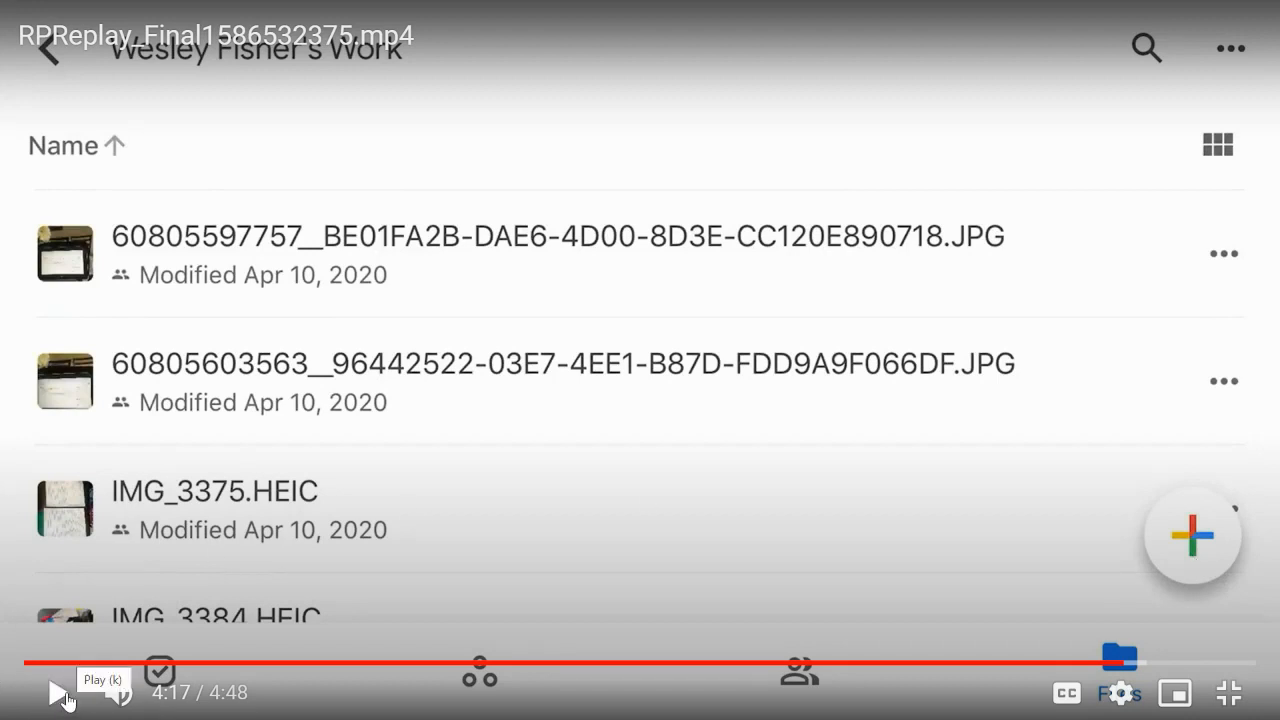
{"action": "left_click", "coordinate": [1192, 533]}
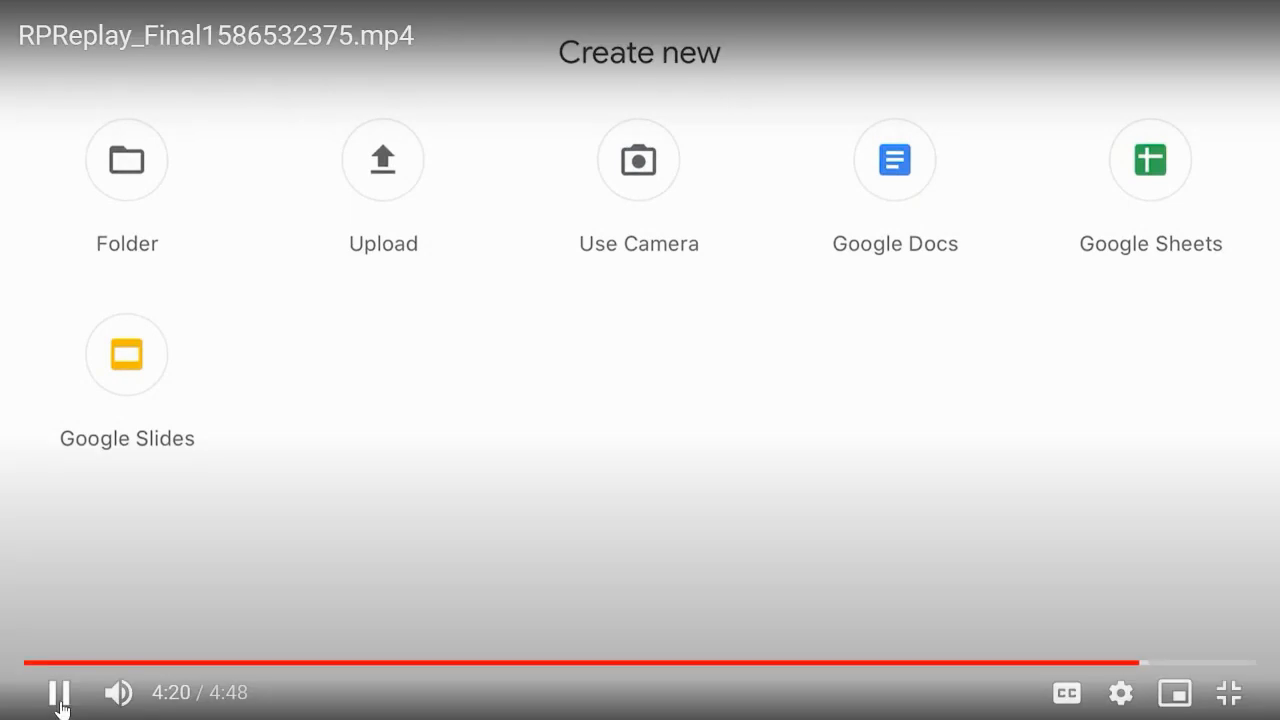
{"action": "left_click", "coordinate": [58, 692]}
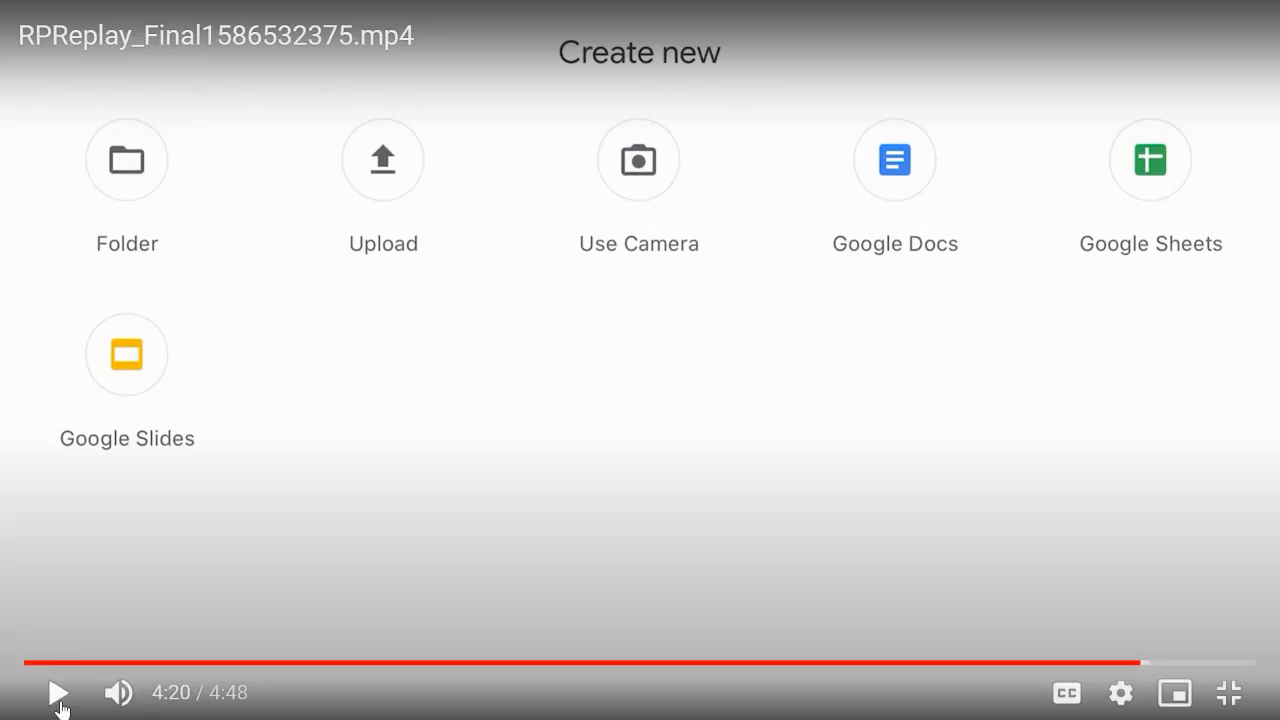
{"action": "mouse_move", "coordinate": [155, 608]}
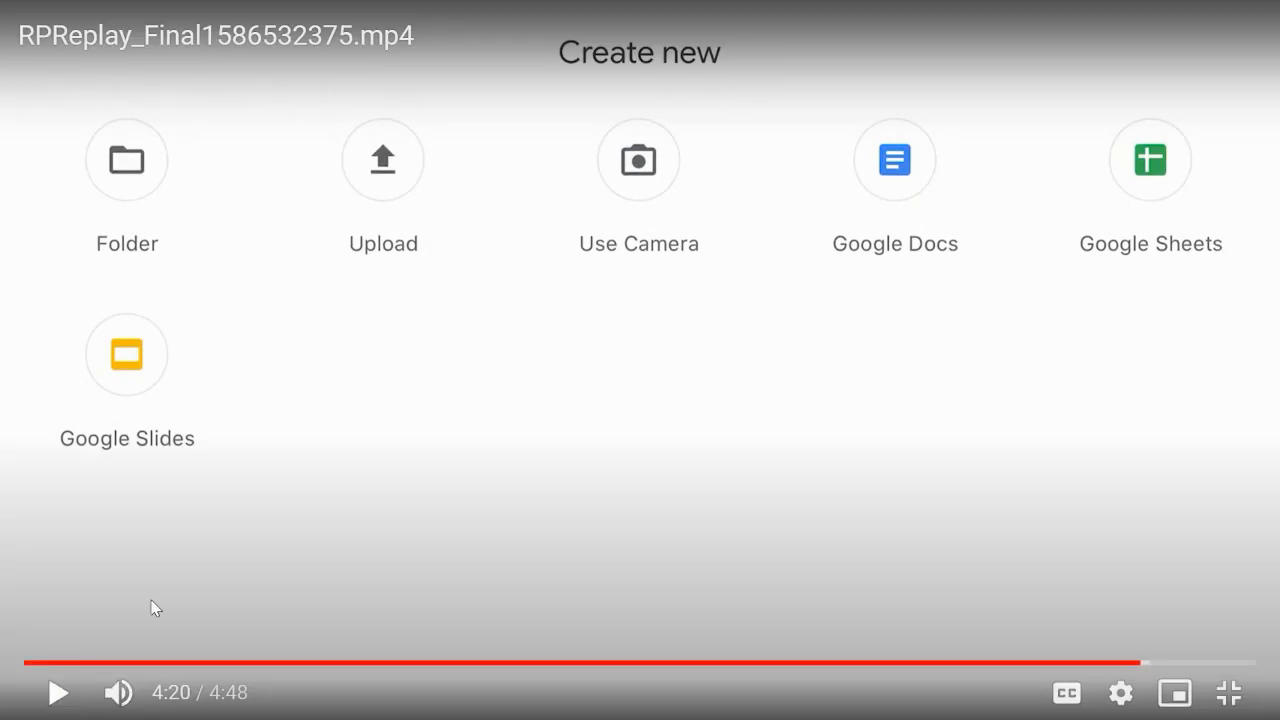
{"action": "mouse_move", "coordinate": [420, 262]}
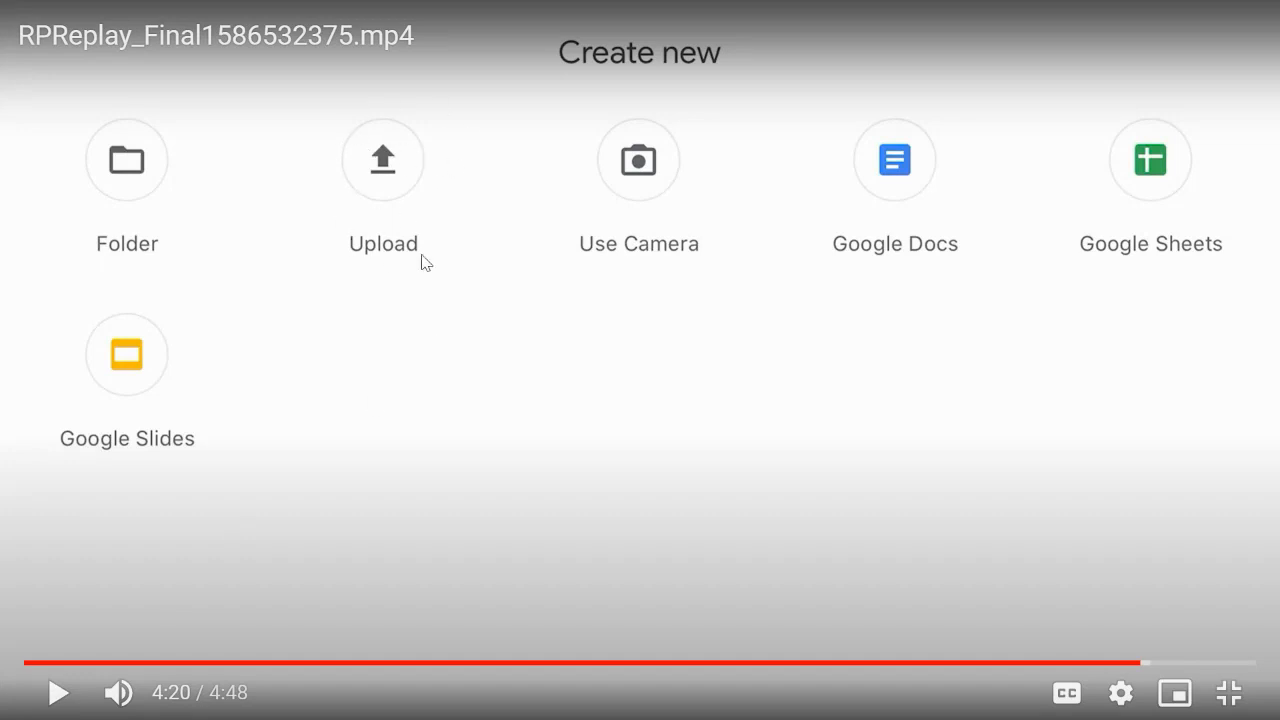
{"action": "mouse_move", "coordinate": [57, 692]}
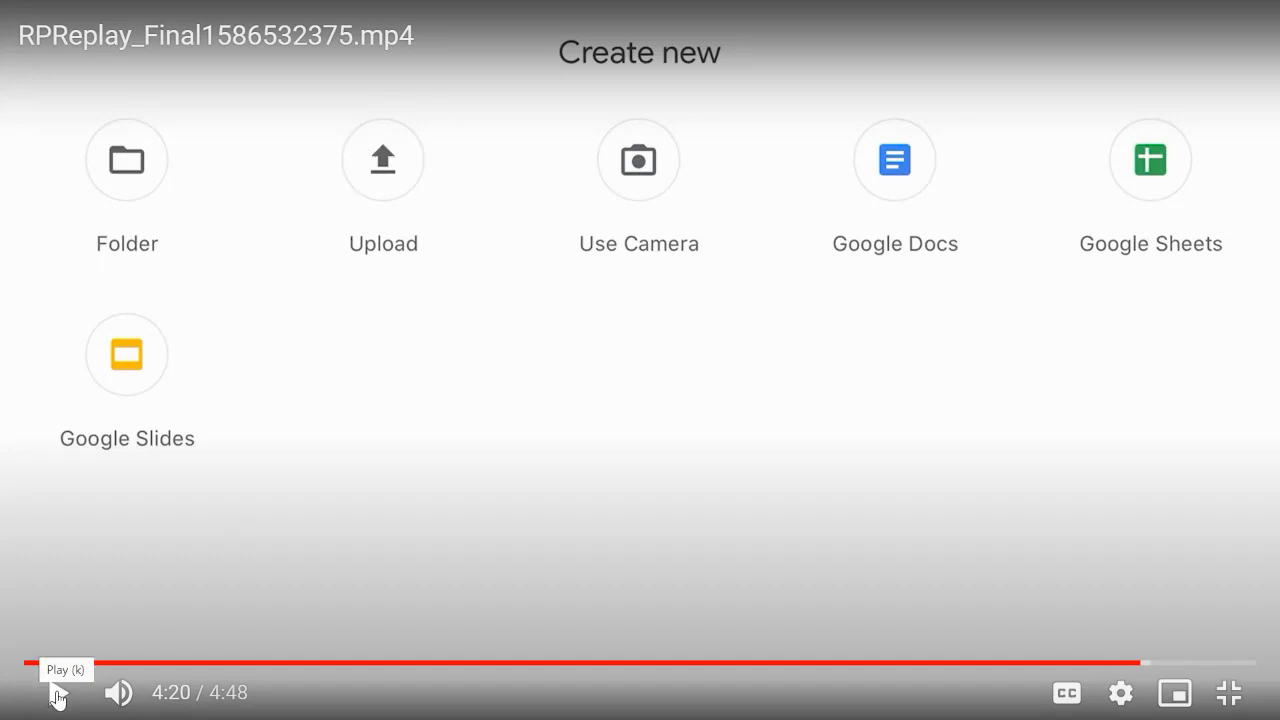
{"action": "left_click", "coordinate": [57, 692]}
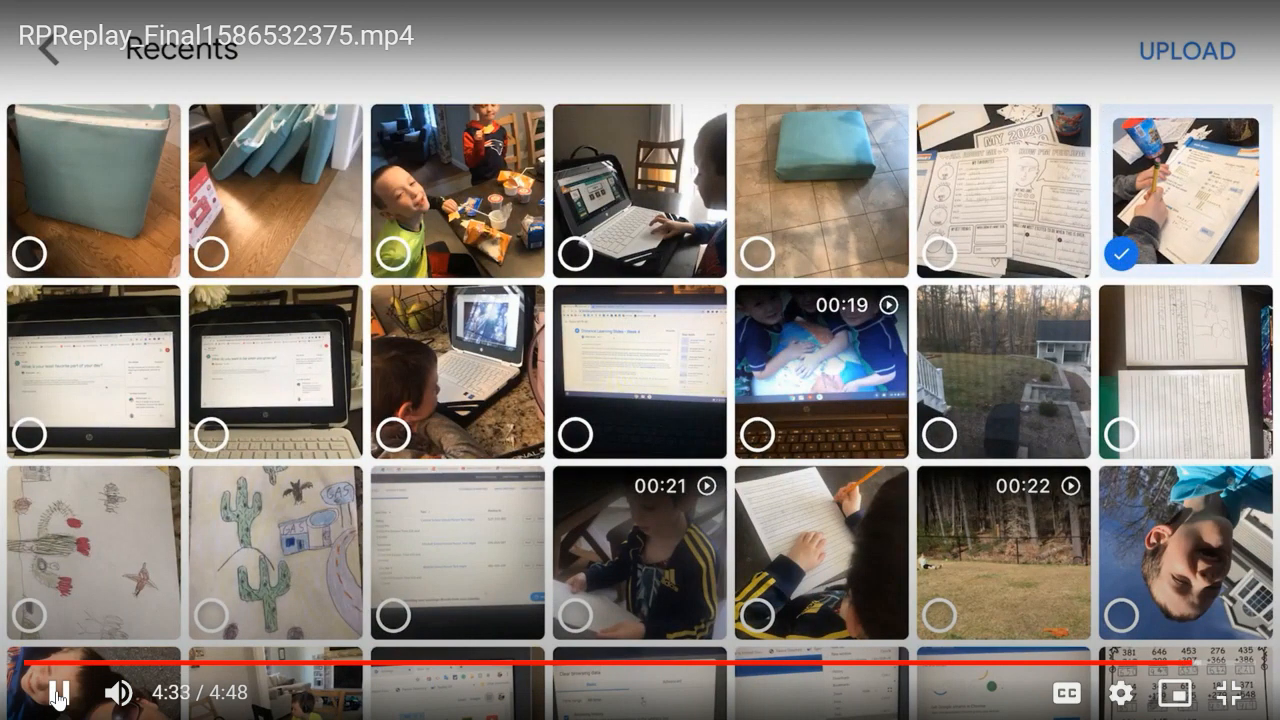
{"action": "left_click", "coordinate": [1186, 50]}
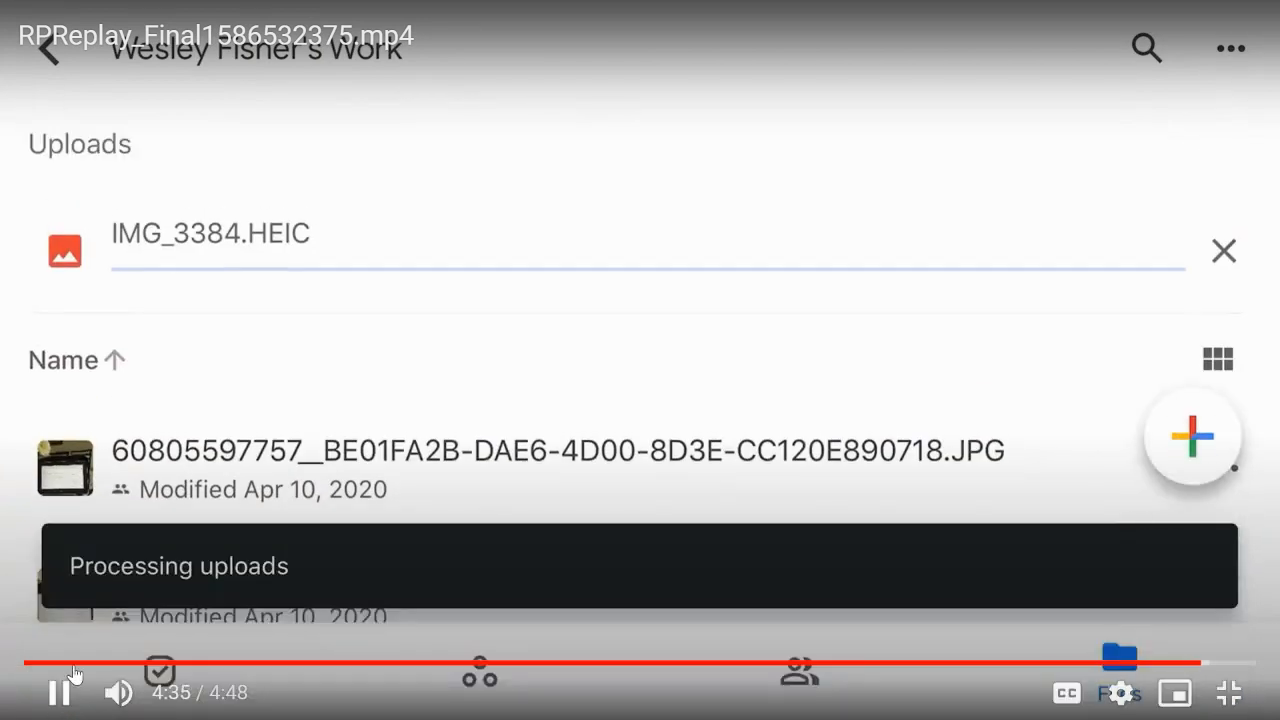